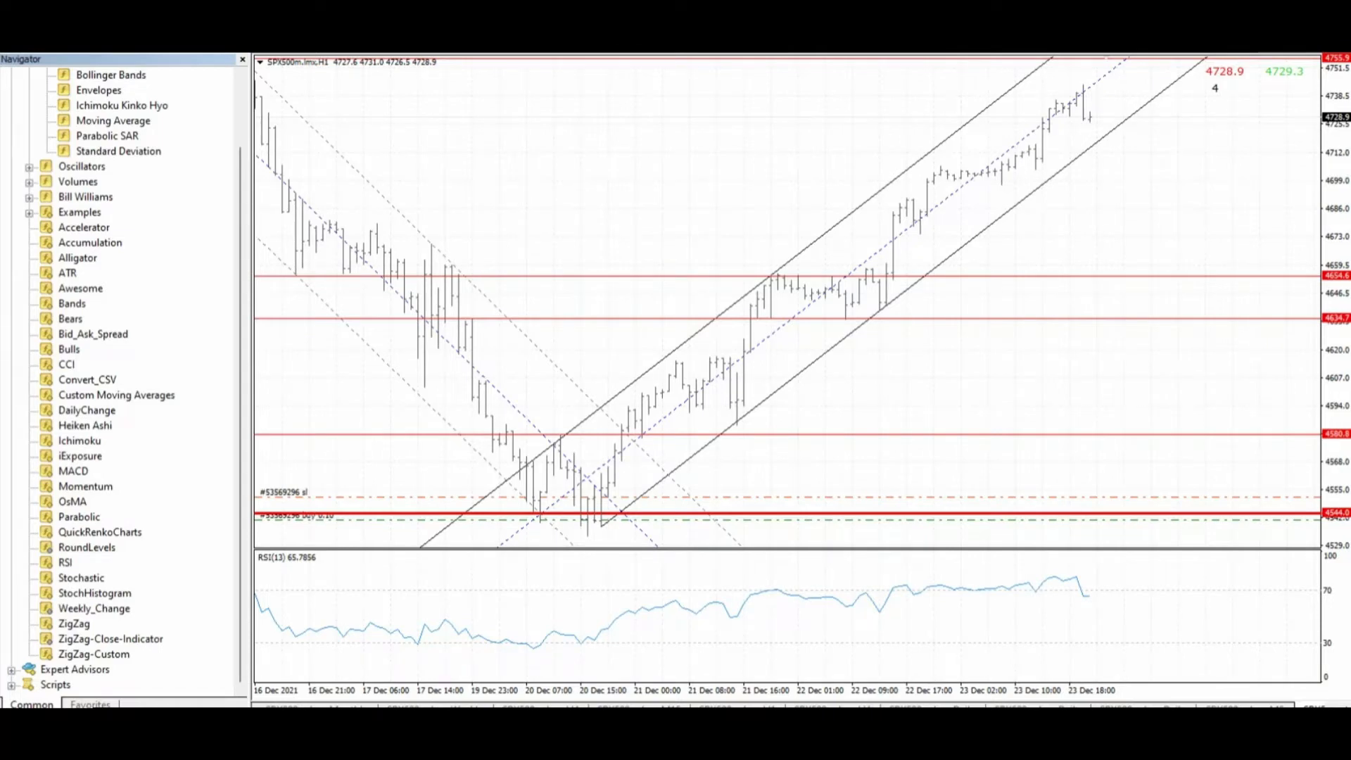
{"action": "mouse_move", "coordinate": [172, 420]}
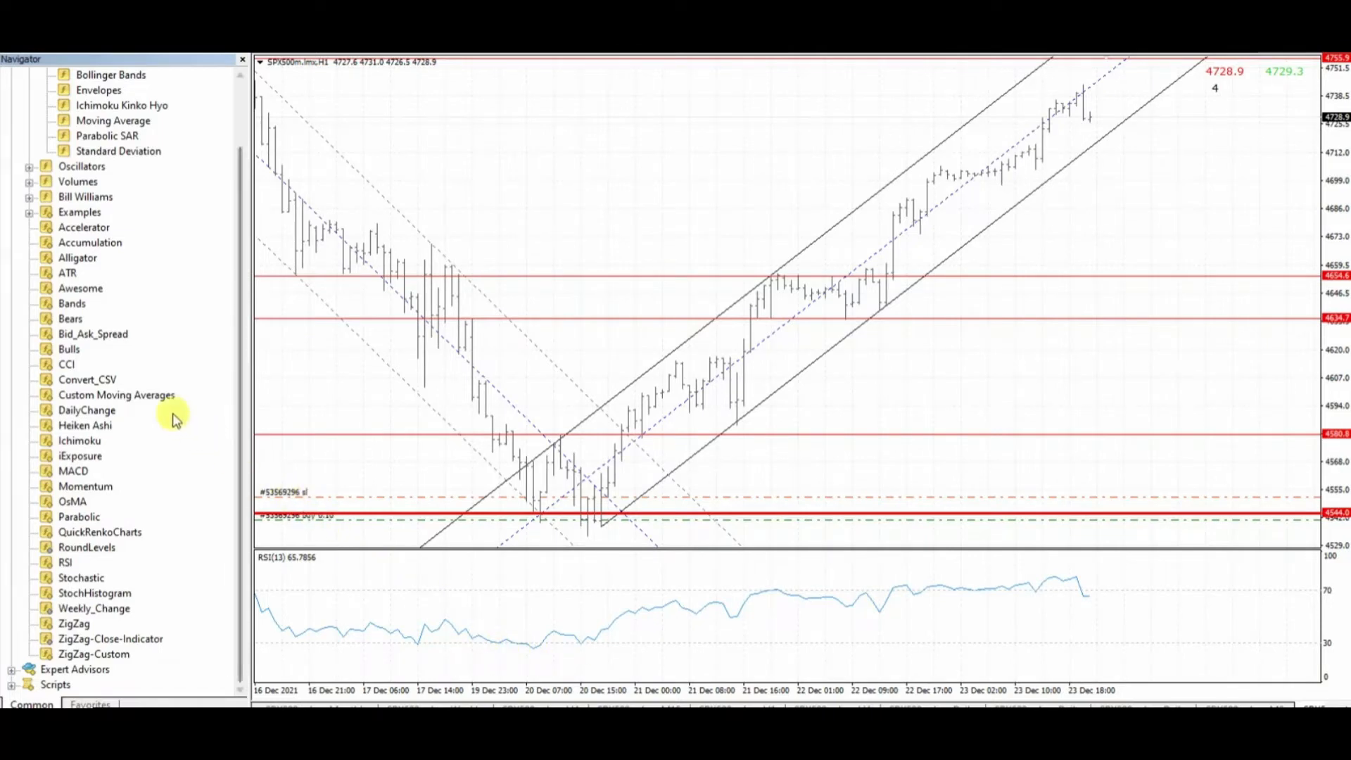
Select the Convert_CSV indicator in the MetaTrader 4 Navigator
{"action": "left_click", "coordinate": [87, 379]}
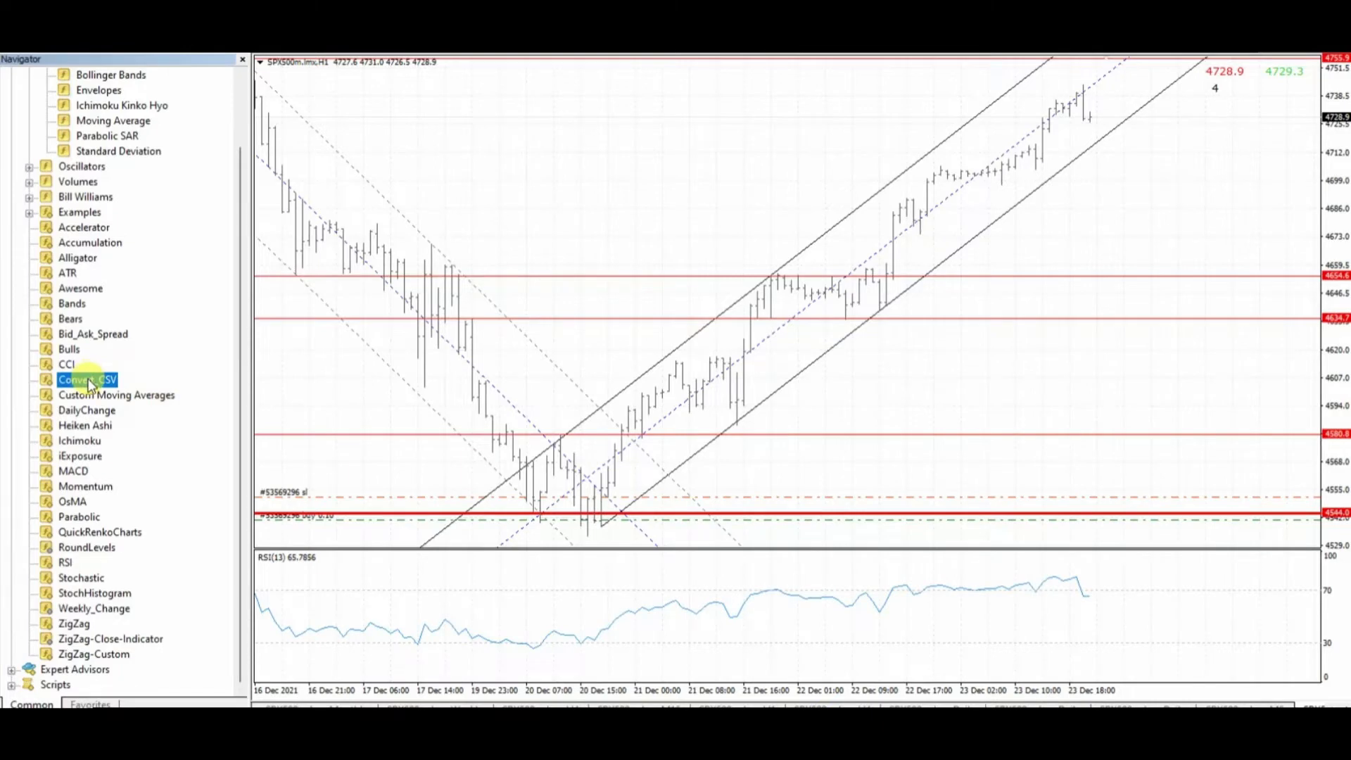
{"action": "mouse_move", "coordinate": [494, 207]}
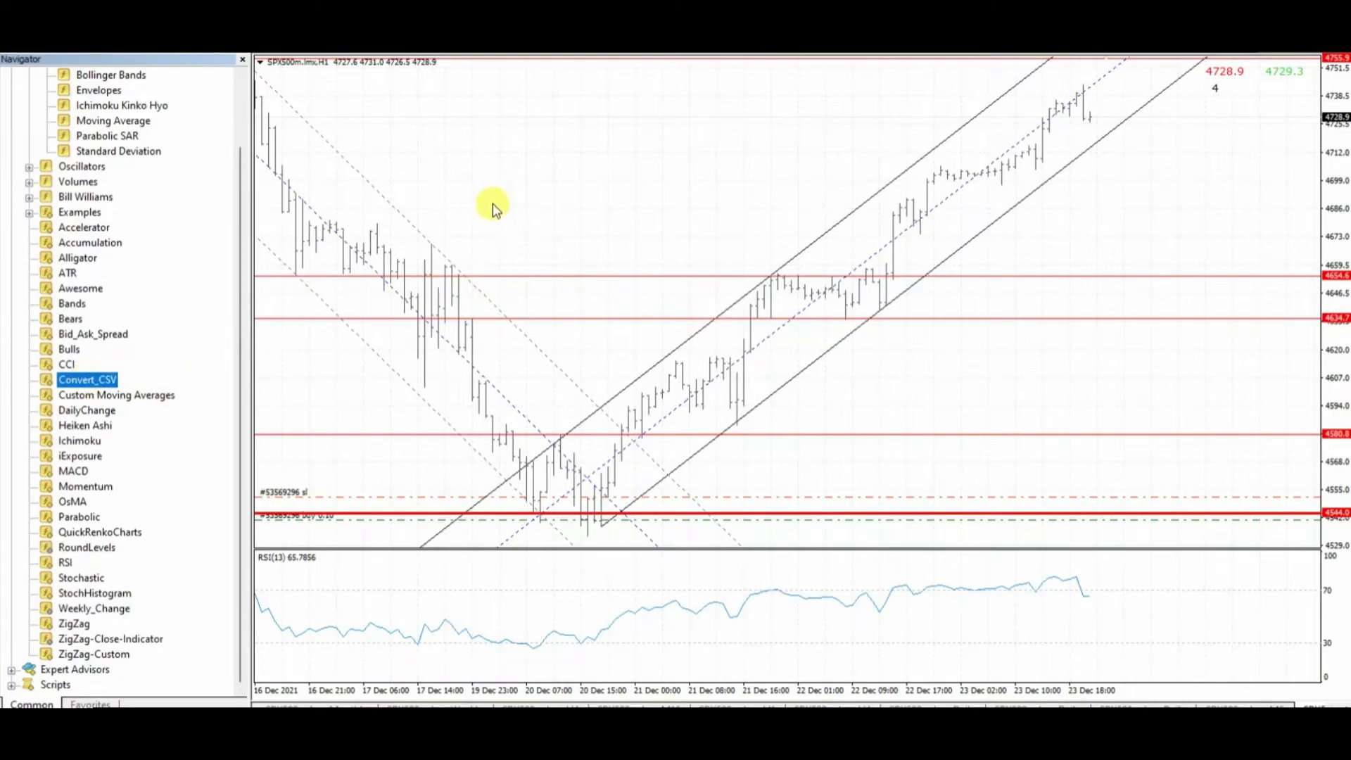
{"action": "mouse_move", "coordinate": [494, 210]}
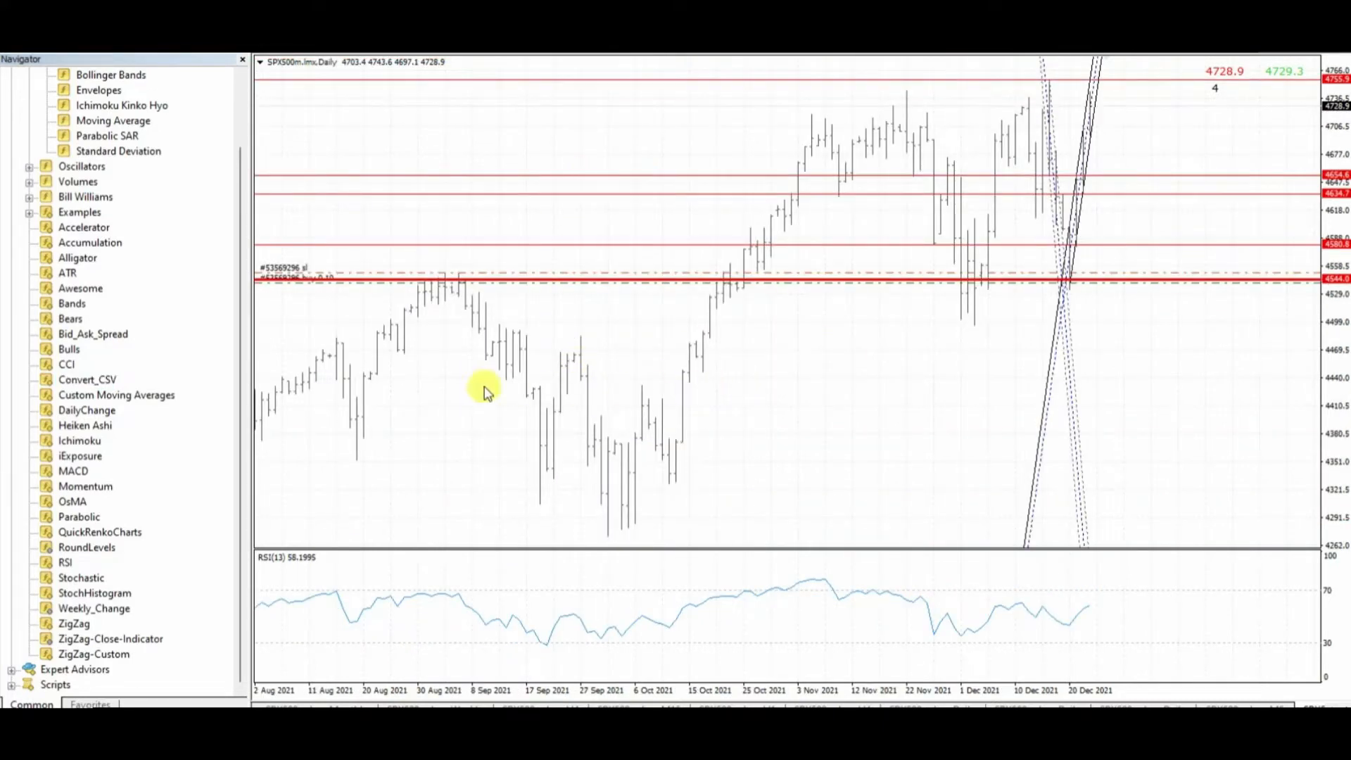
{"action": "mouse_move", "coordinate": [112, 379]}
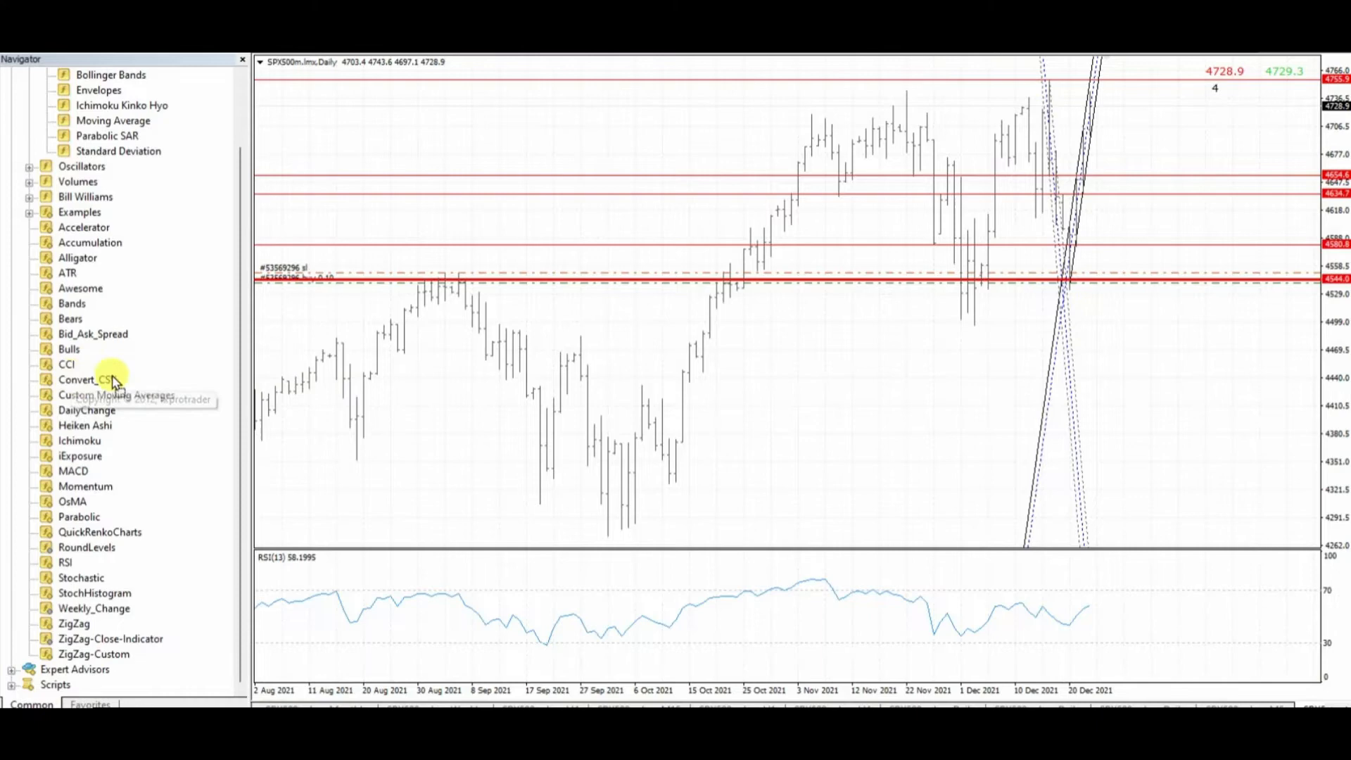
Run Convert_CSV with maxBars 30000, check the chart's indicator list, and dismiss the alert
{"action": "double_click", "coordinate": [86, 379]}
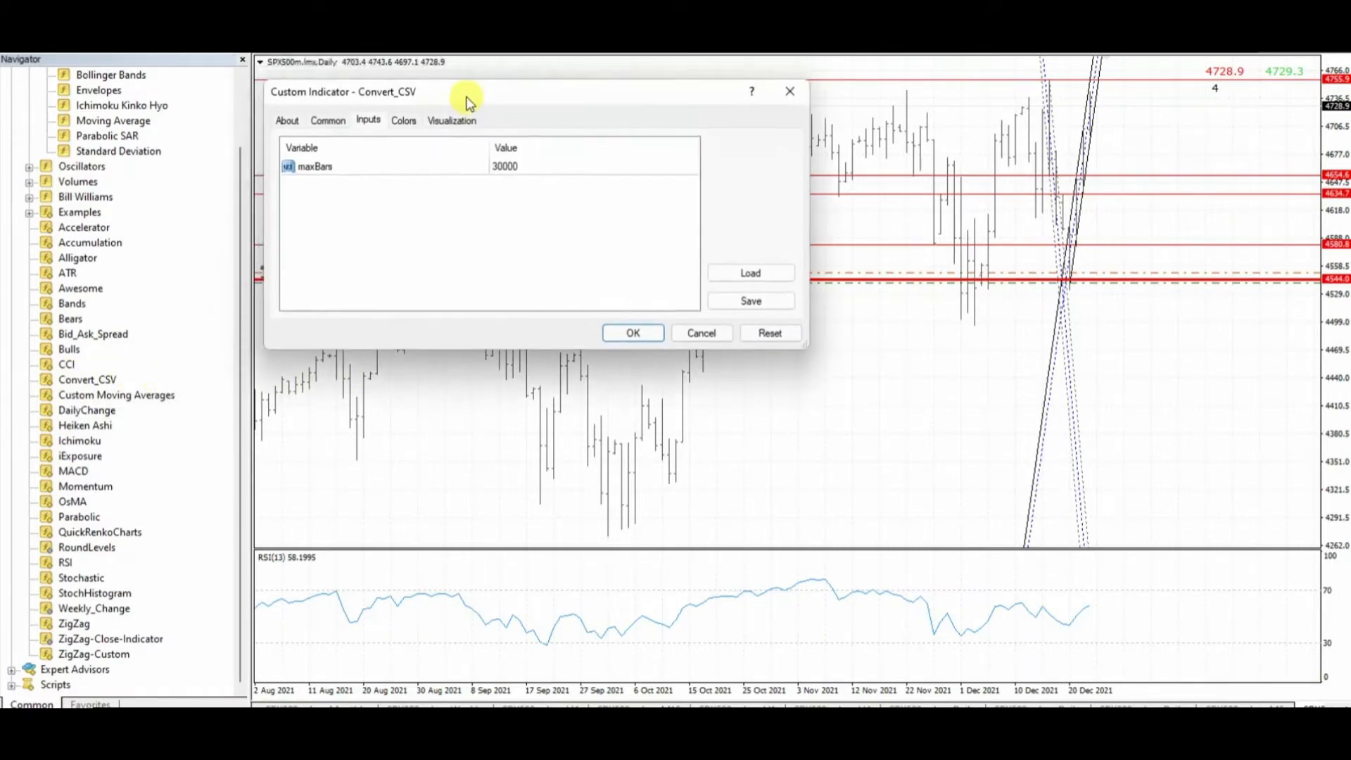
{"action": "mouse_move", "coordinate": [616, 192]}
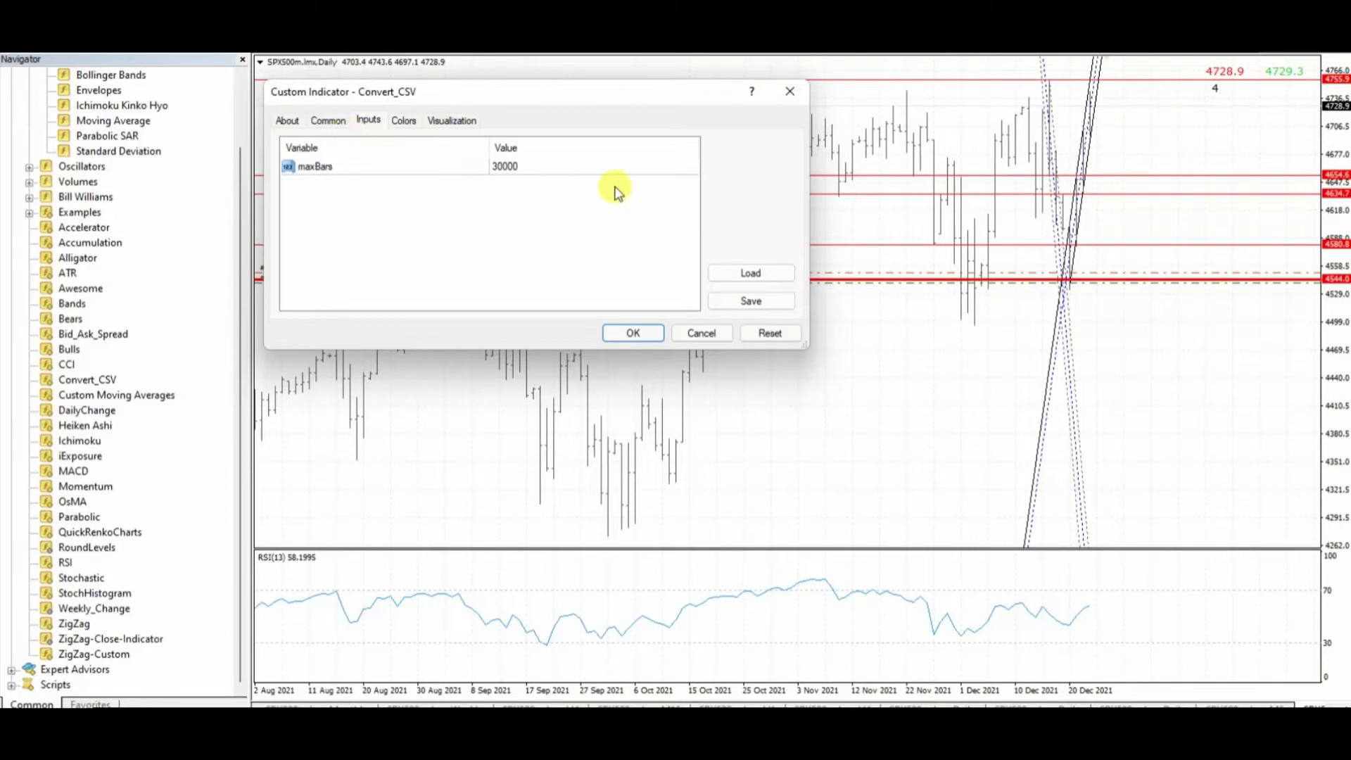
{"action": "left_click", "coordinate": [633, 333]}
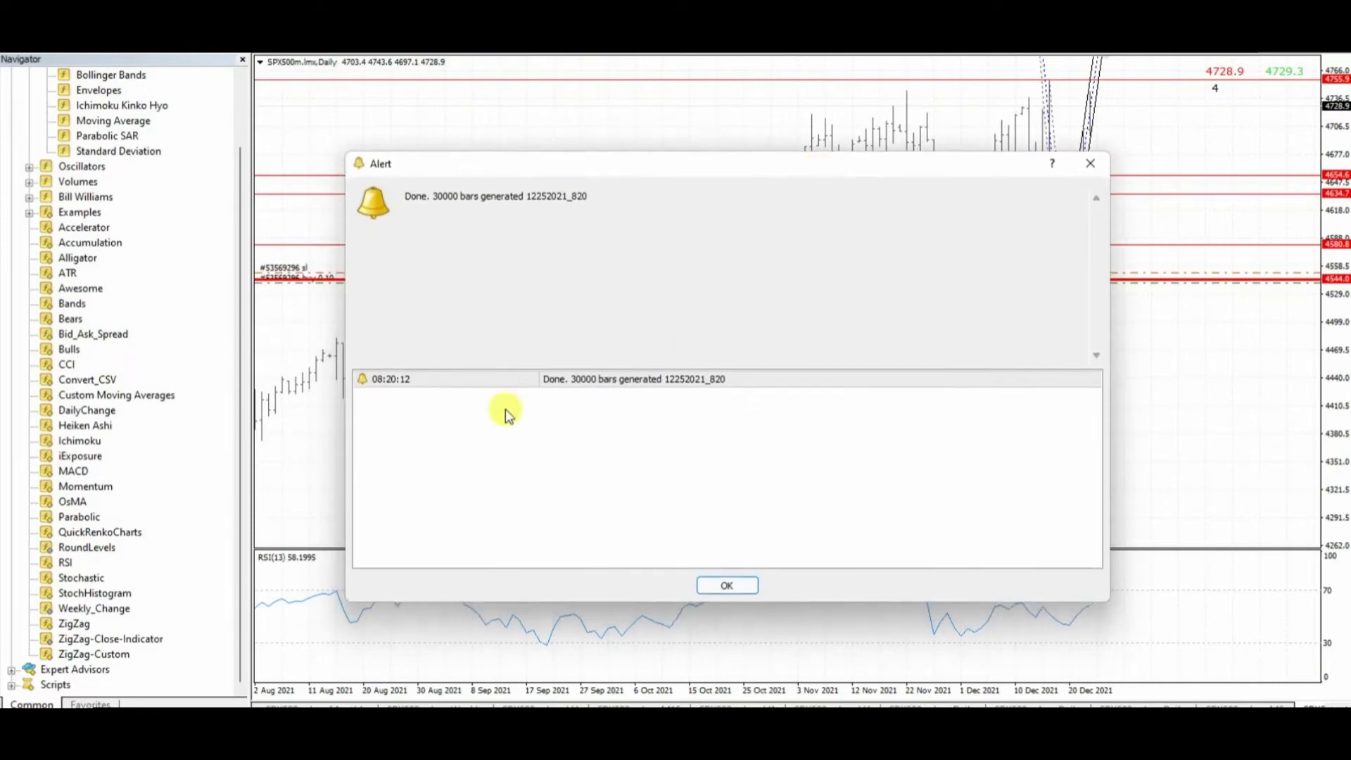
{"action": "mouse_move", "coordinate": [737, 551]}
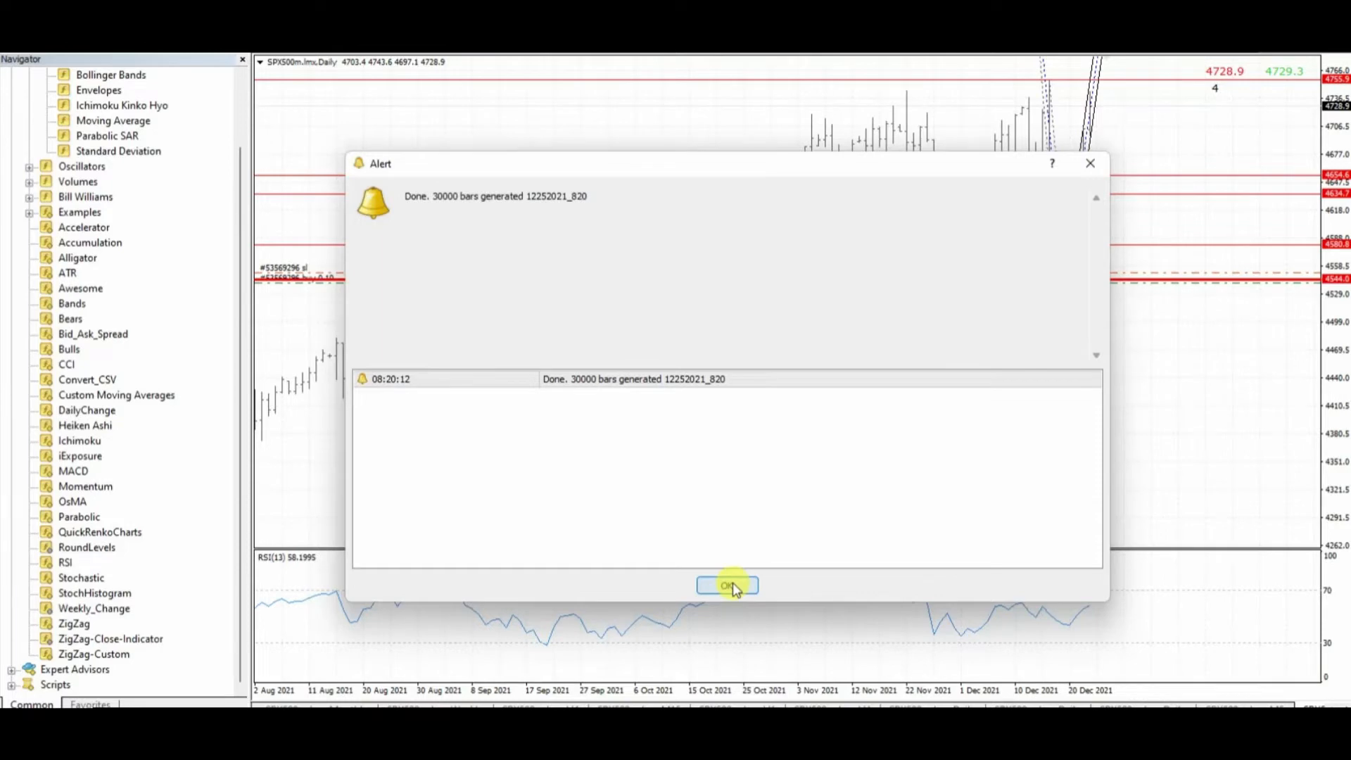
{"action": "mouse_move", "coordinate": [1173, 372]}
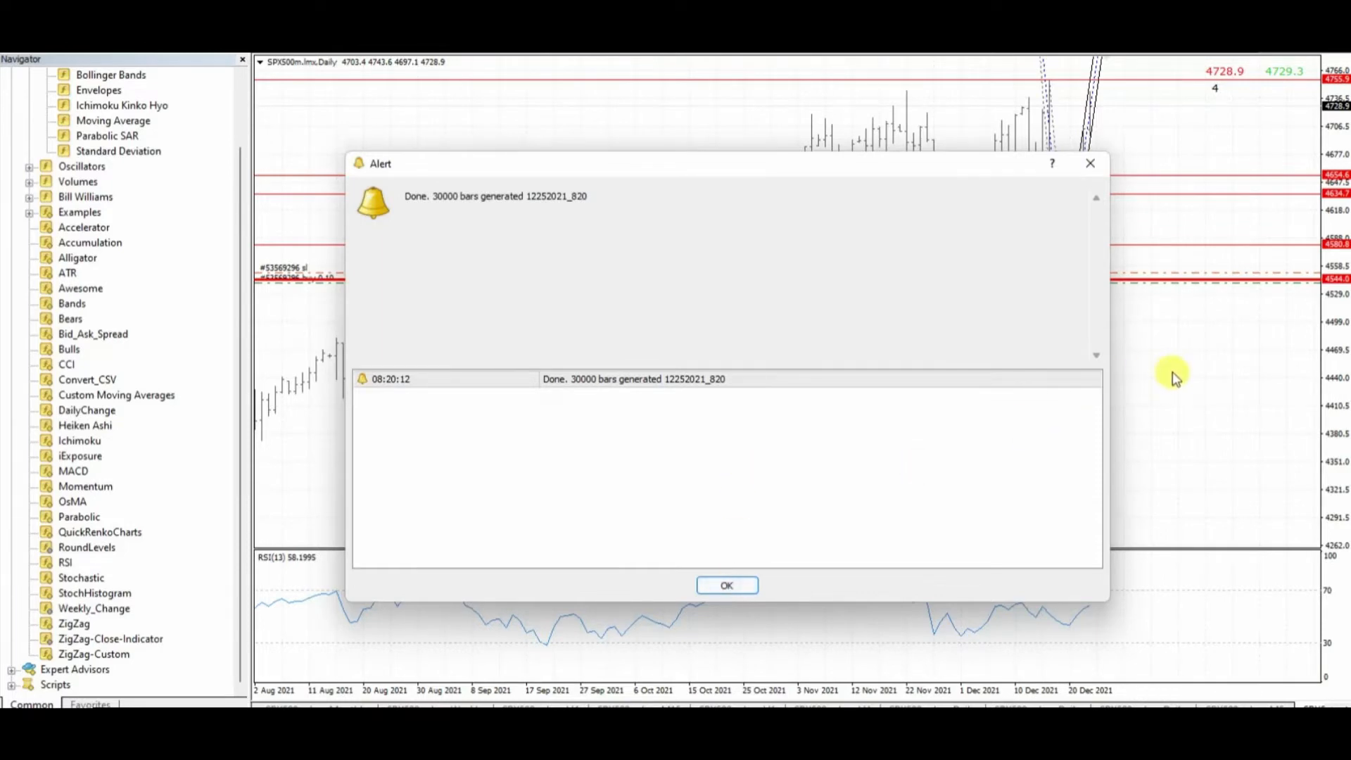
{"action": "right_click", "coordinate": [1176, 377]}
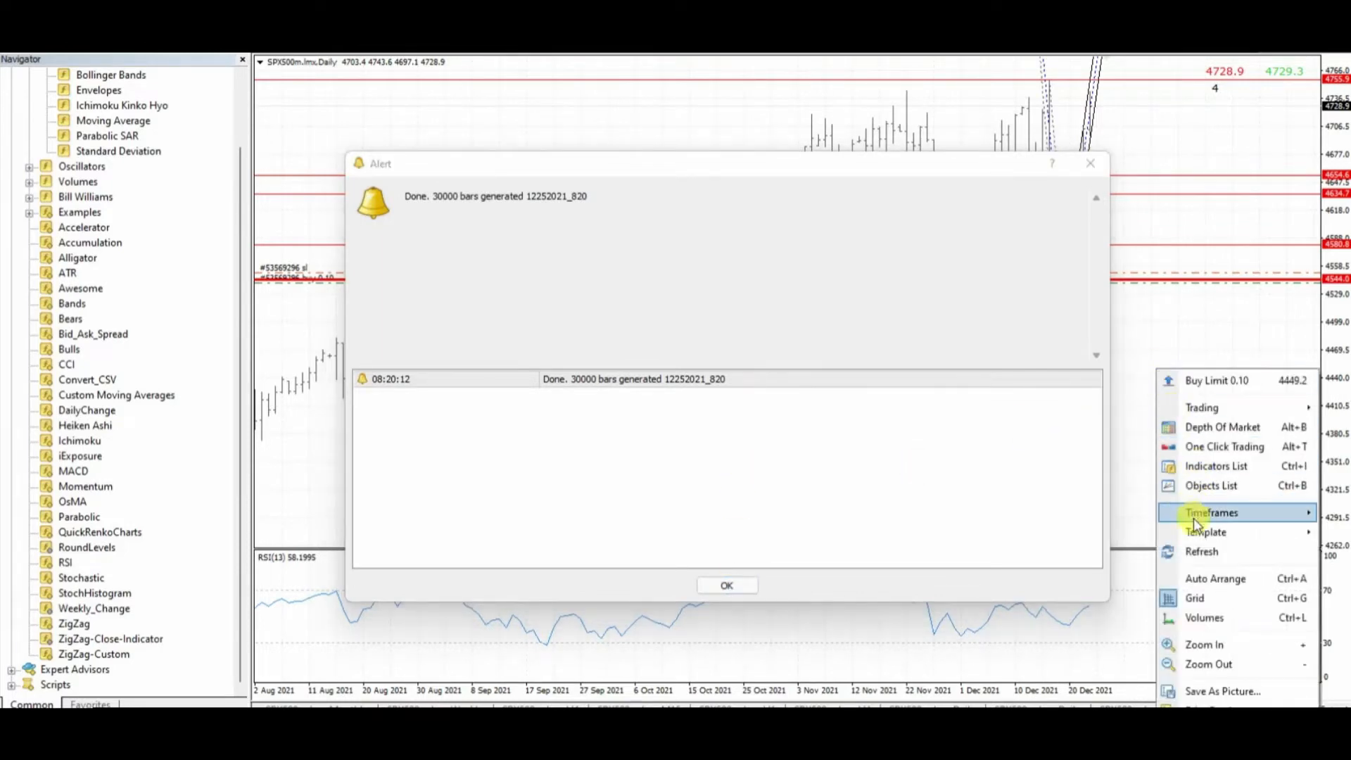
{"action": "left_click", "coordinate": [1216, 465]}
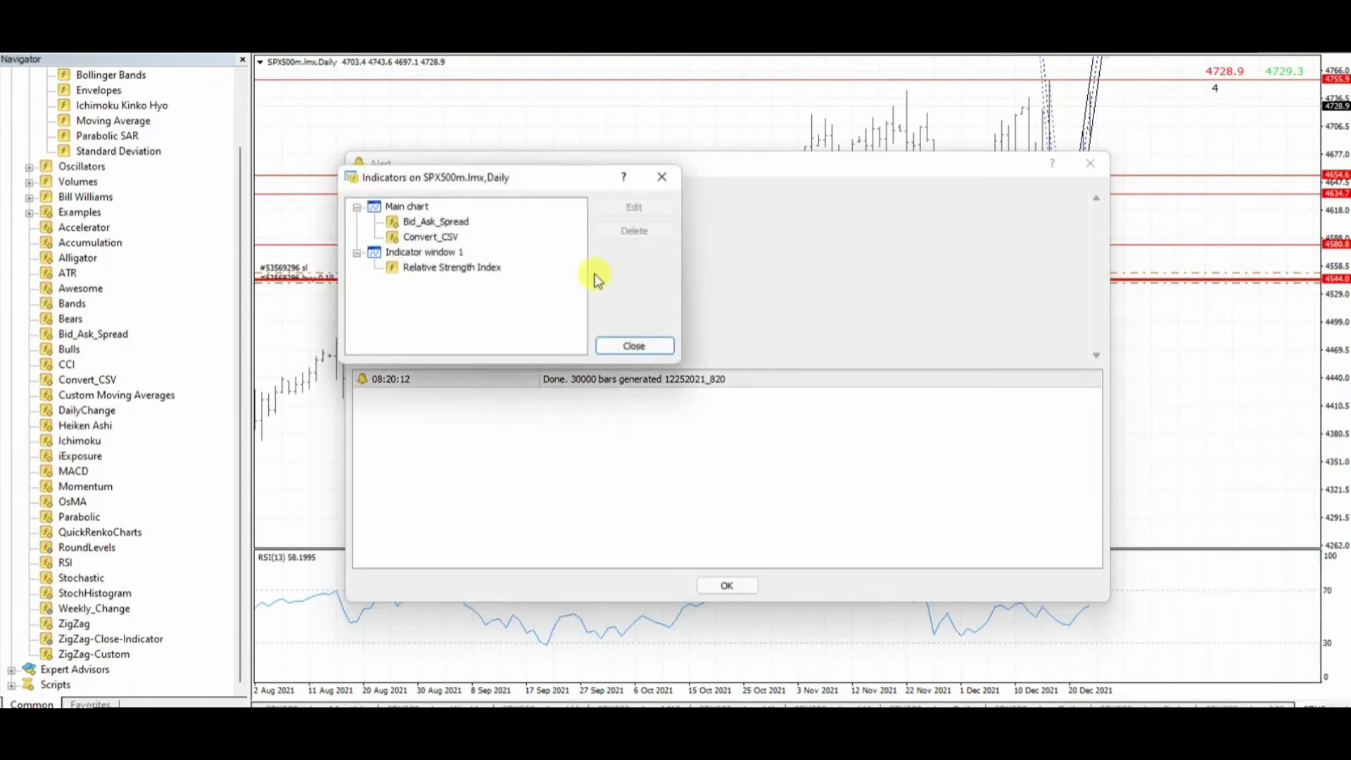
{"action": "left_click", "coordinate": [430, 237]}
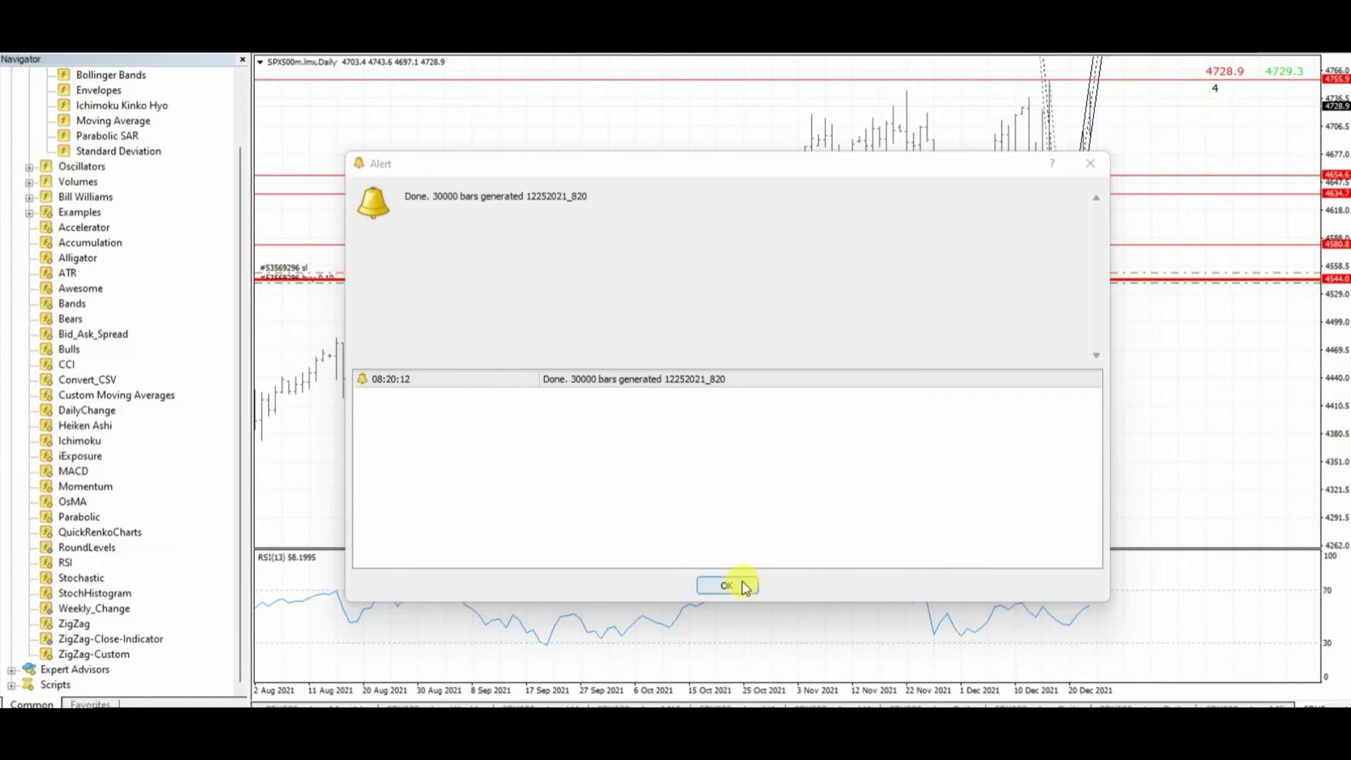
{"action": "left_click", "coordinate": [726, 586]}
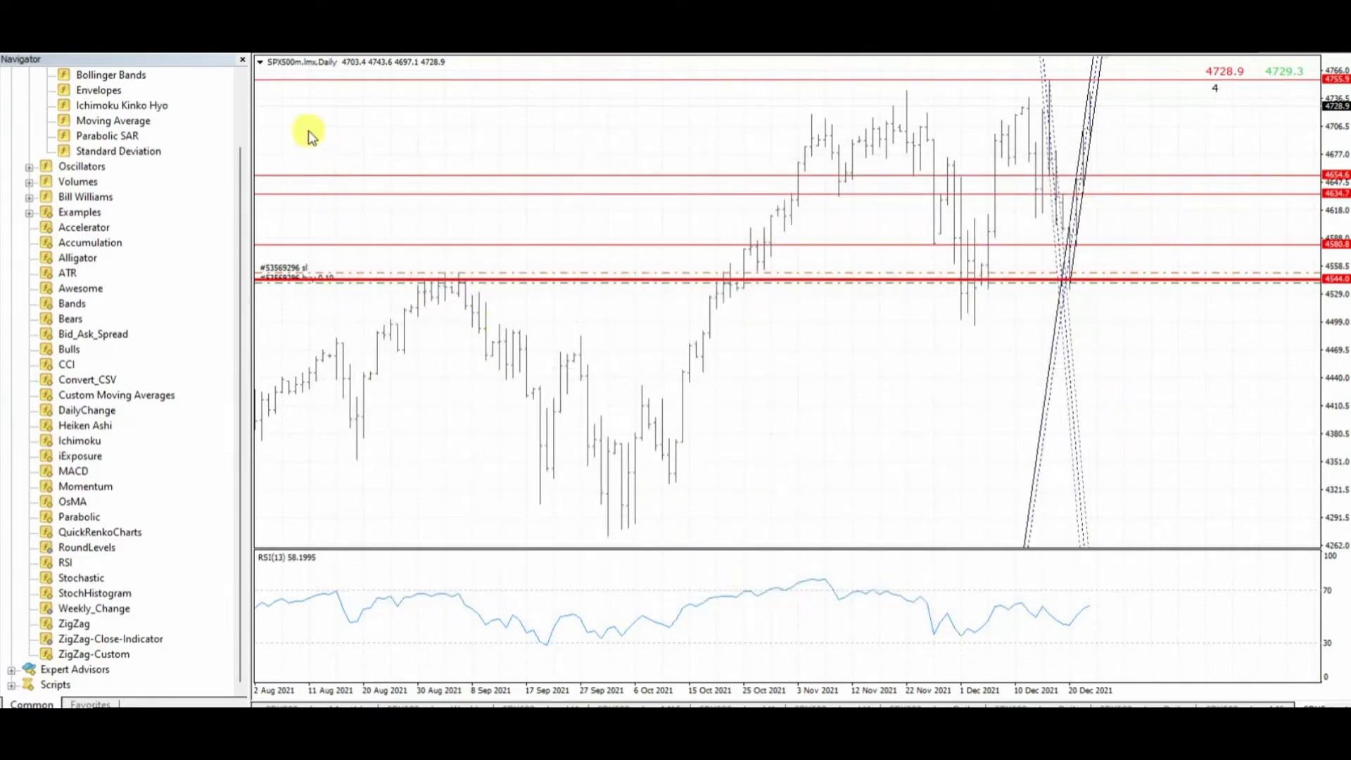
Hide the Navigator and open the MQL4 Files folder with the SPX500 CSV exports
{"action": "left_click", "coordinate": [242, 59]}
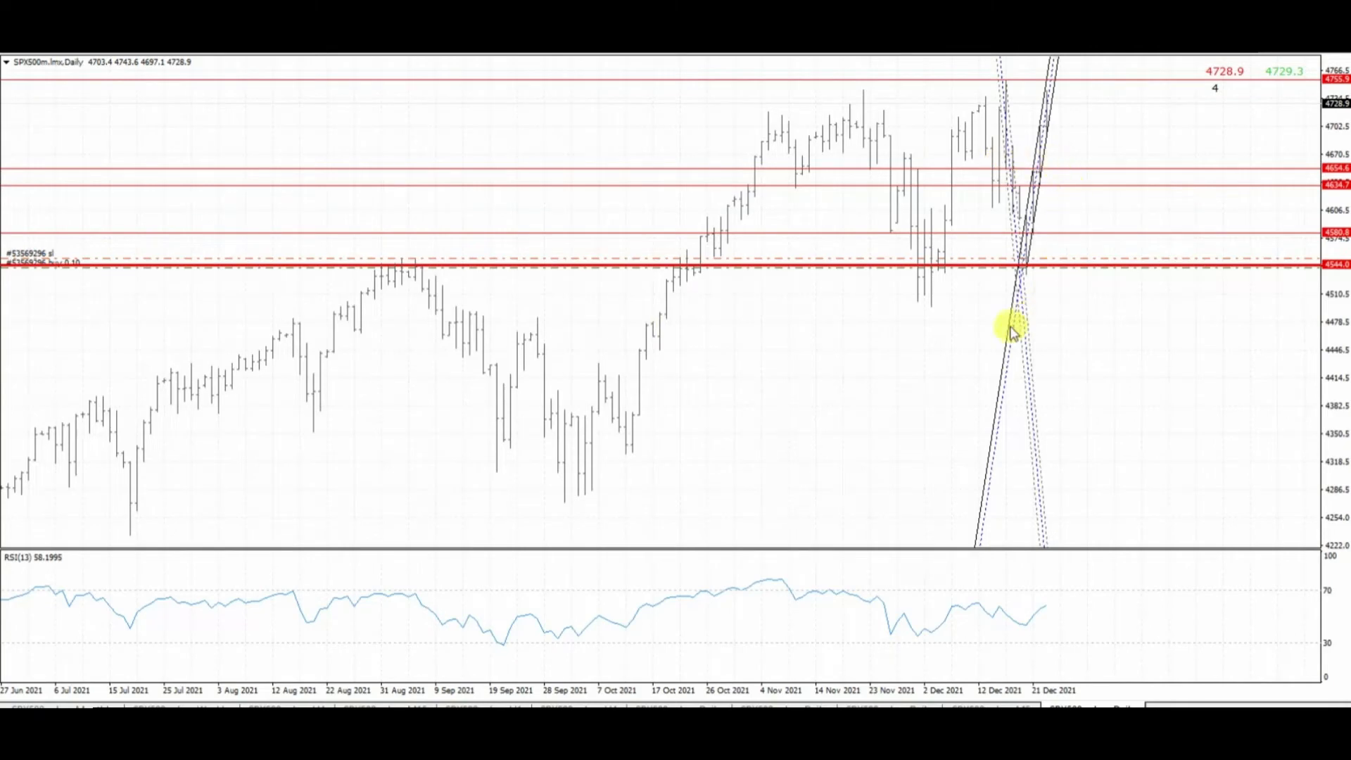
{"action": "mouse_move", "coordinate": [504, 410]}
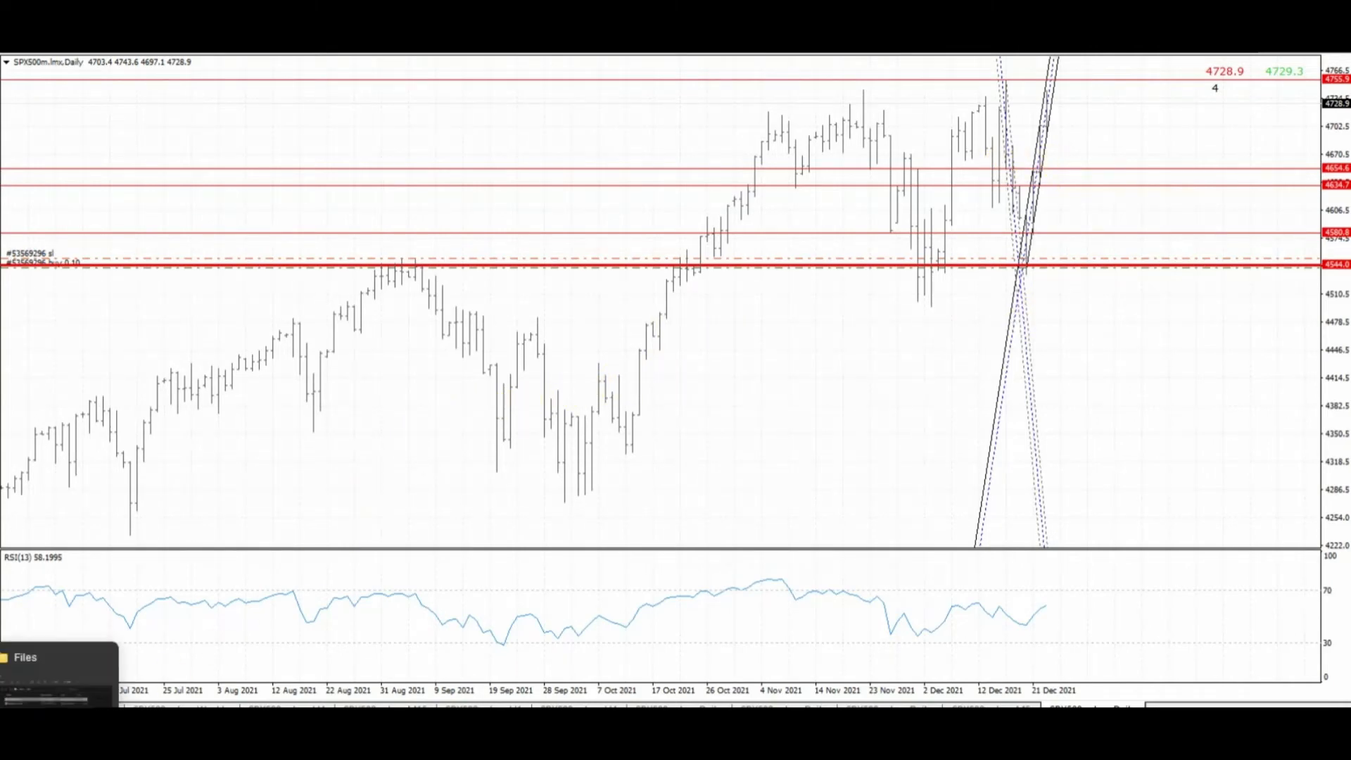
{"action": "left_click", "coordinate": [26, 657]}
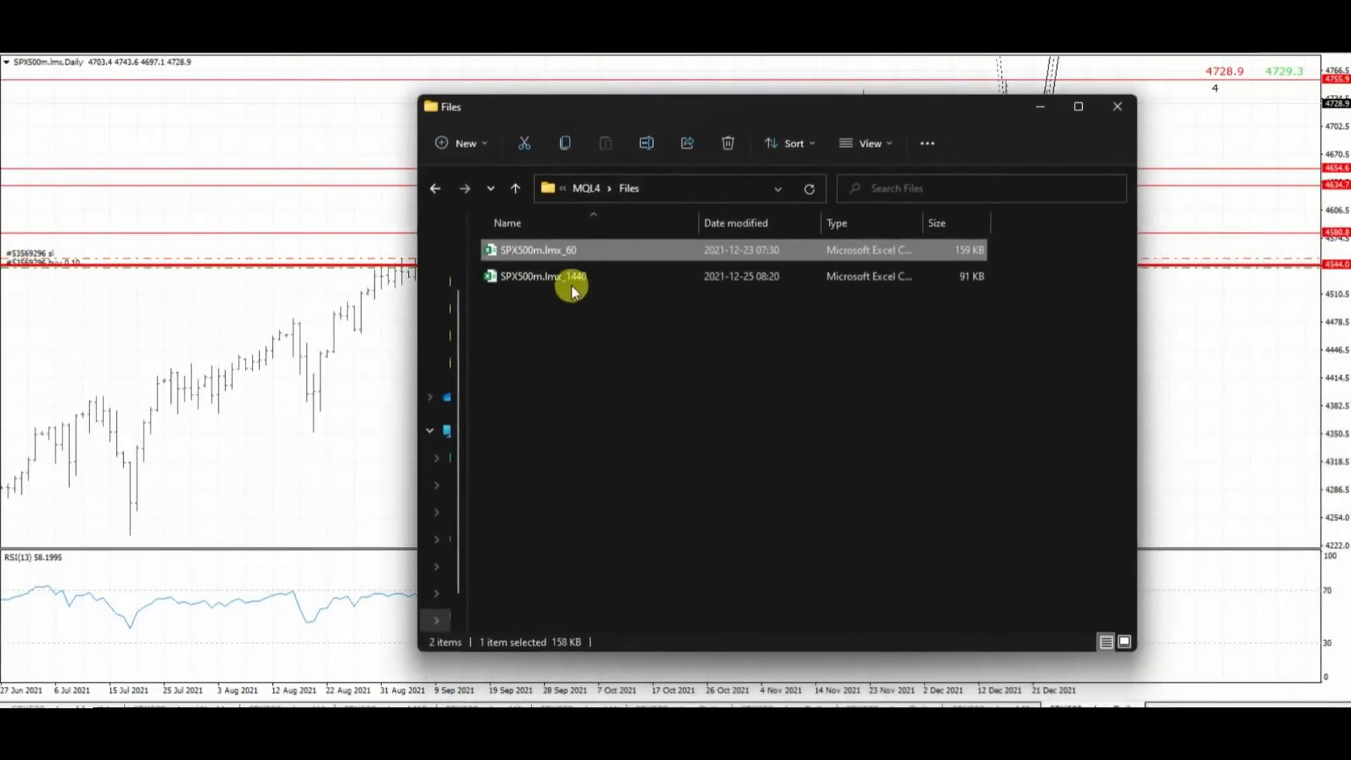
{"action": "mouse_move", "coordinate": [573, 258]}
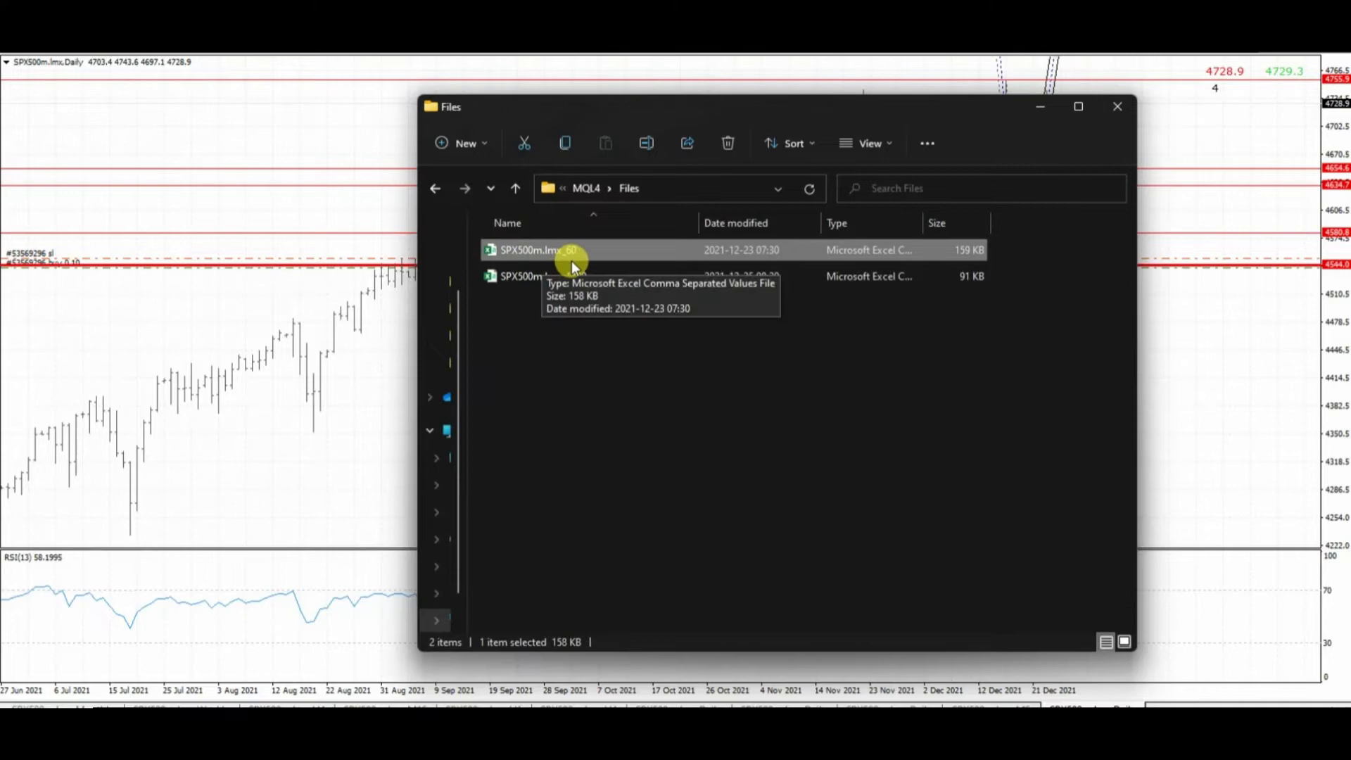
{"action": "mouse_move", "coordinate": [625, 498]}
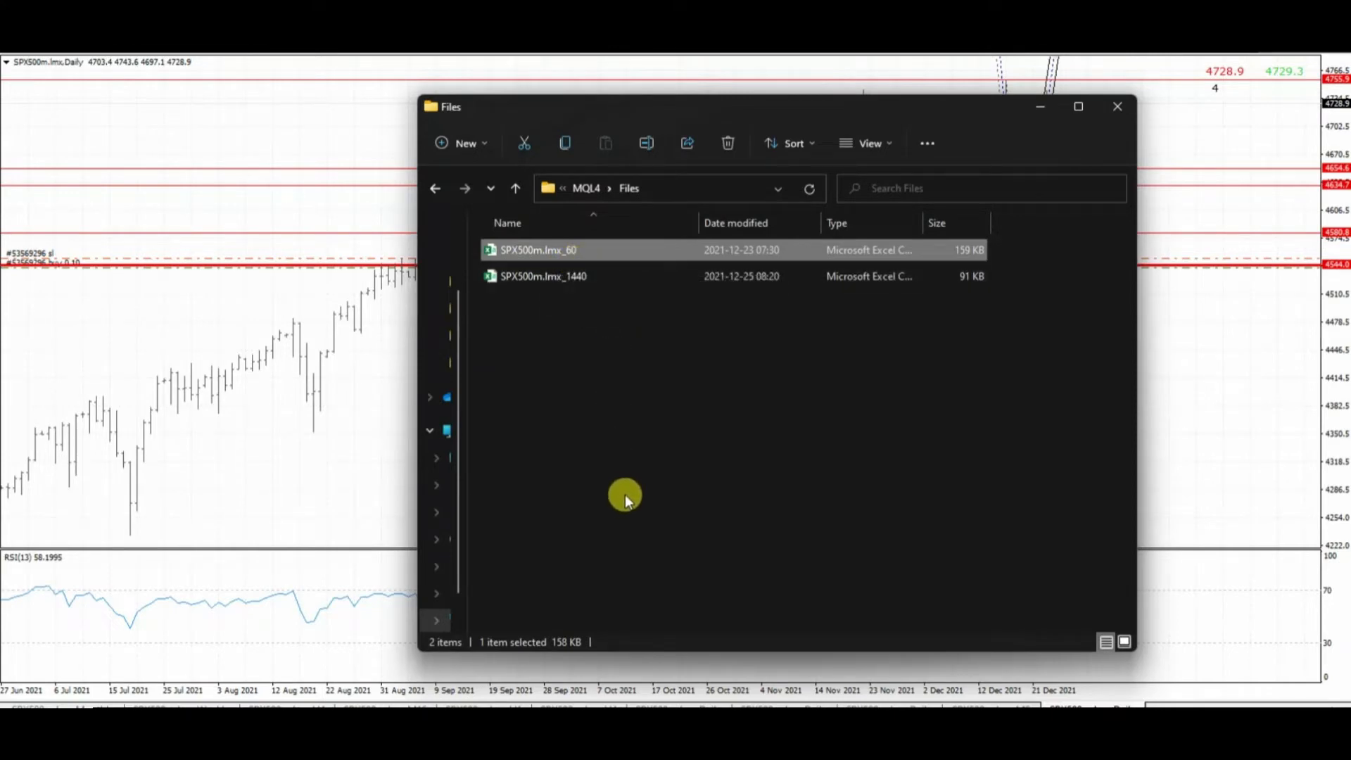
{"action": "mouse_move", "coordinate": [1019, 138]}
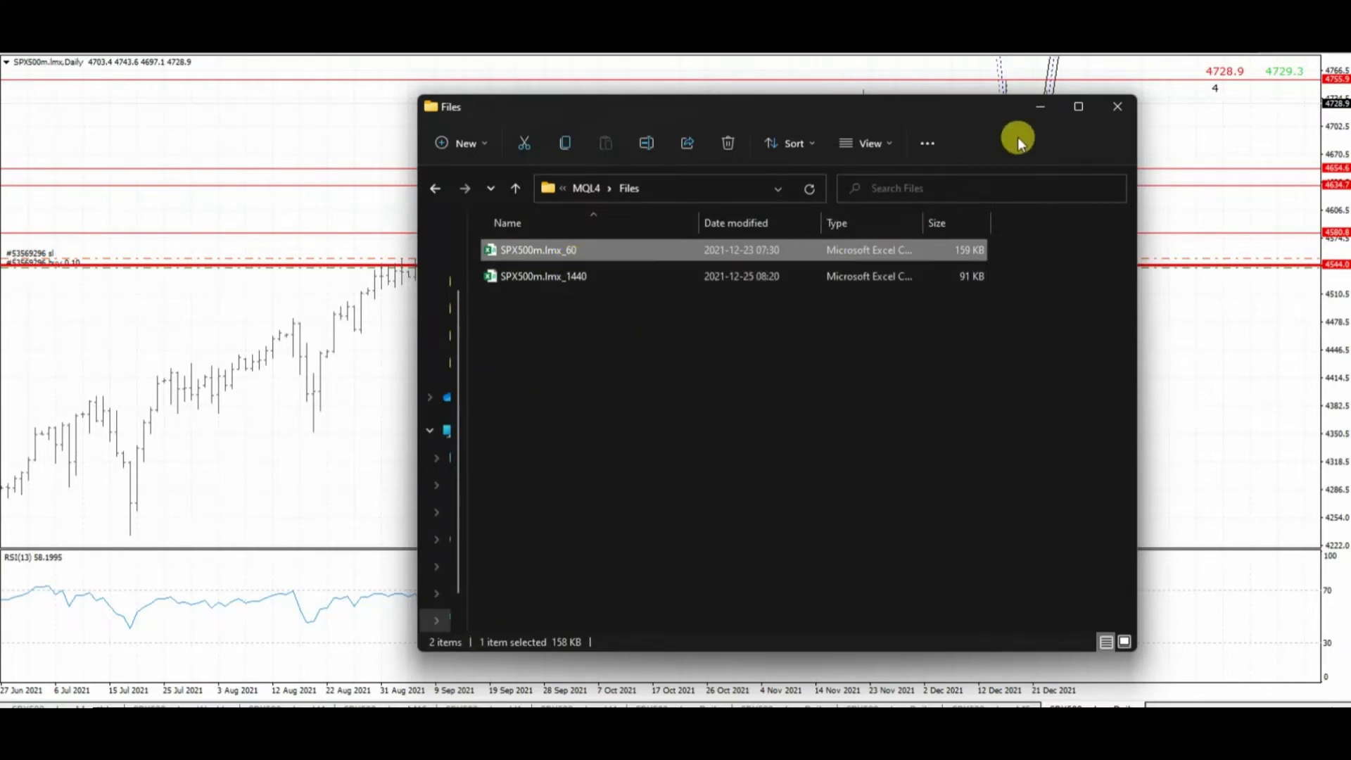
{"action": "left_click", "coordinate": [1118, 106]}
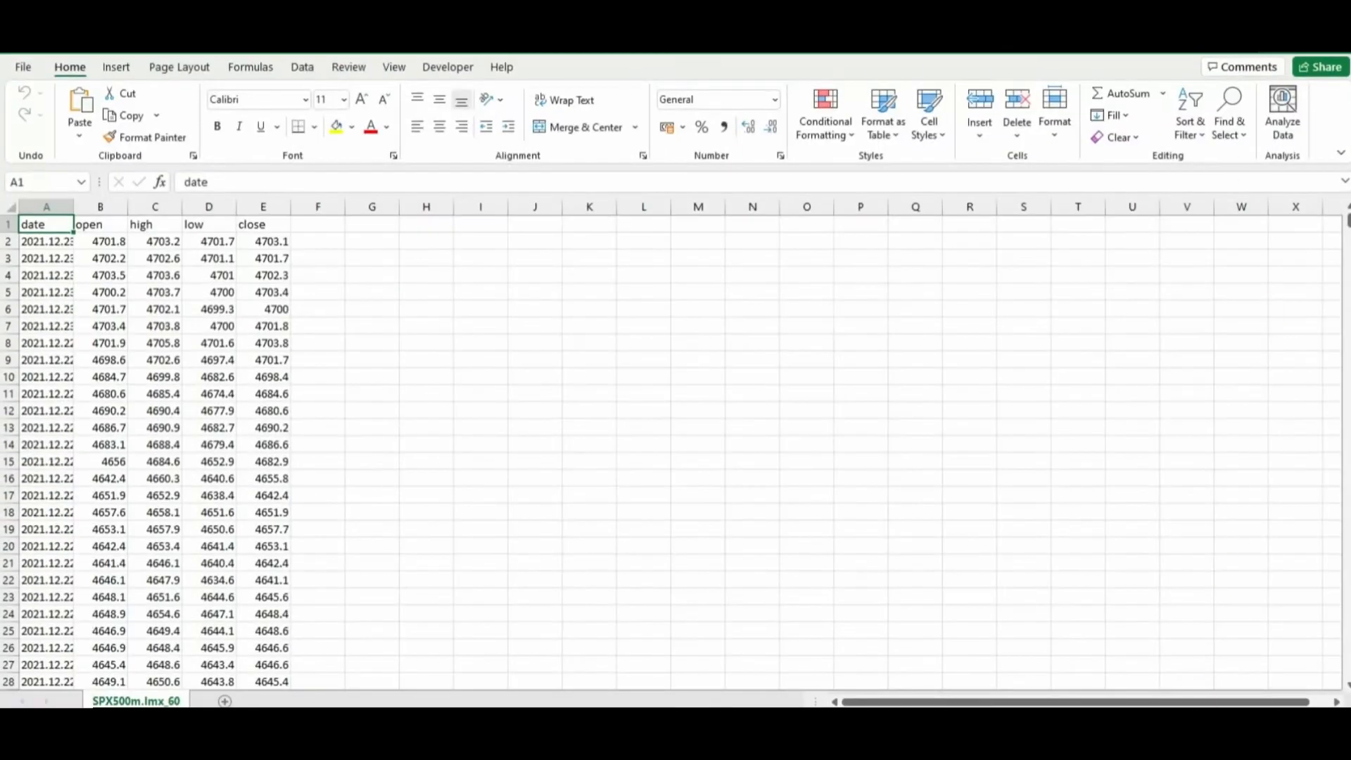
{"action": "mouse_move", "coordinate": [72, 207]}
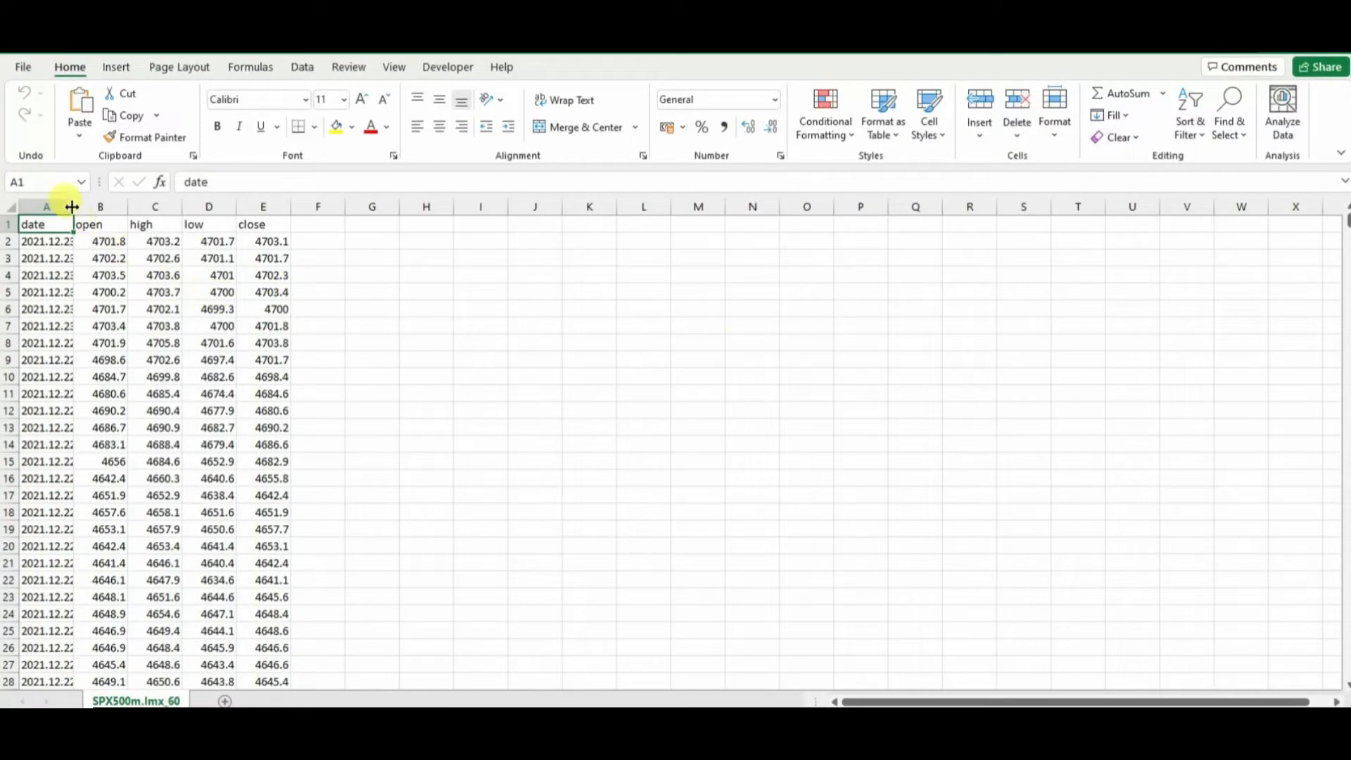
Widen column A to show full hourly timestamps, then select and clear a price range
{"action": "left_click_drag", "start_coordinate": [73, 207], "coordinate": [110, 207]}
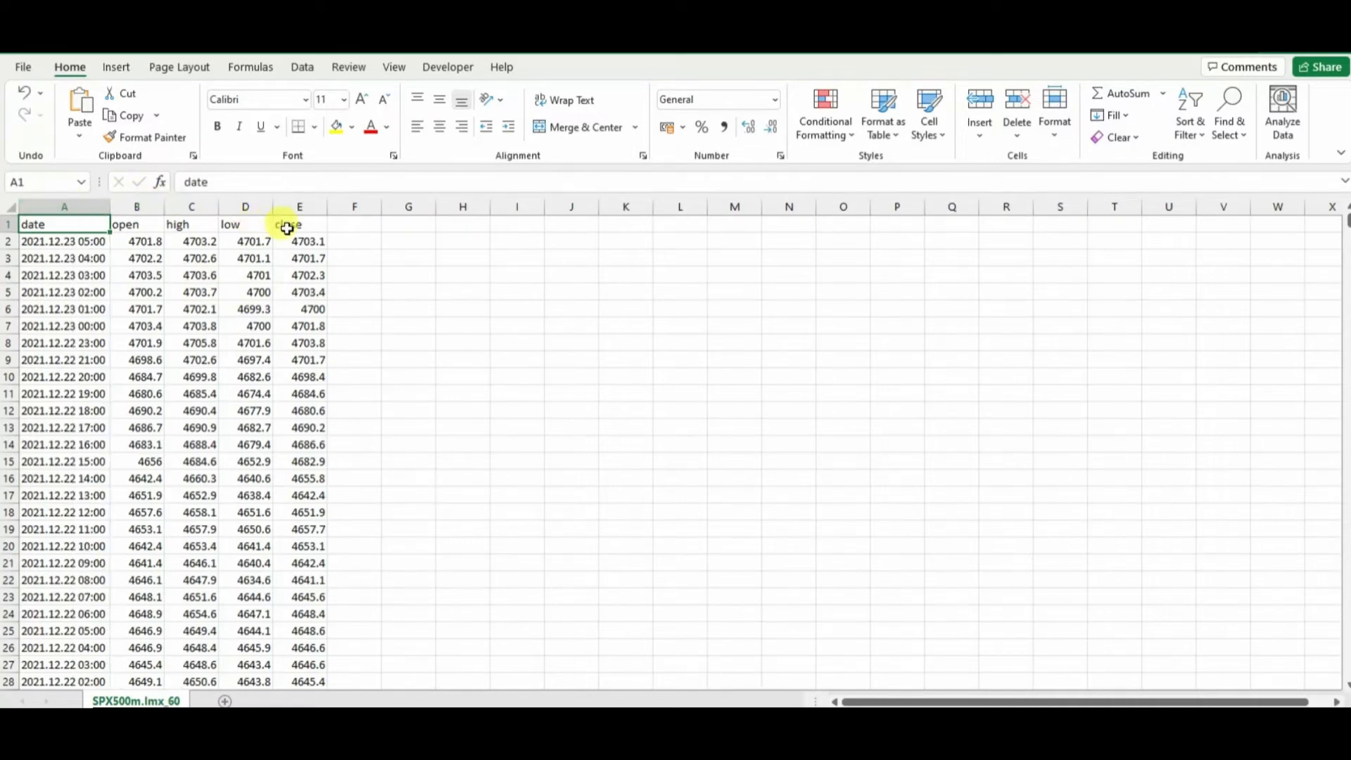
{"action": "mouse_move", "coordinate": [347, 311]}
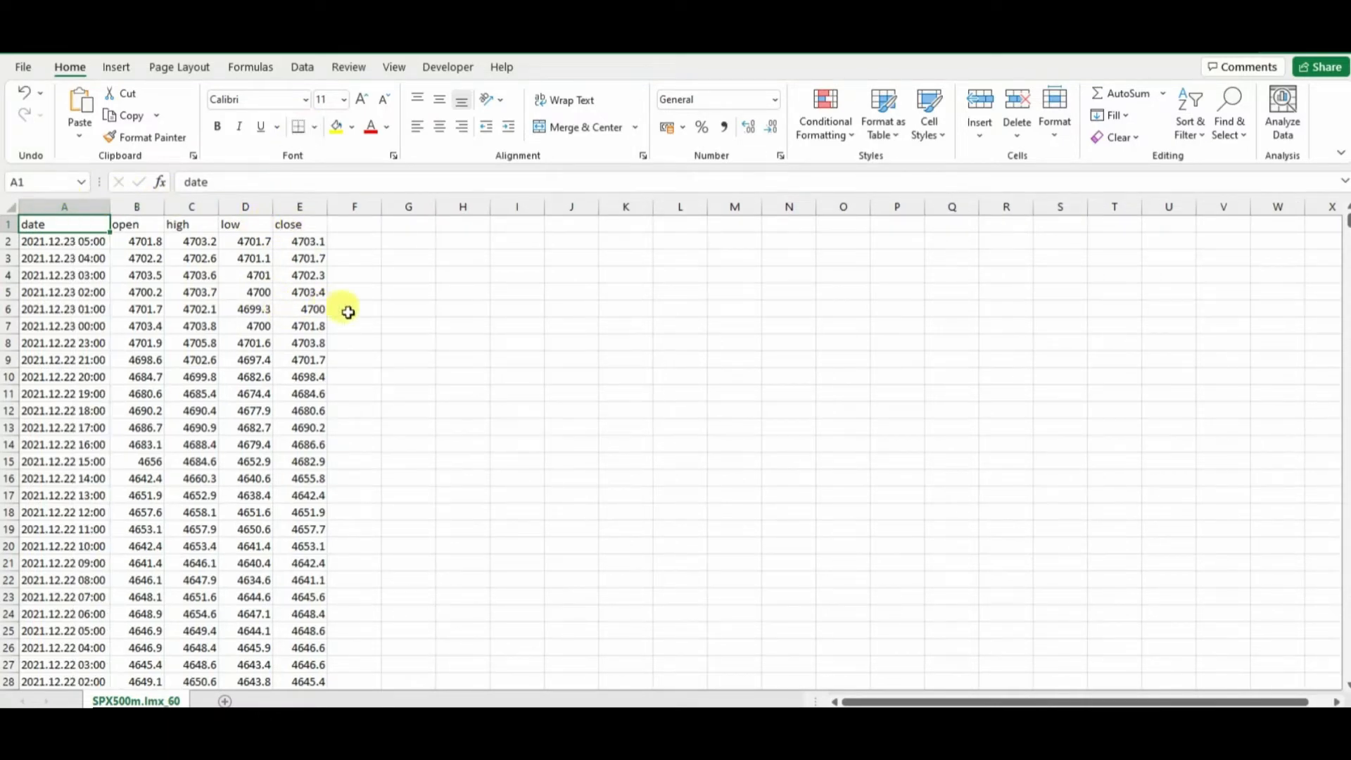
{"action": "left_click", "coordinate": [64, 276]}
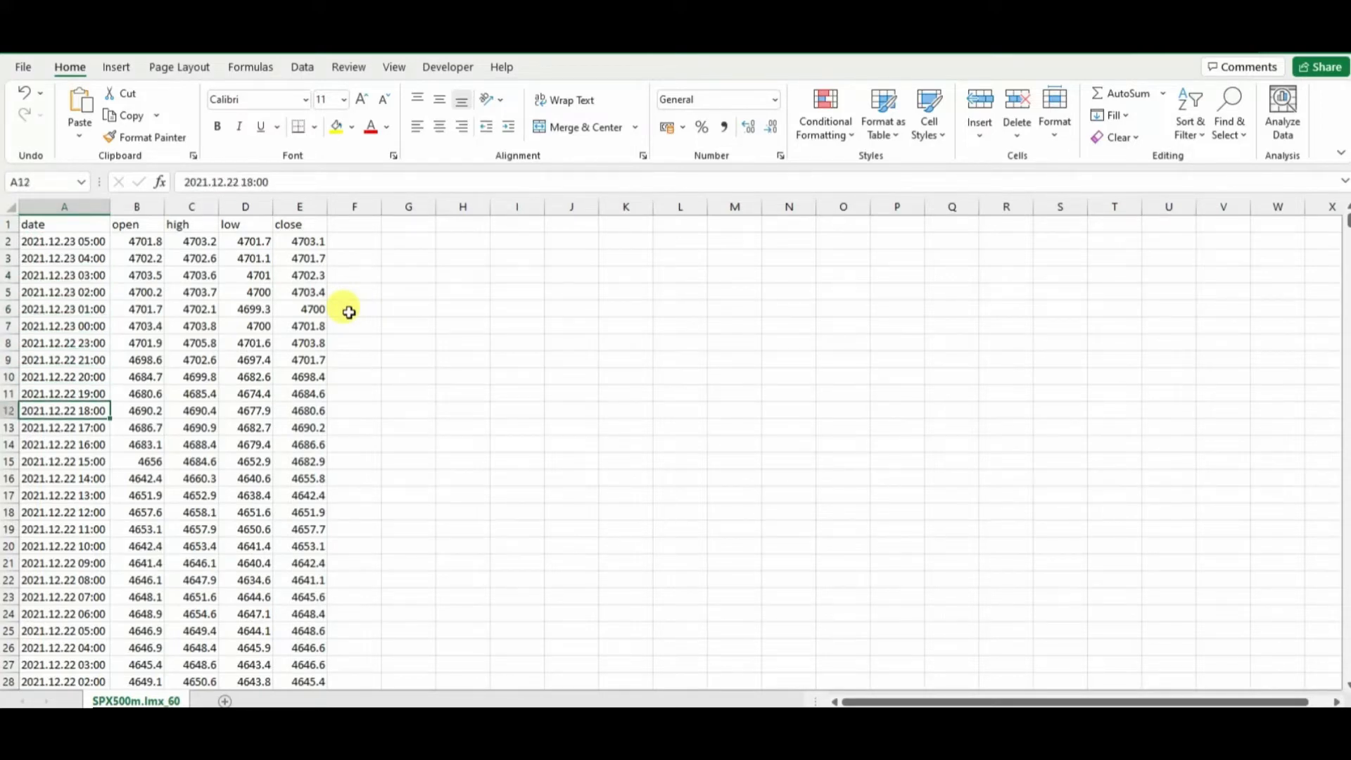
{"action": "left_click", "coordinate": [64, 512]}
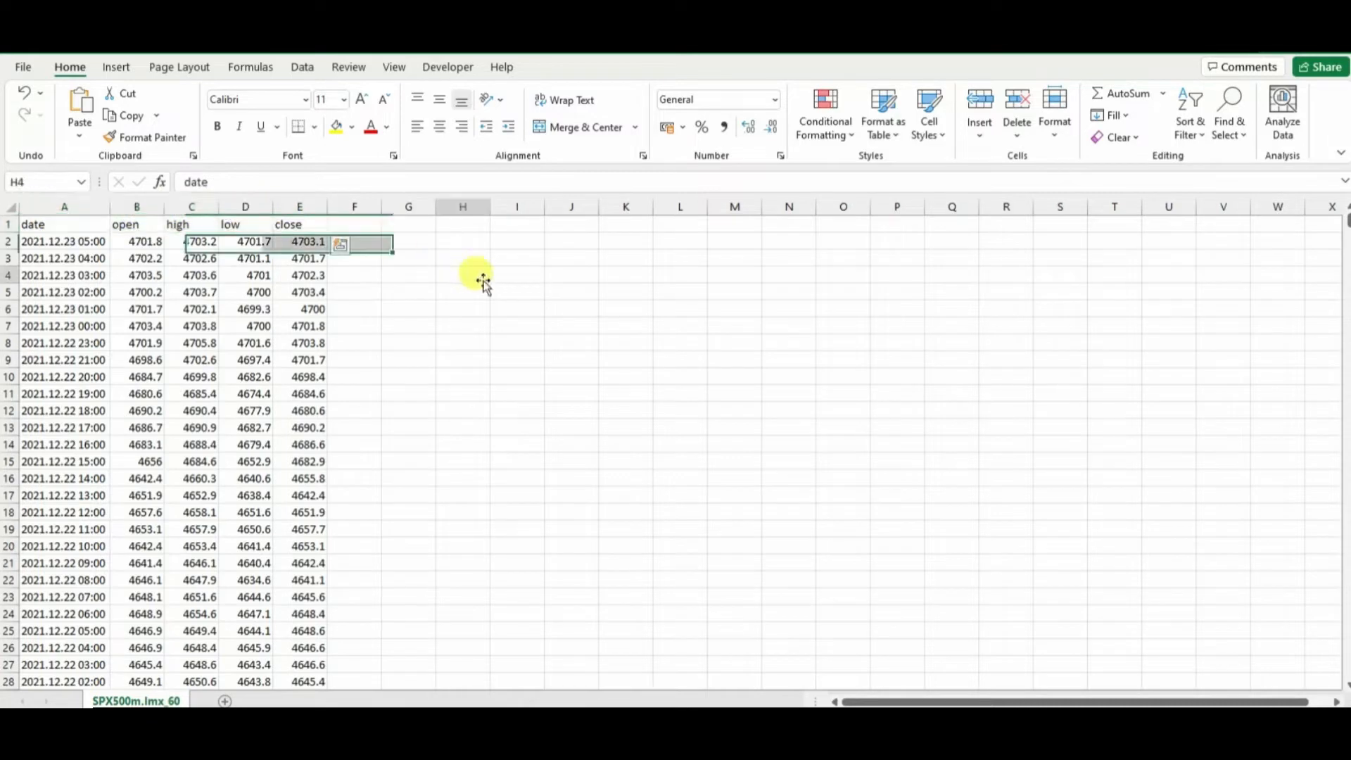
{"action": "left_click", "coordinate": [463, 275]}
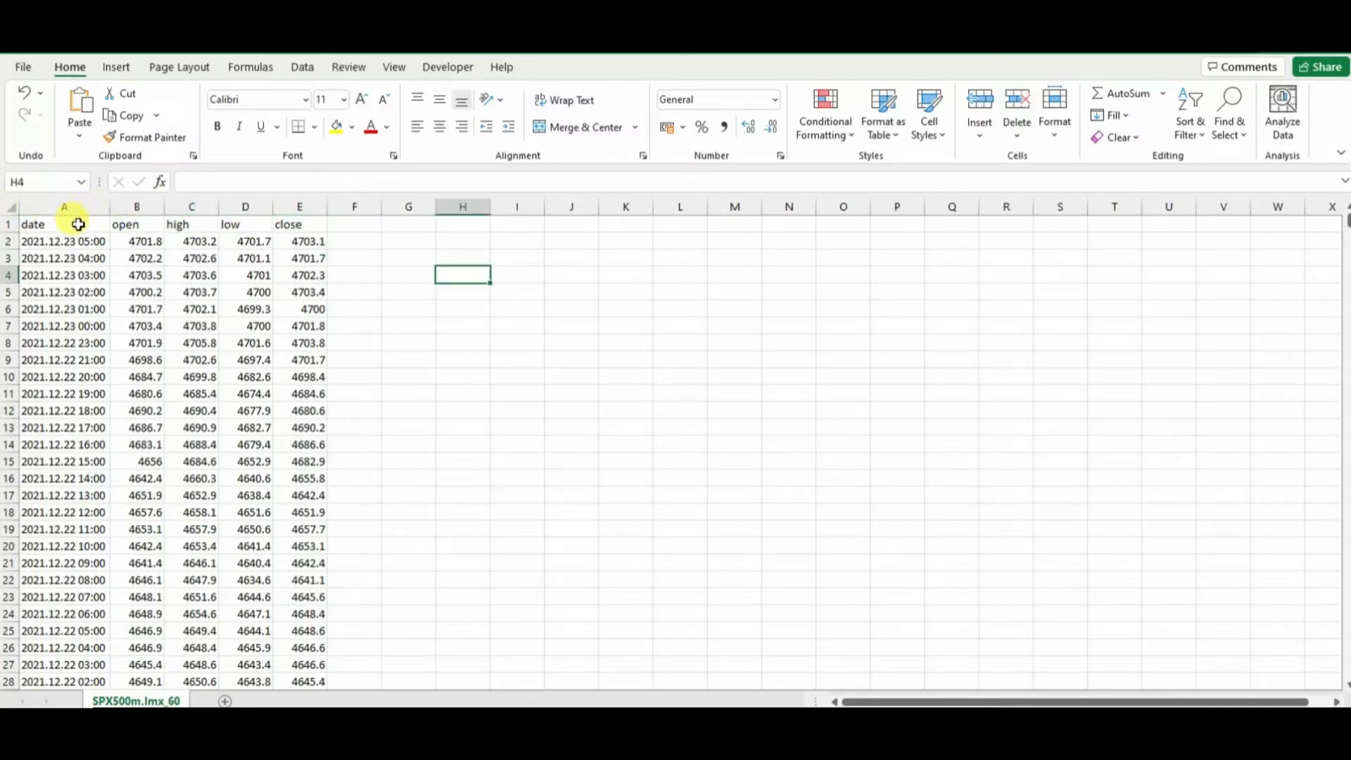
{"action": "mouse_move", "coordinate": [865, 162]}
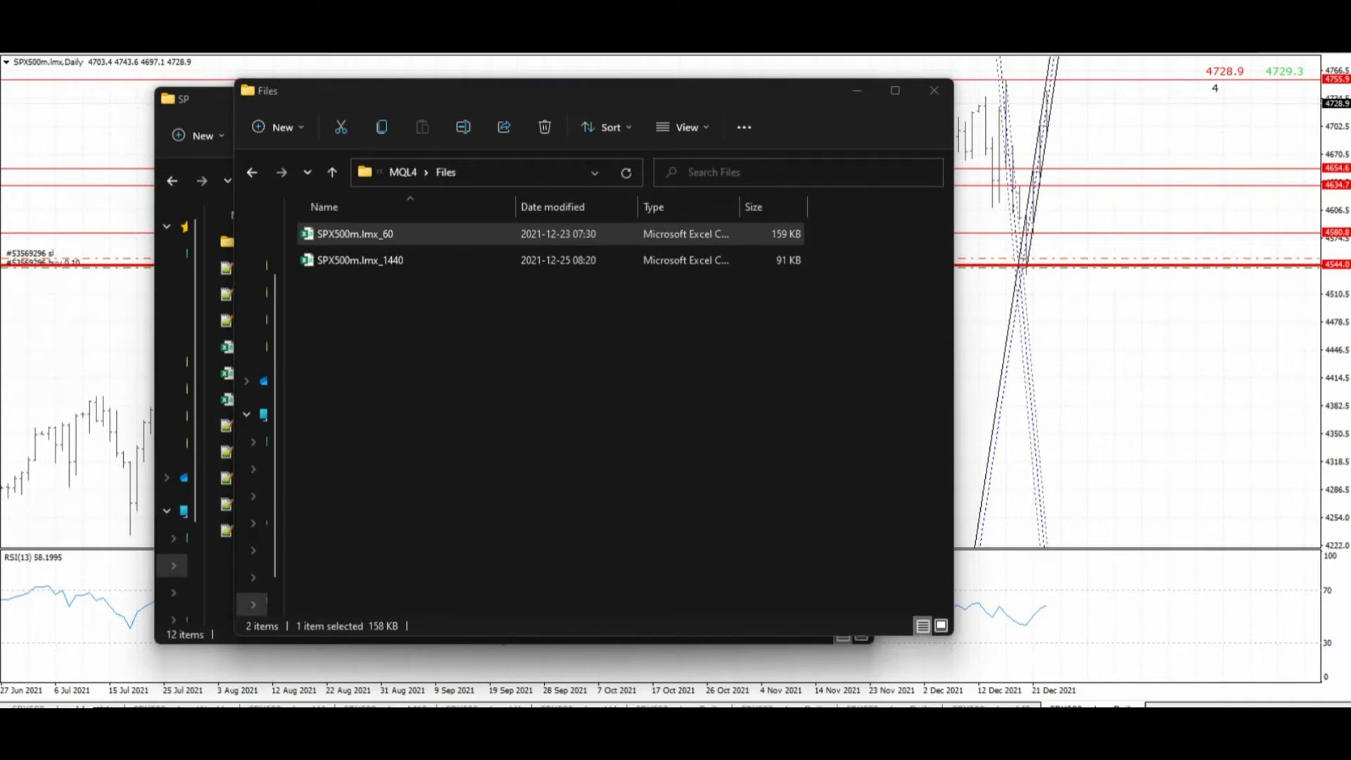
{"action": "mouse_move", "coordinate": [632, 525]}
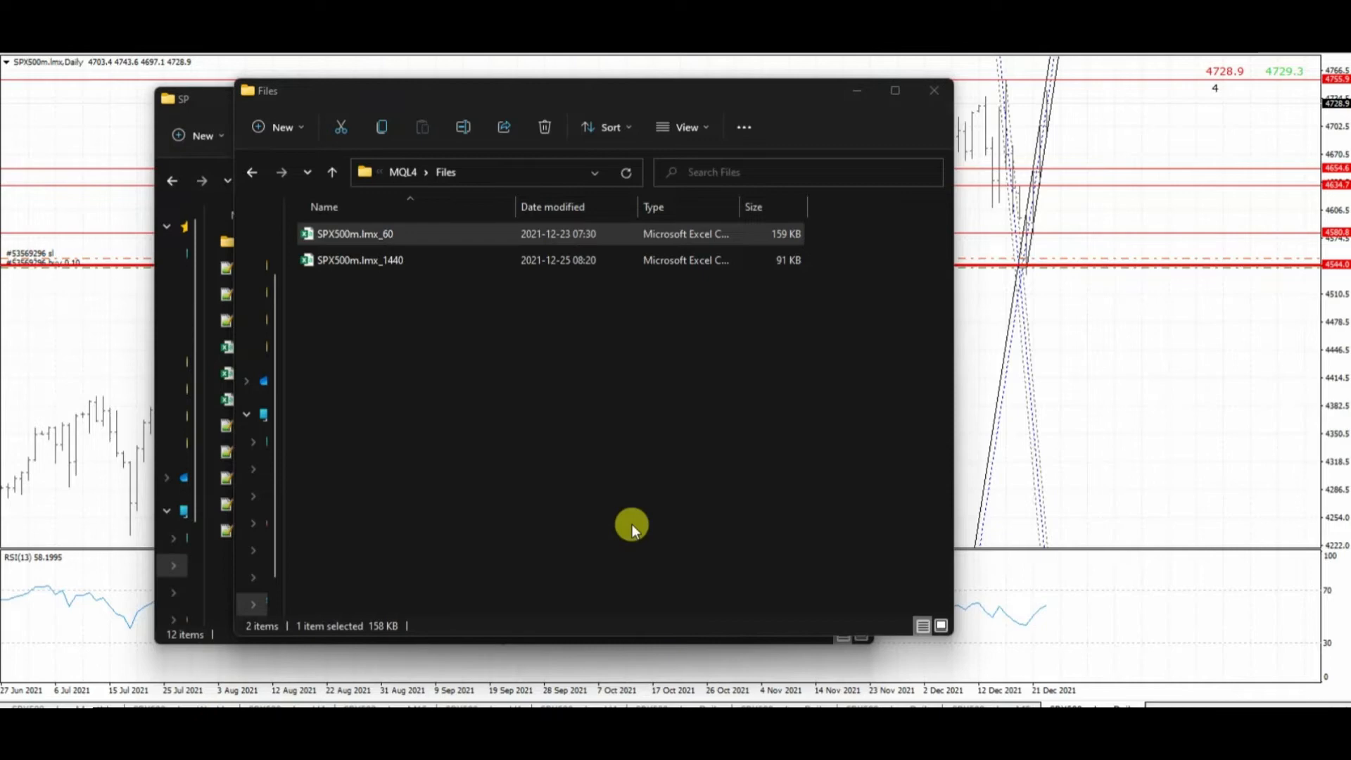
{"action": "mouse_move", "coordinate": [608, 99]}
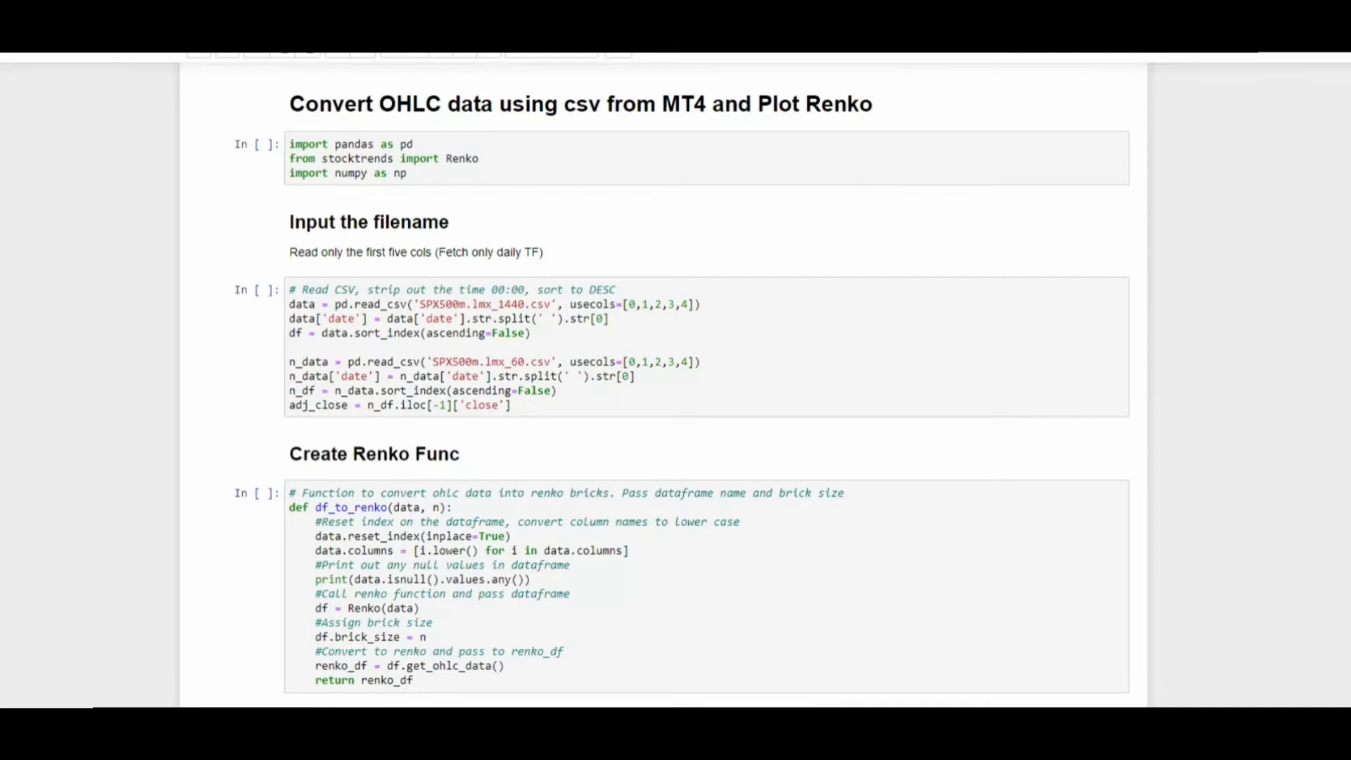
{"action": "mouse_move", "coordinate": [111, 571]}
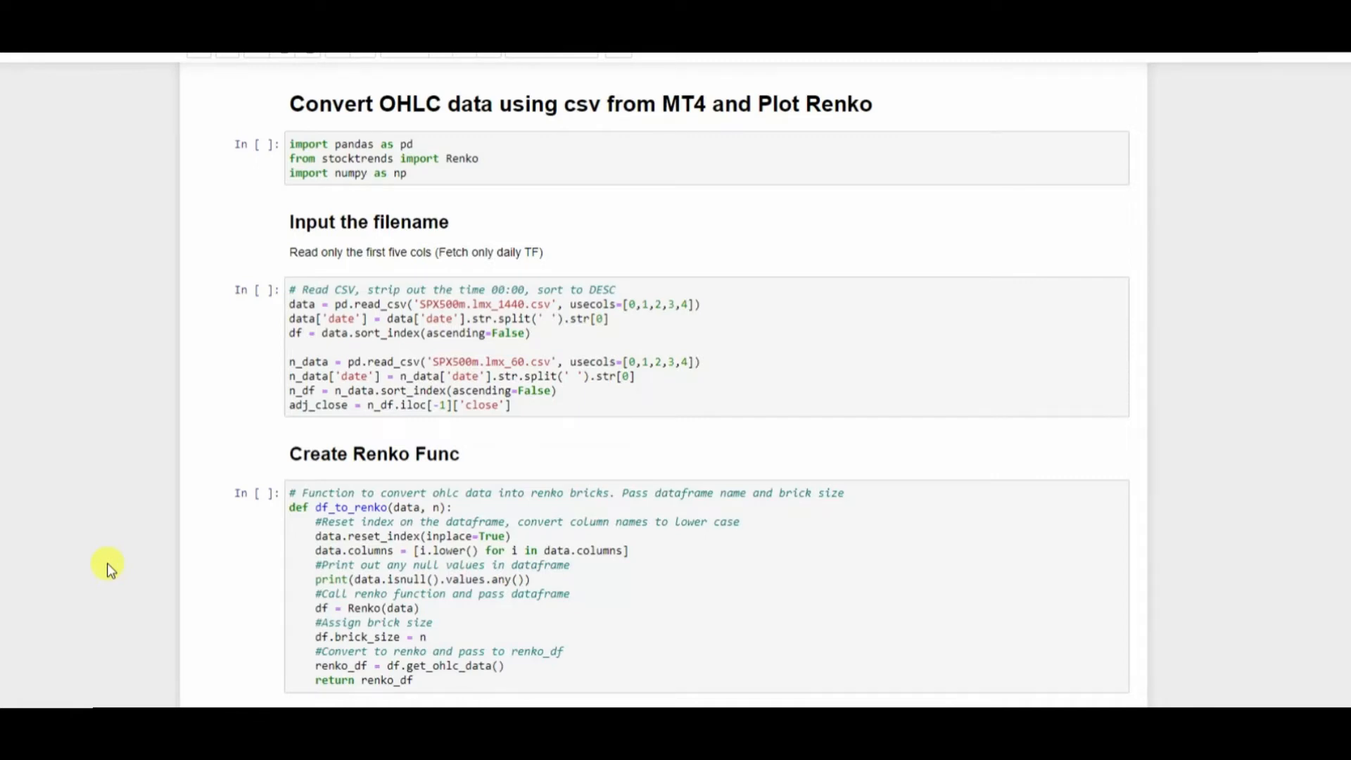
{"action": "mouse_move", "coordinate": [120, 556]}
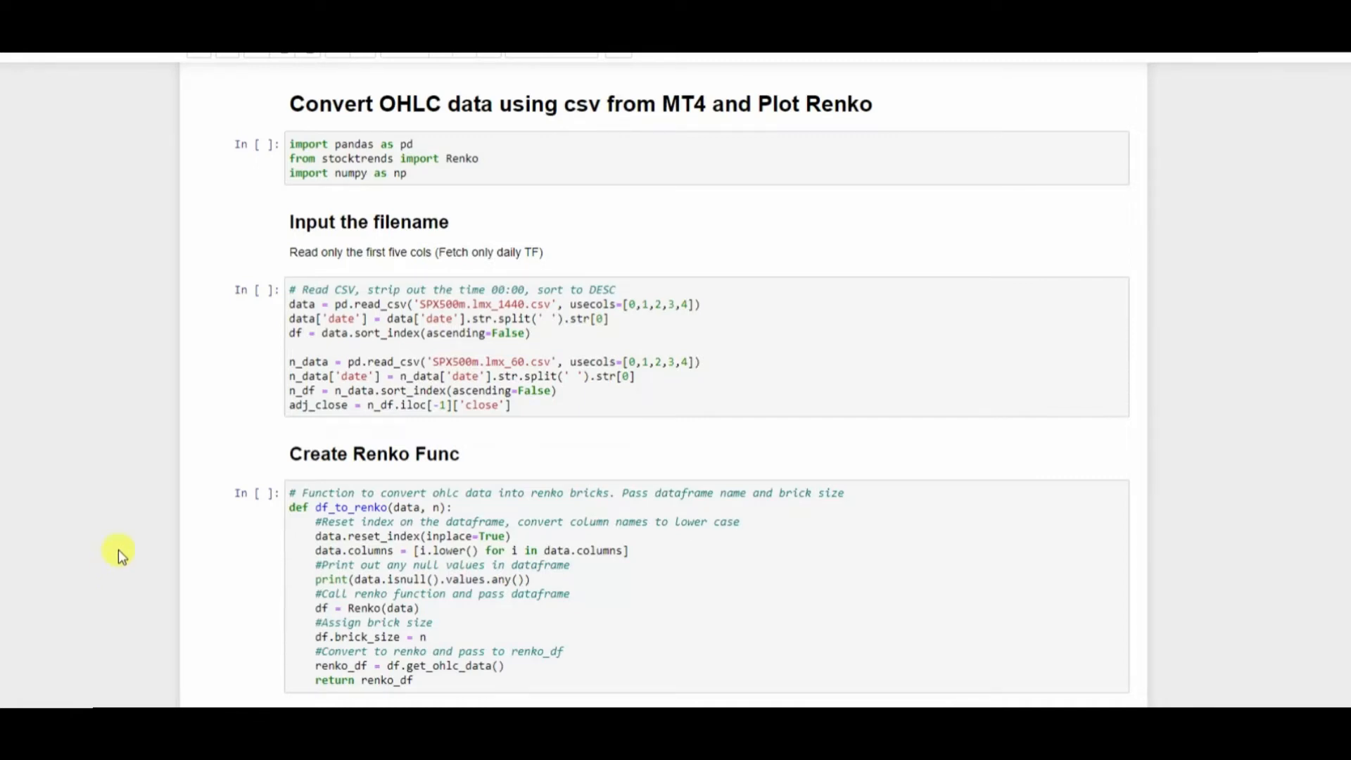
{"action": "mouse_move", "coordinate": [593, 176]}
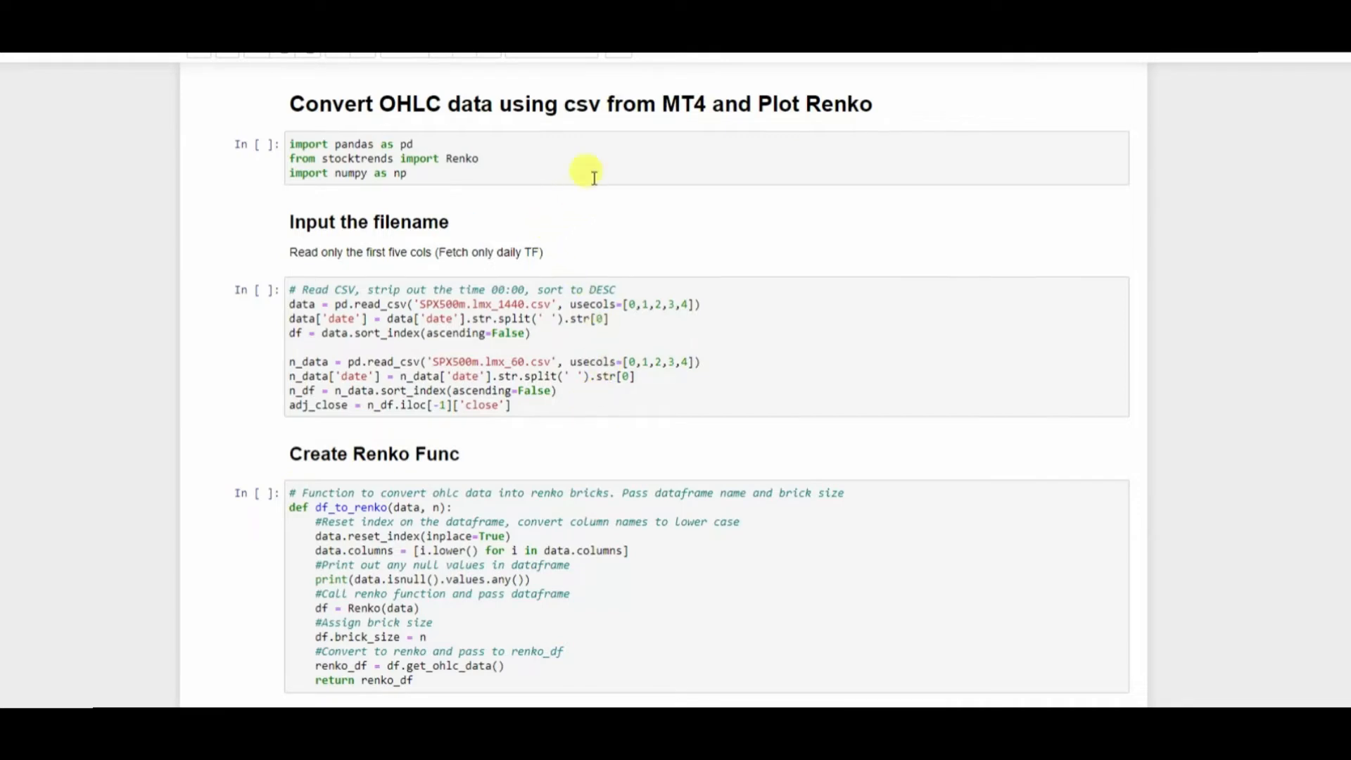
{"action": "mouse_move", "coordinate": [610, 239]}
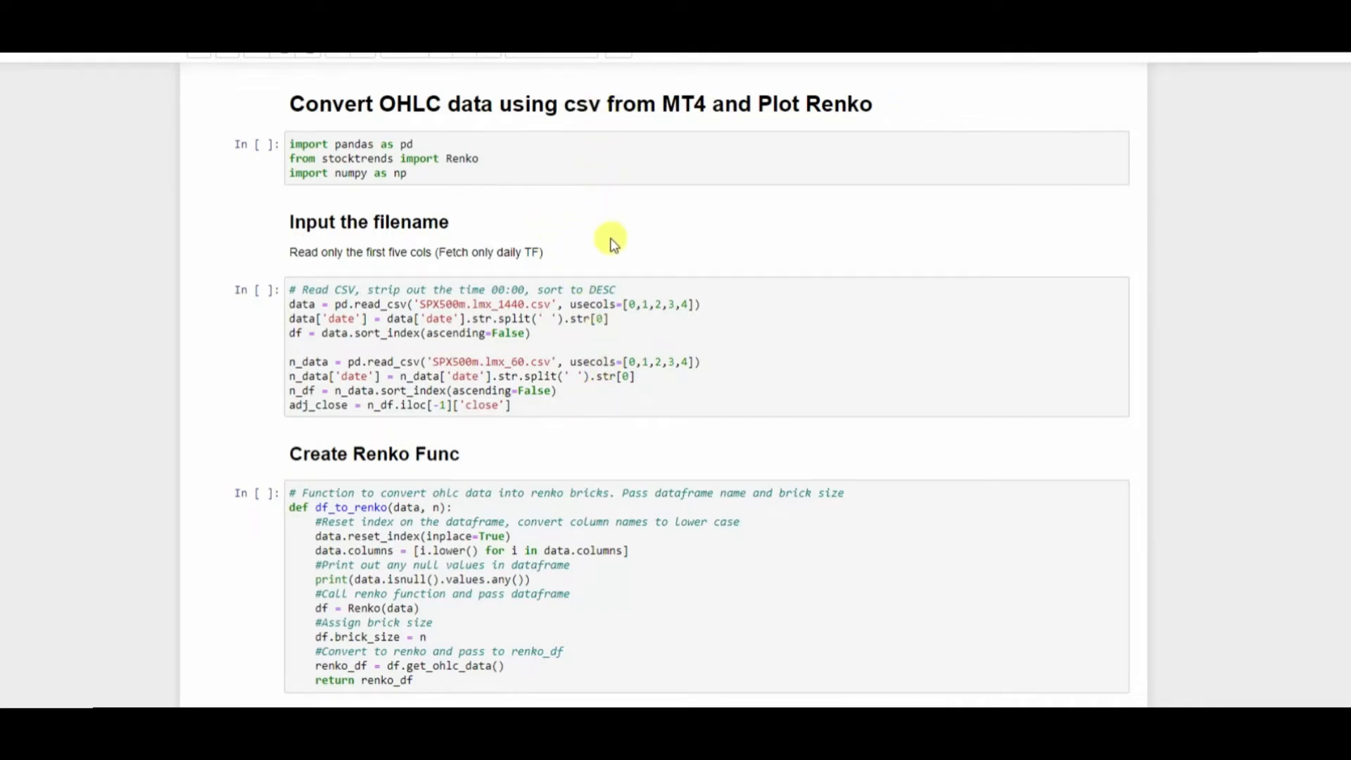
{"action": "mouse_move", "coordinate": [241, 450]}
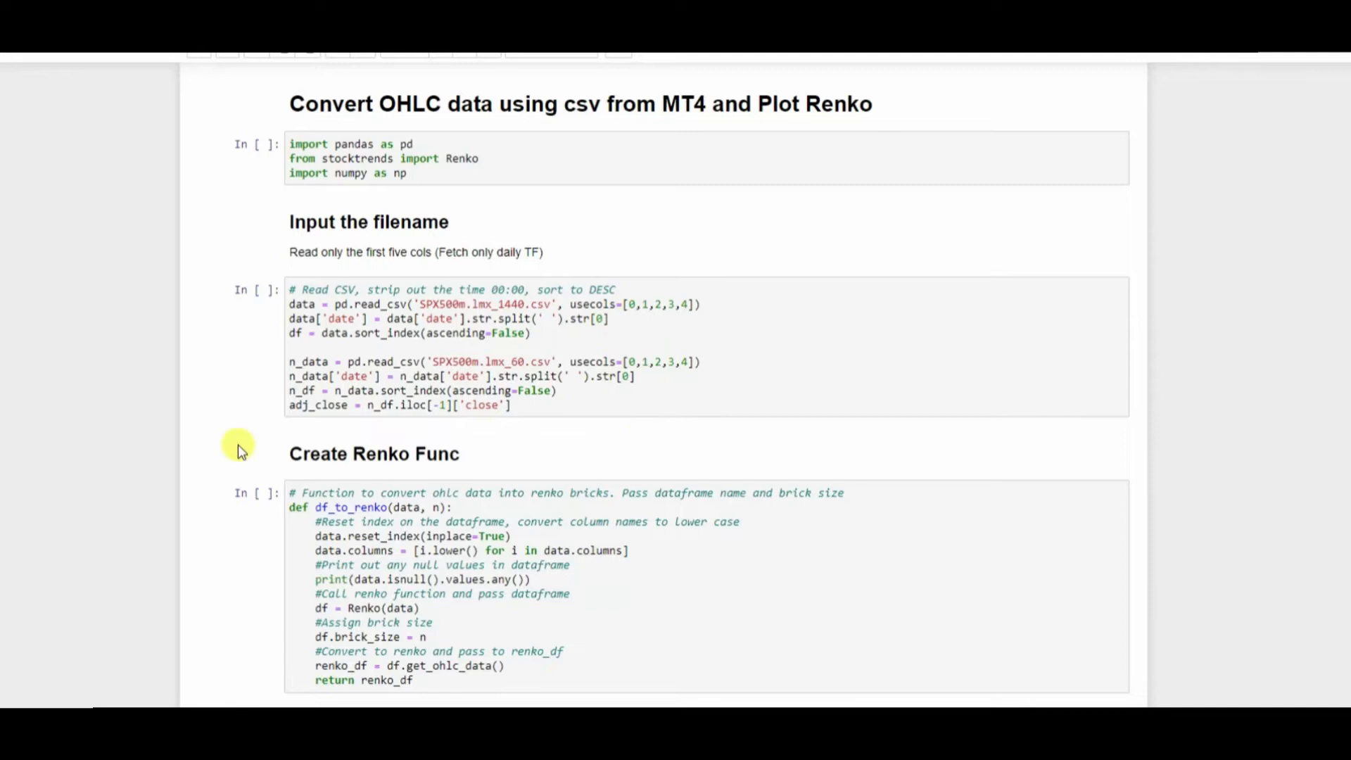
{"action": "mouse_move", "coordinate": [135, 385]}
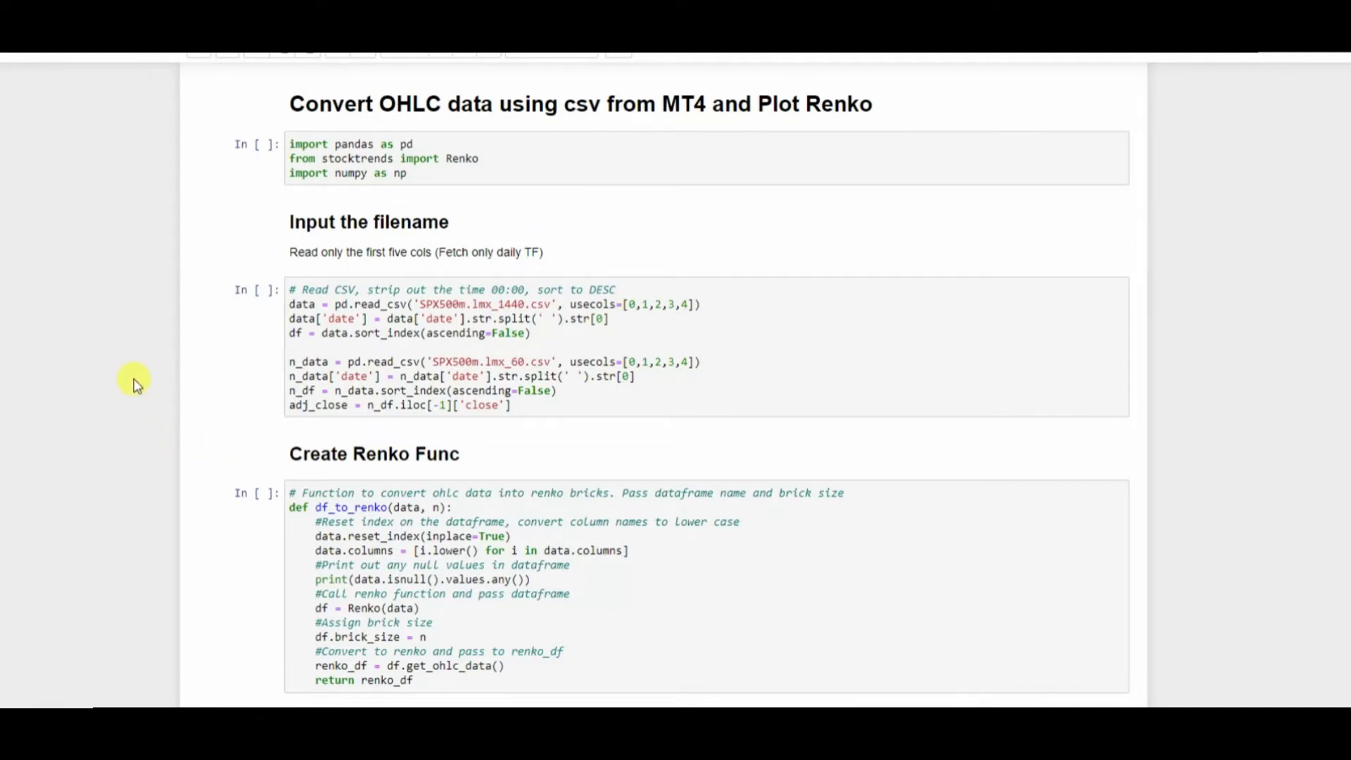
{"action": "mouse_move", "coordinate": [387, 244]}
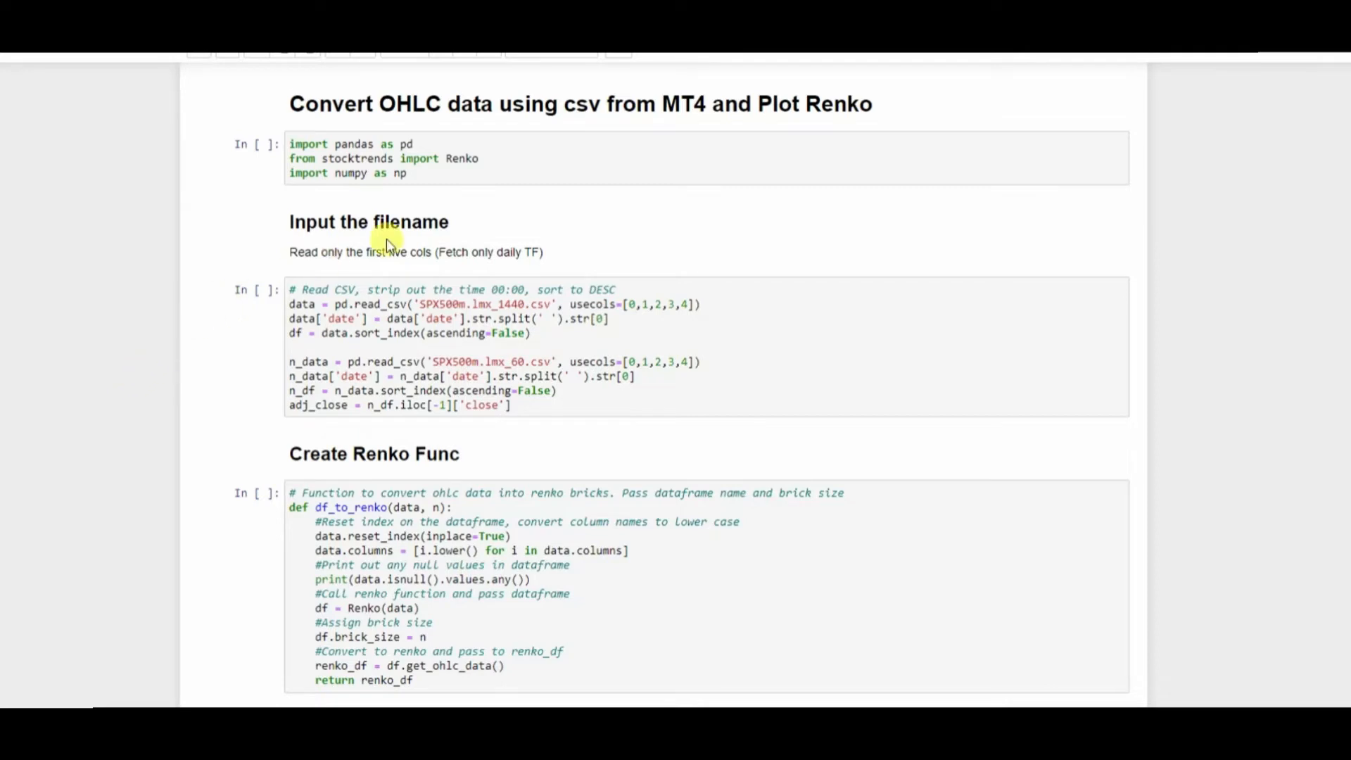
{"action": "mouse_move", "coordinate": [604, 153]}
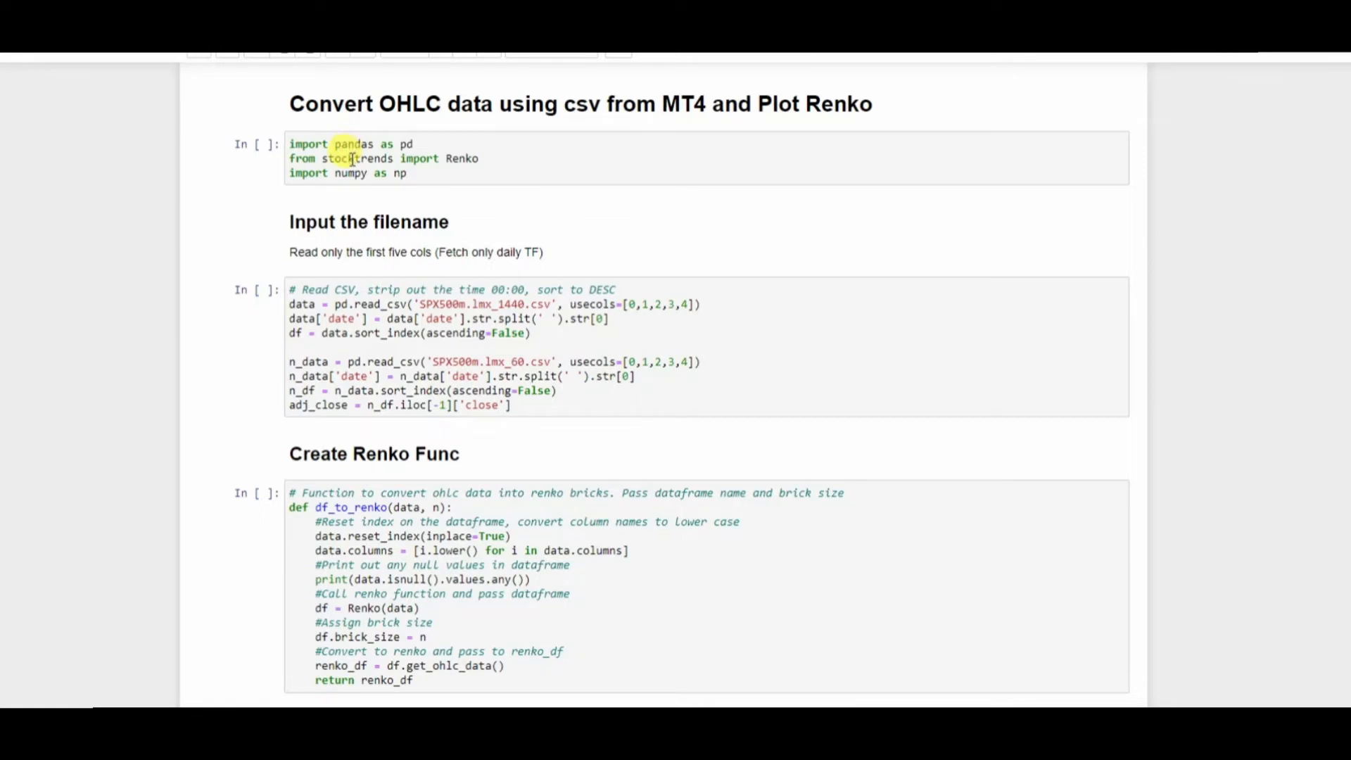
{"action": "mouse_move", "coordinate": [675, 210]}
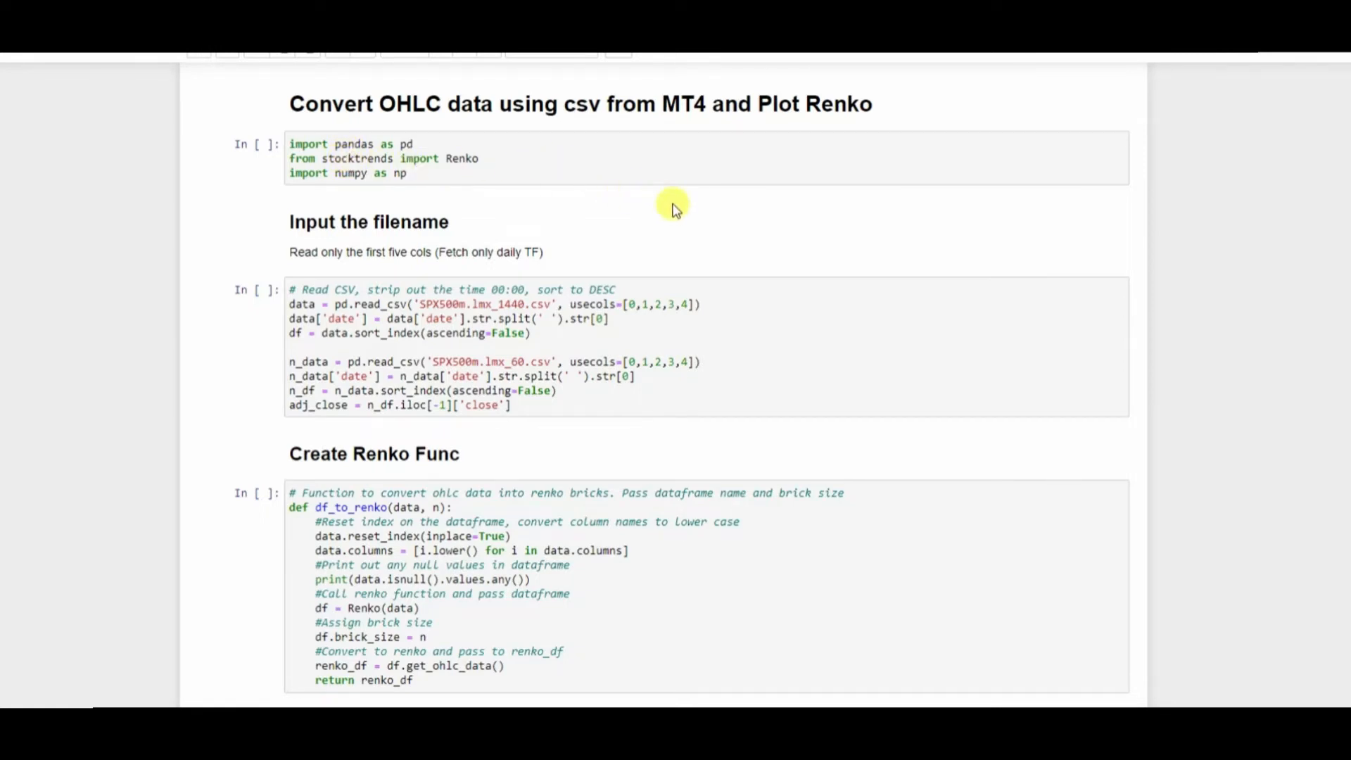
{"action": "scroll", "scroll_direction": "down", "scroll_amount": 3}
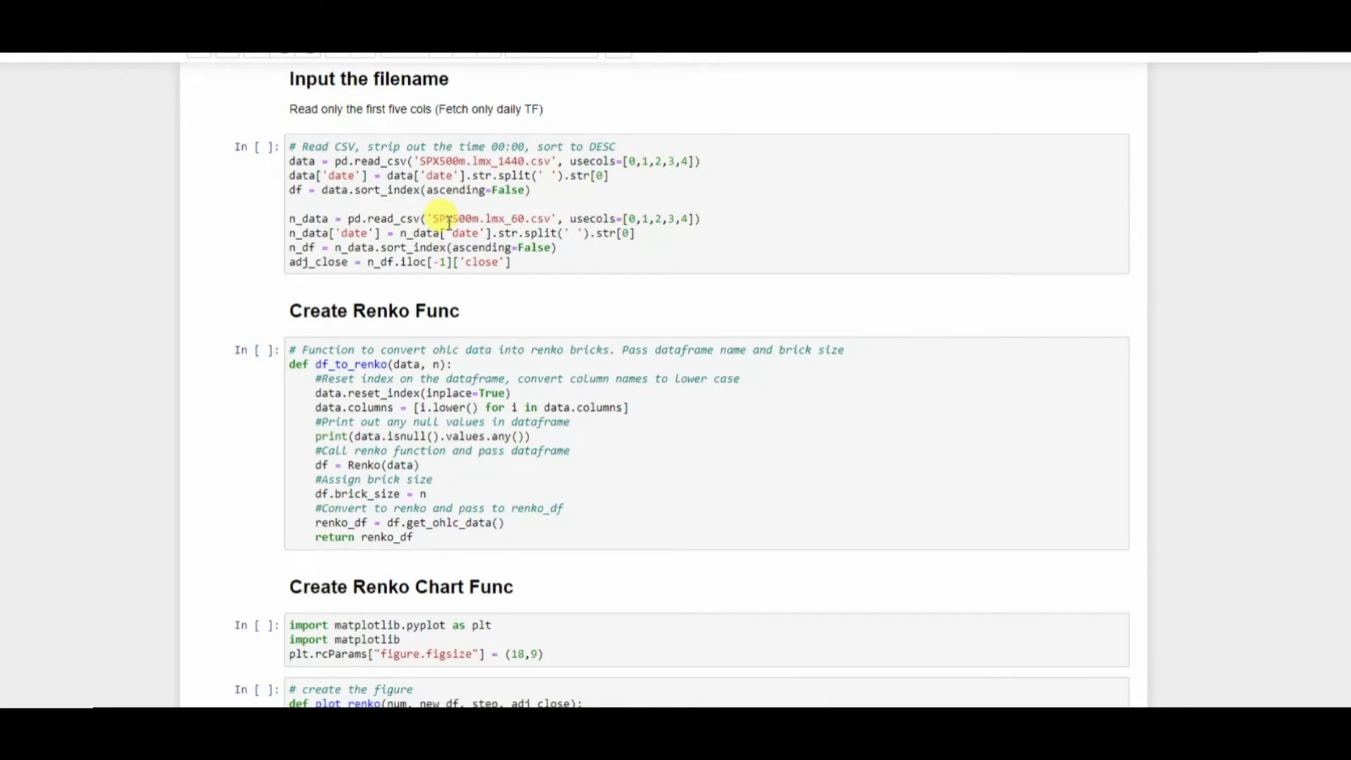
{"action": "mouse_move", "coordinate": [623, 198]}
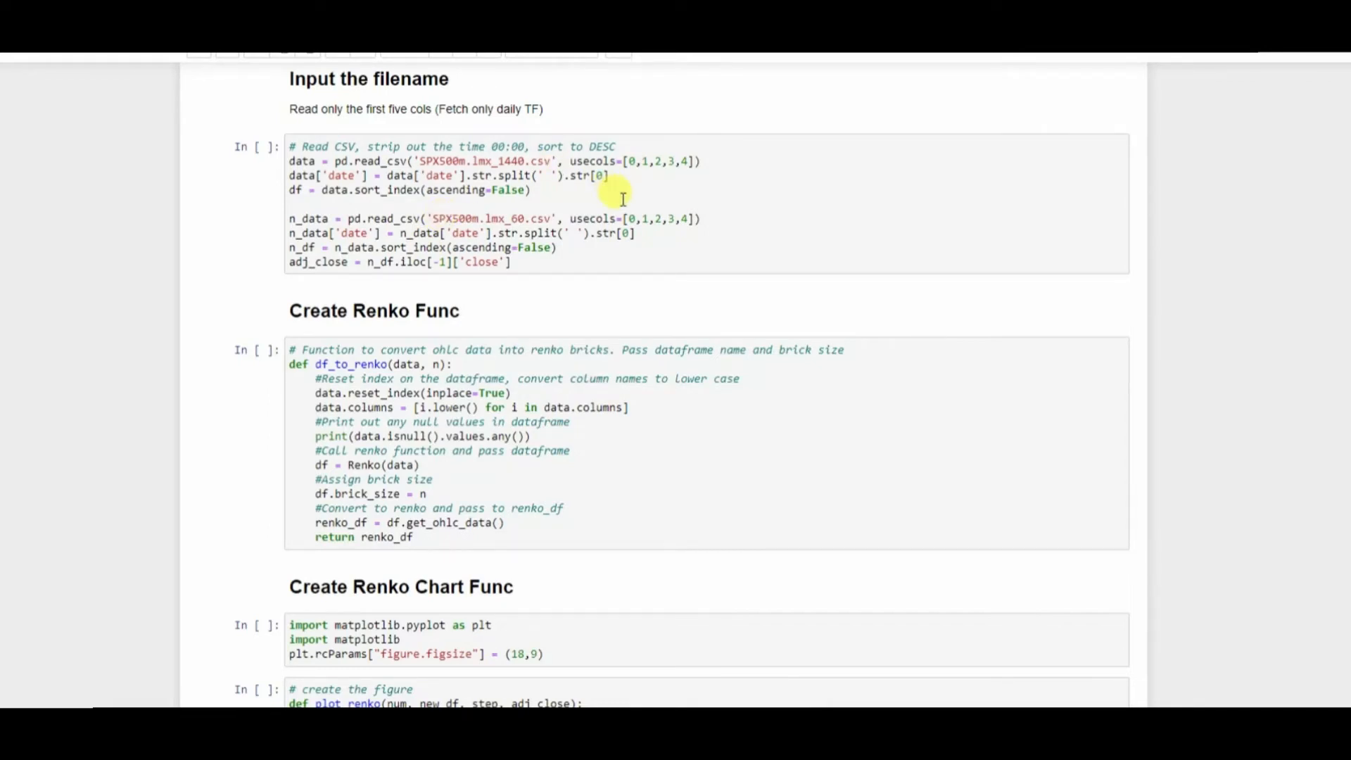
{"action": "mouse_move", "coordinate": [680, 188]}
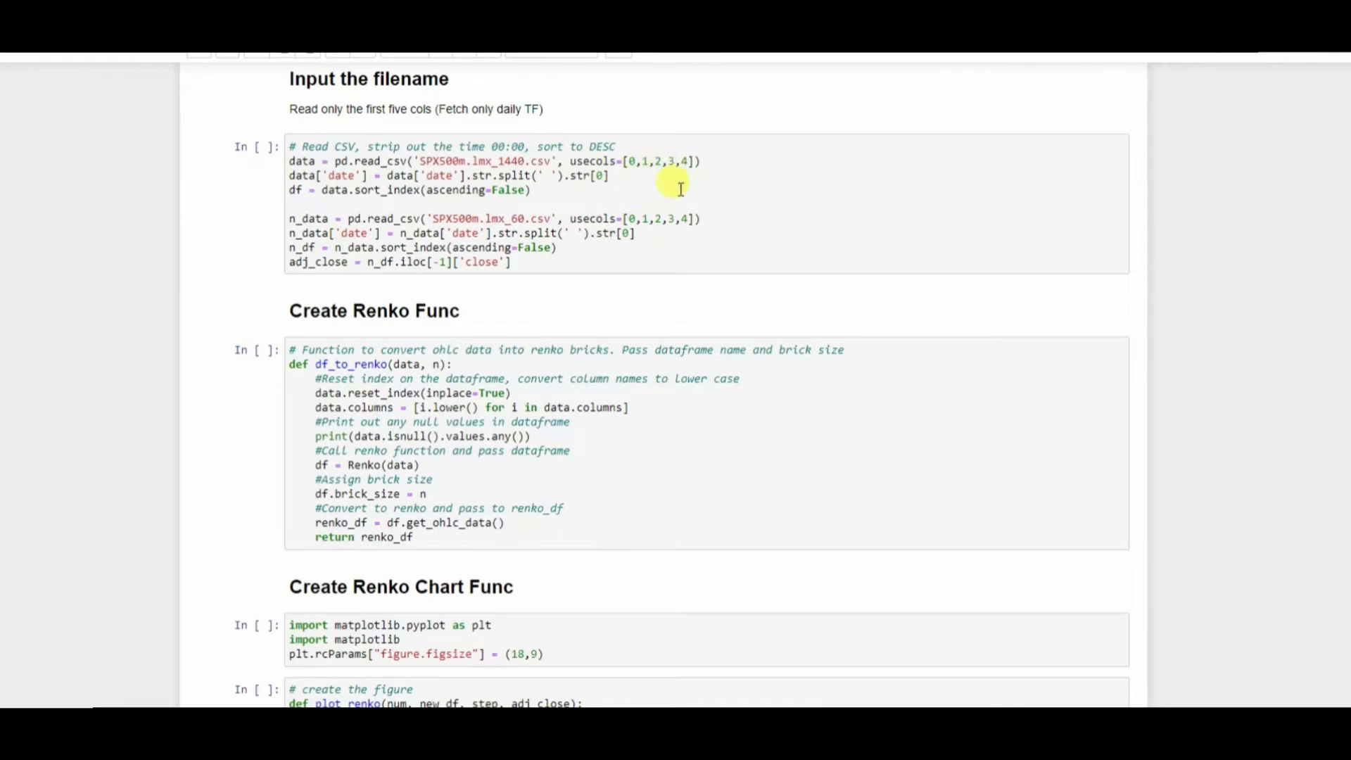
{"action": "mouse_move", "coordinate": [657, 192]}
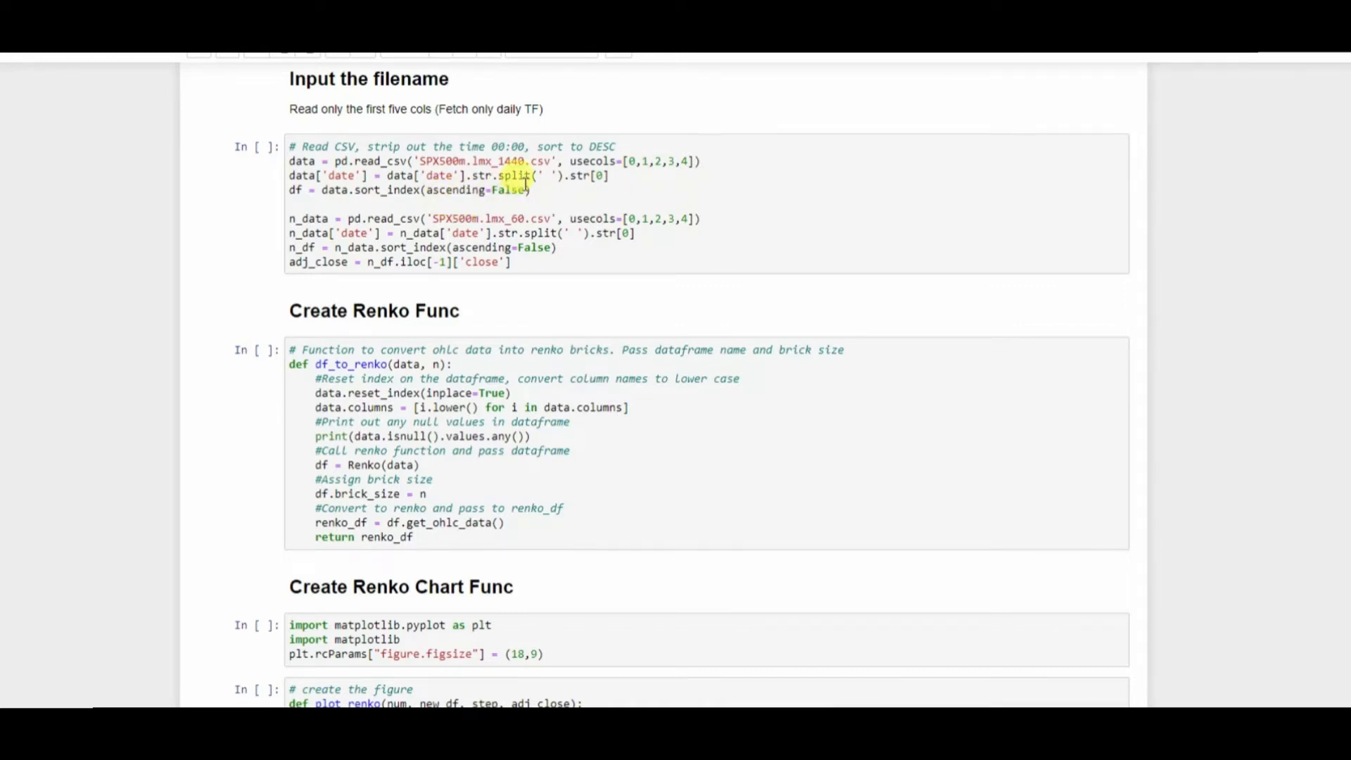
{"action": "mouse_move", "coordinate": [704, 281]}
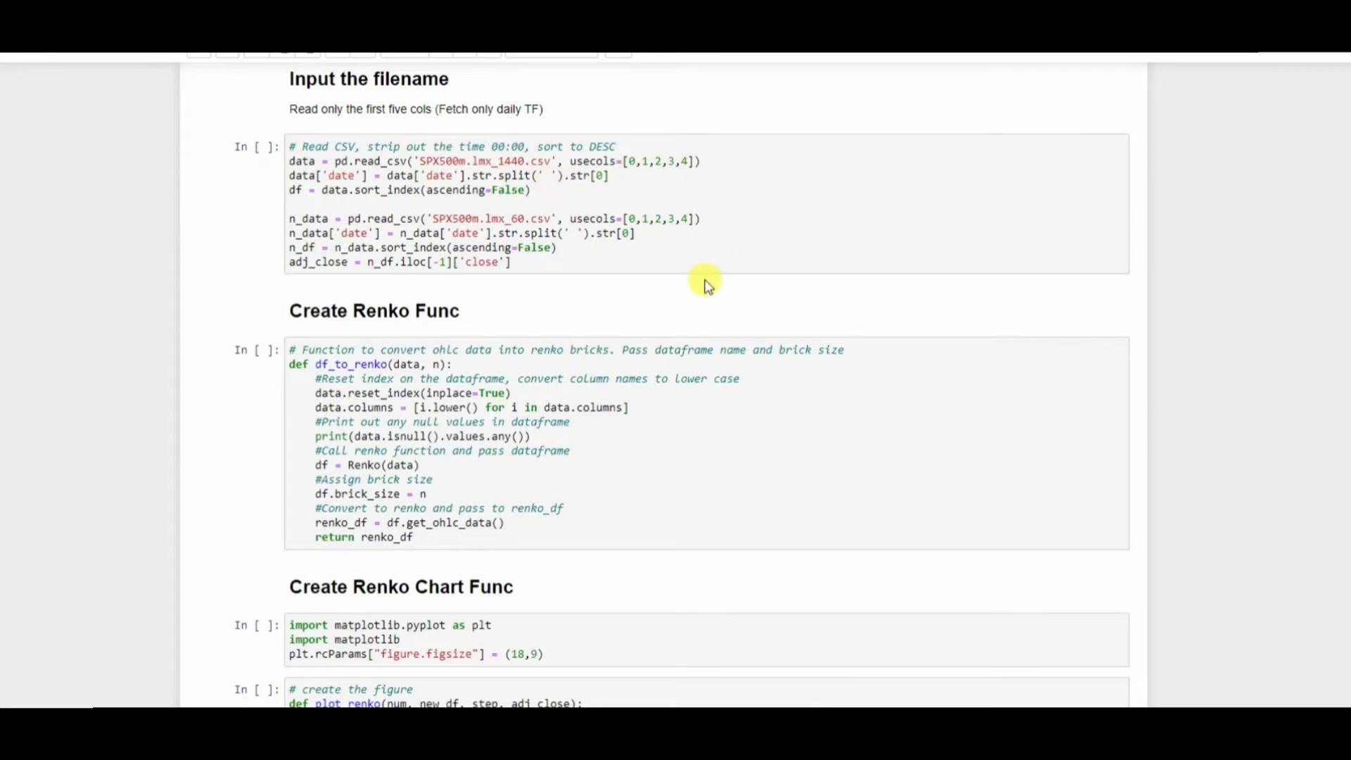
{"action": "mouse_move", "coordinate": [435, 209]}
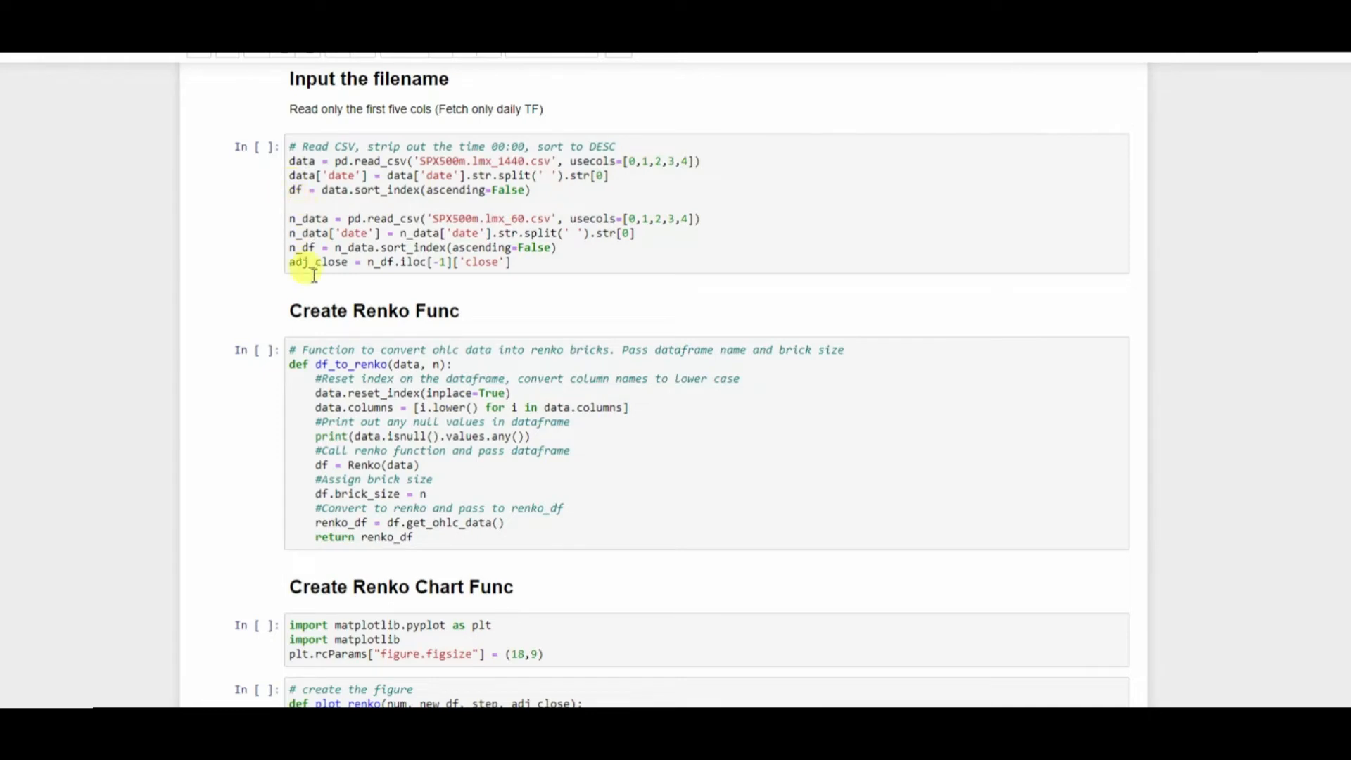
{"action": "mouse_move", "coordinate": [636, 311]}
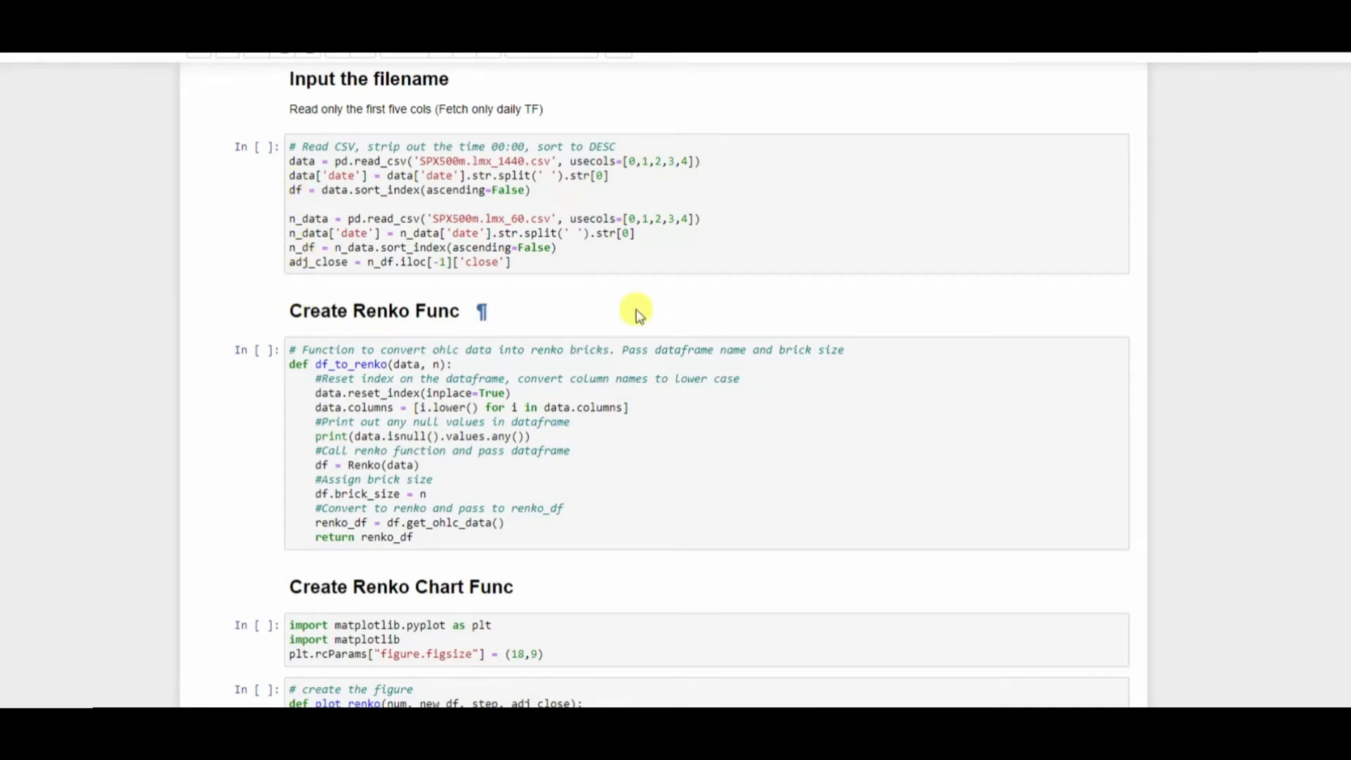
{"action": "mouse_move", "coordinate": [929, 392]}
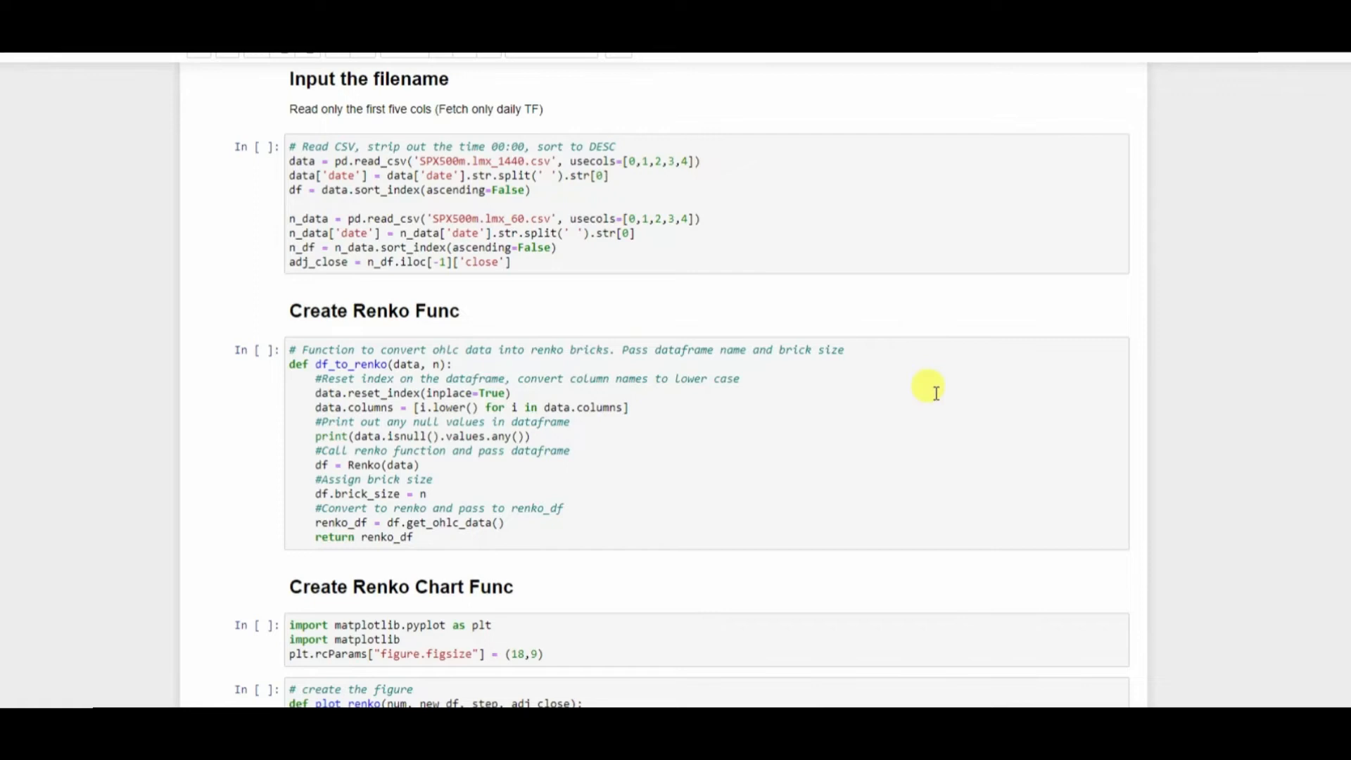
{"action": "scroll", "scroll_direction": "down", "scroll_amount": 3}
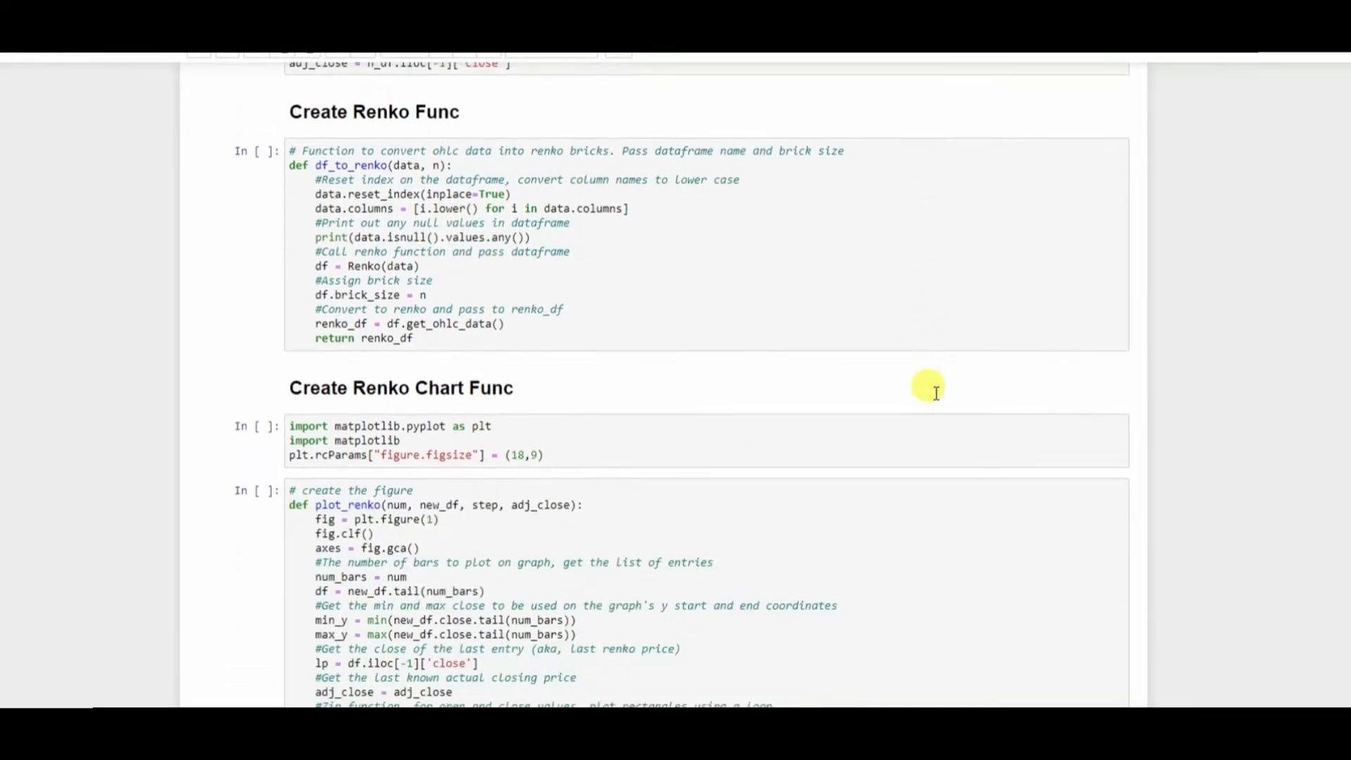
{"action": "scroll", "scroll_direction": "up", "scroll_amount": 3}
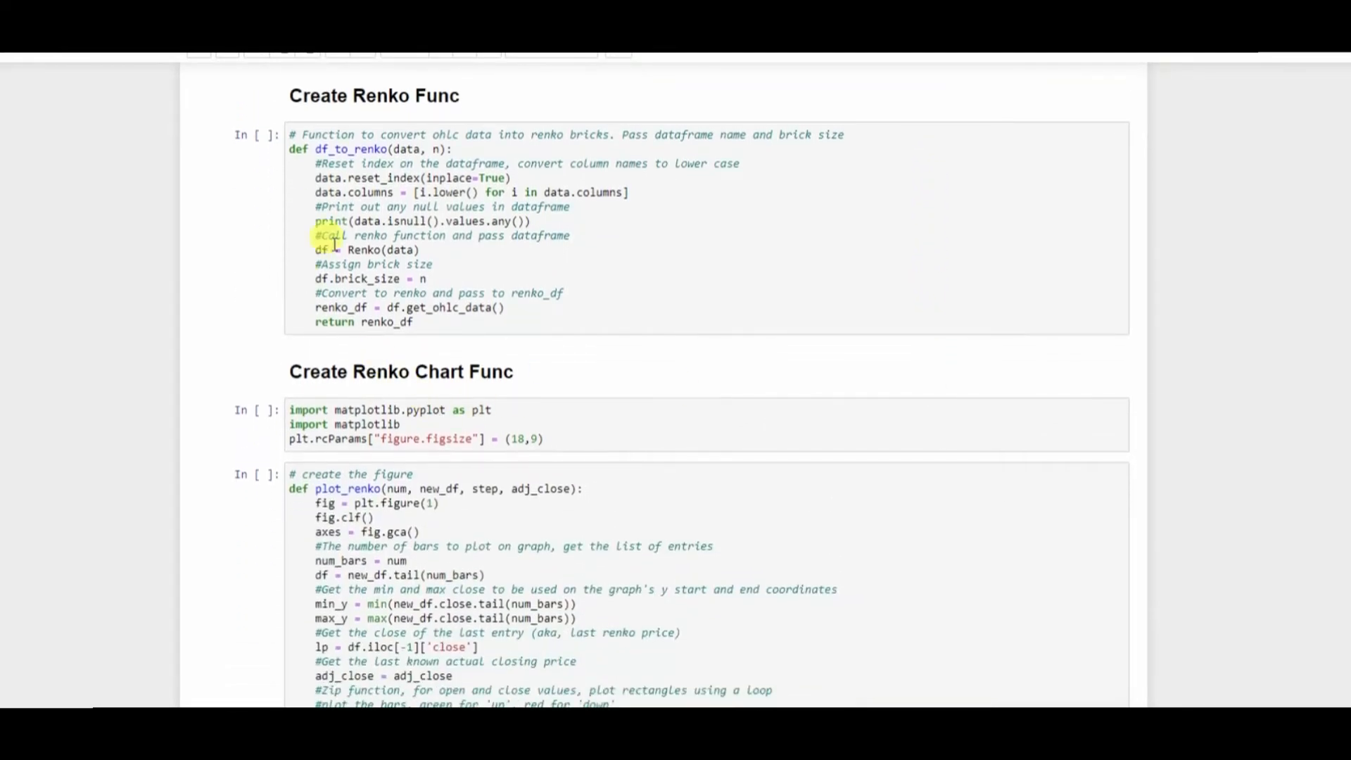
{"action": "mouse_move", "coordinate": [400, 148]}
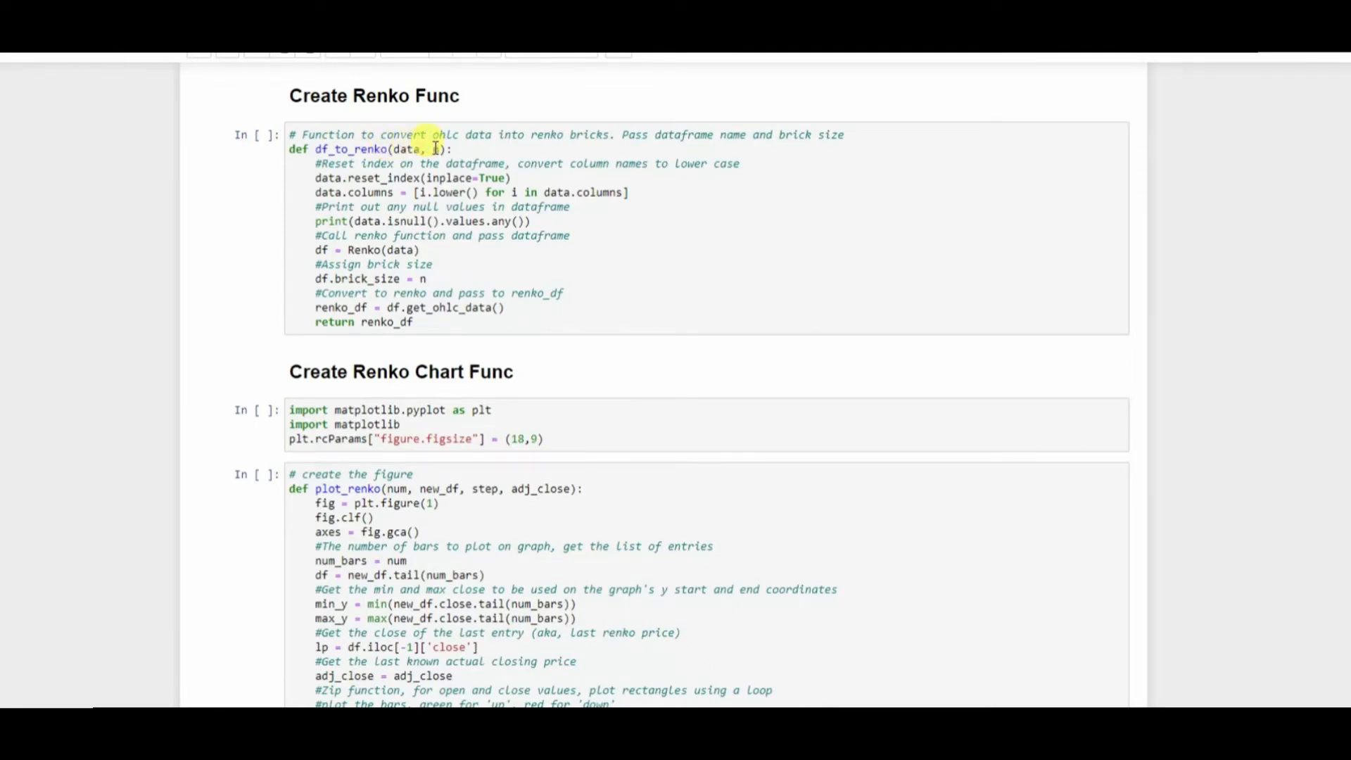
{"action": "mouse_move", "coordinate": [227, 261]}
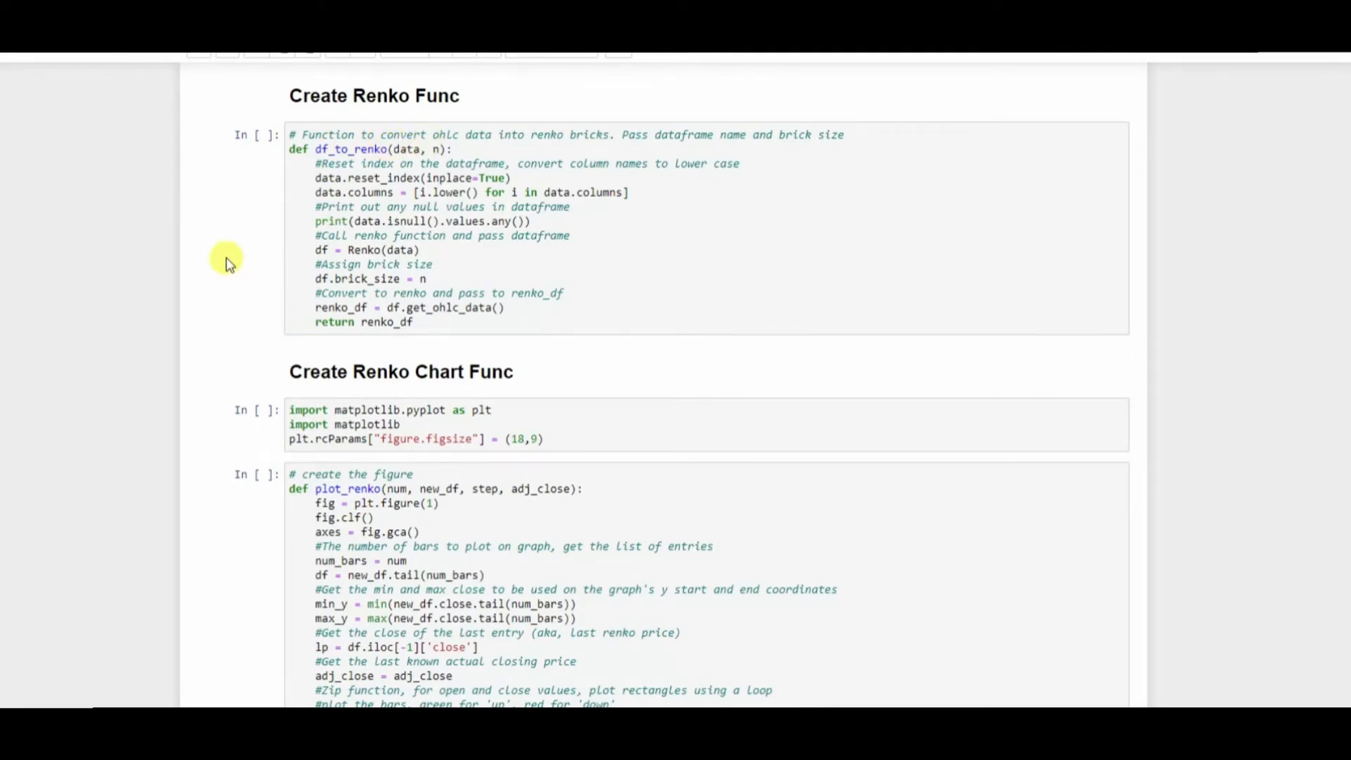
{"action": "mouse_move", "coordinate": [481, 245]}
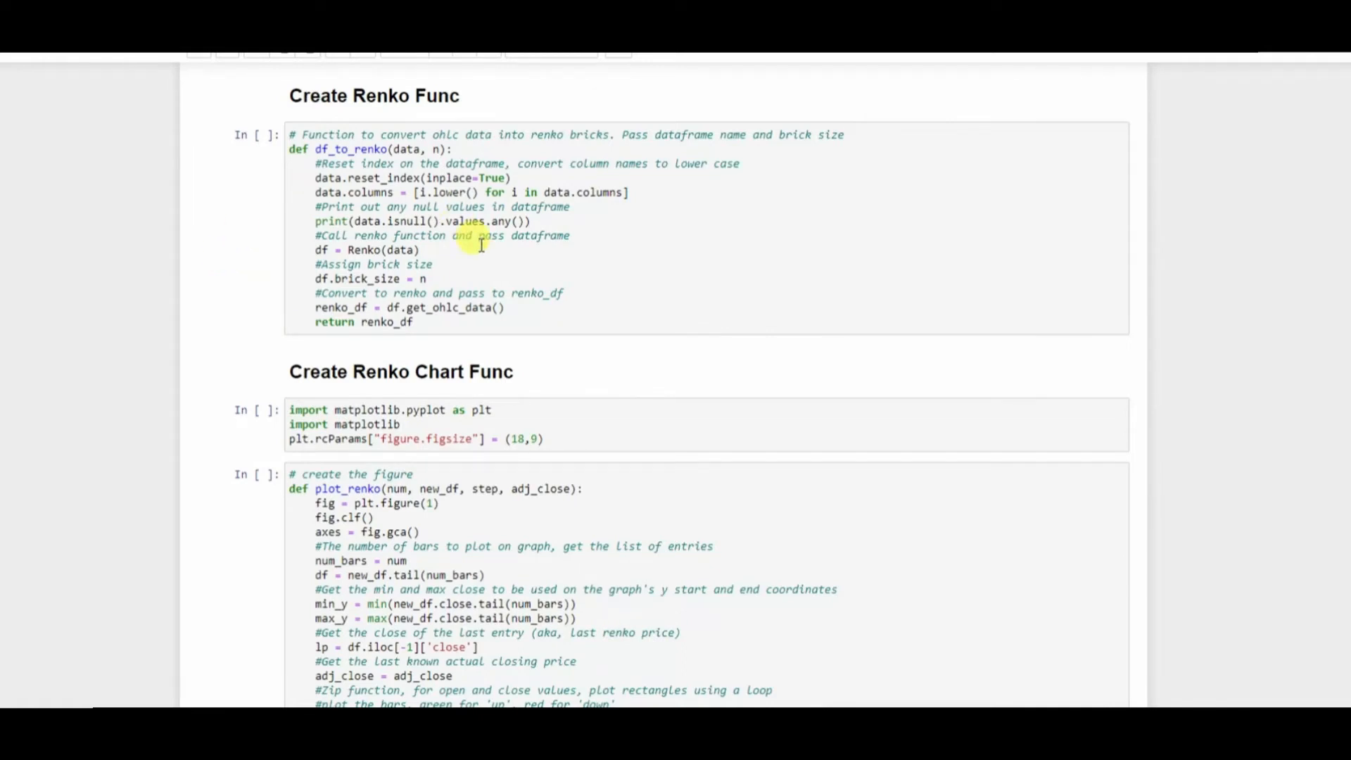
{"action": "mouse_move", "coordinate": [353, 193]}
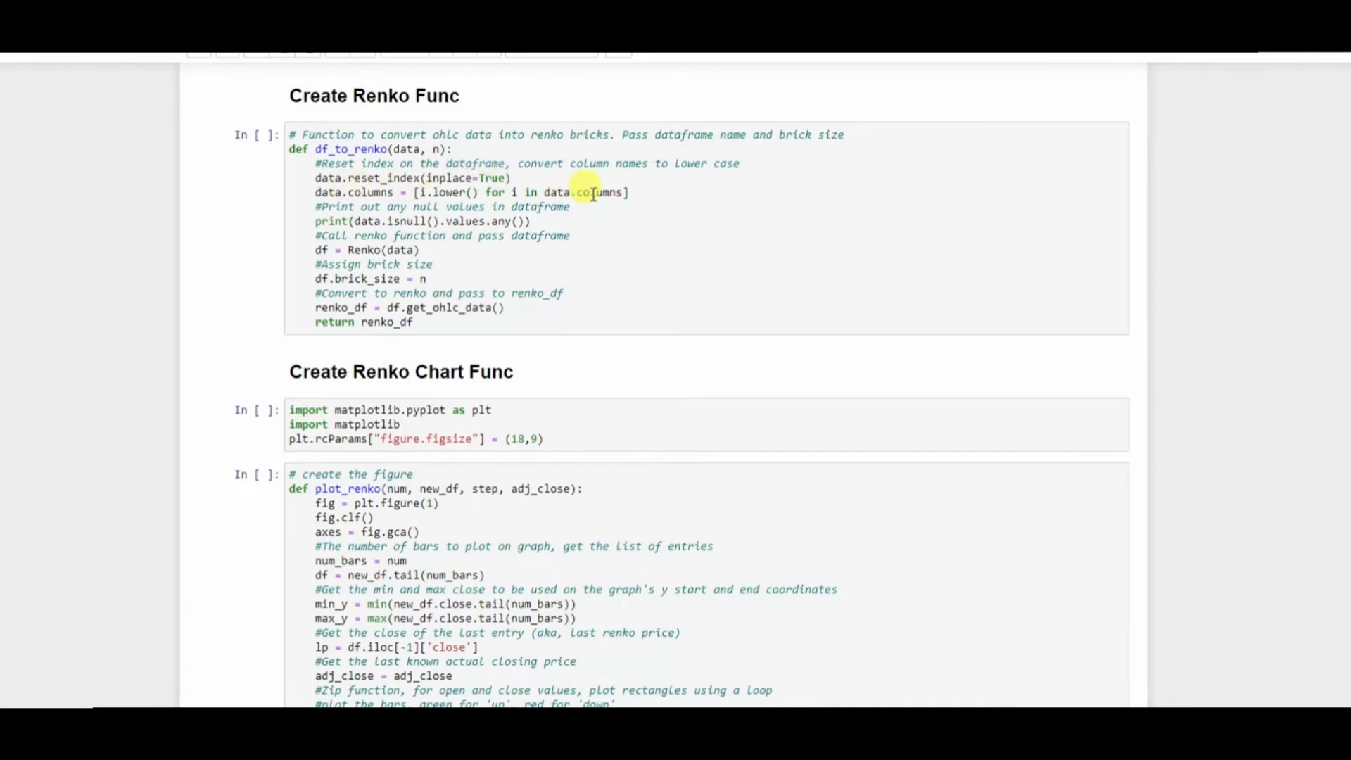
{"action": "mouse_move", "coordinate": [604, 228]}
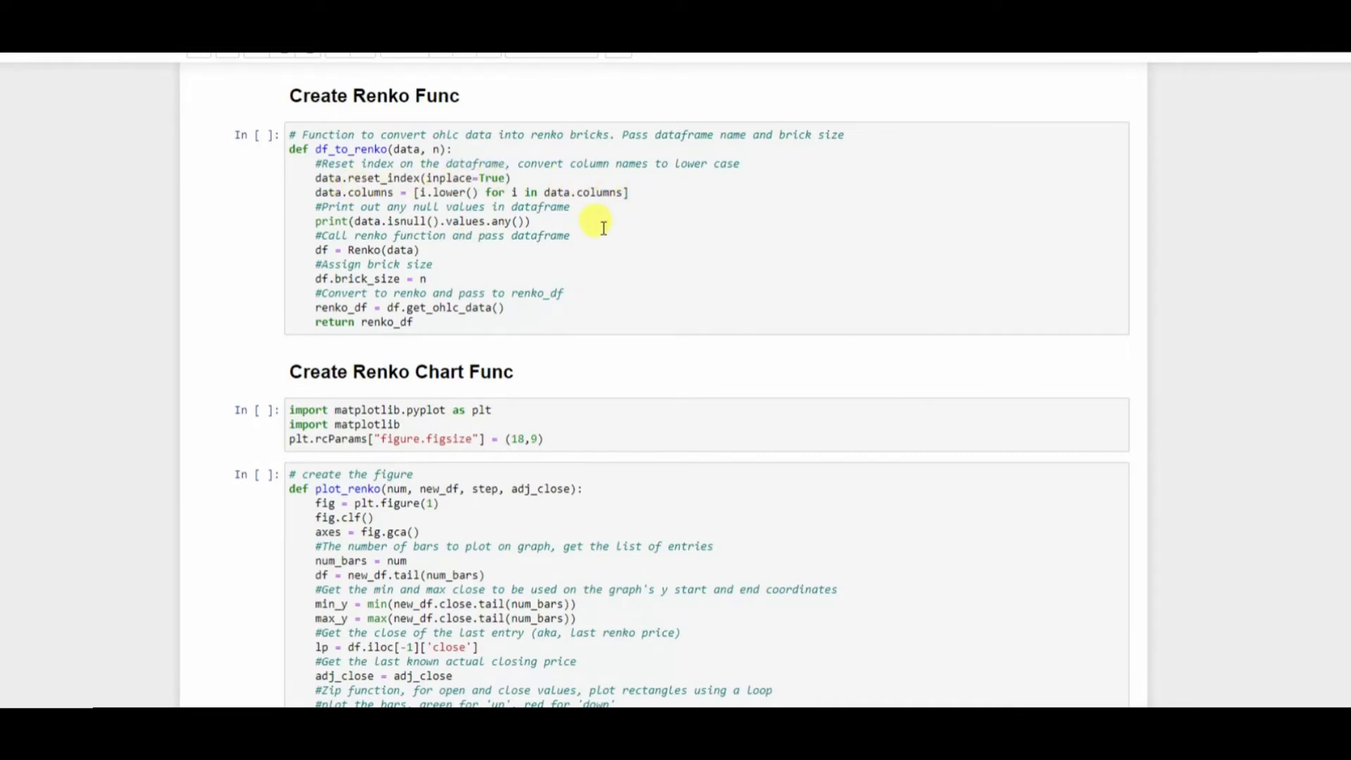
{"action": "mouse_move", "coordinate": [513, 276]}
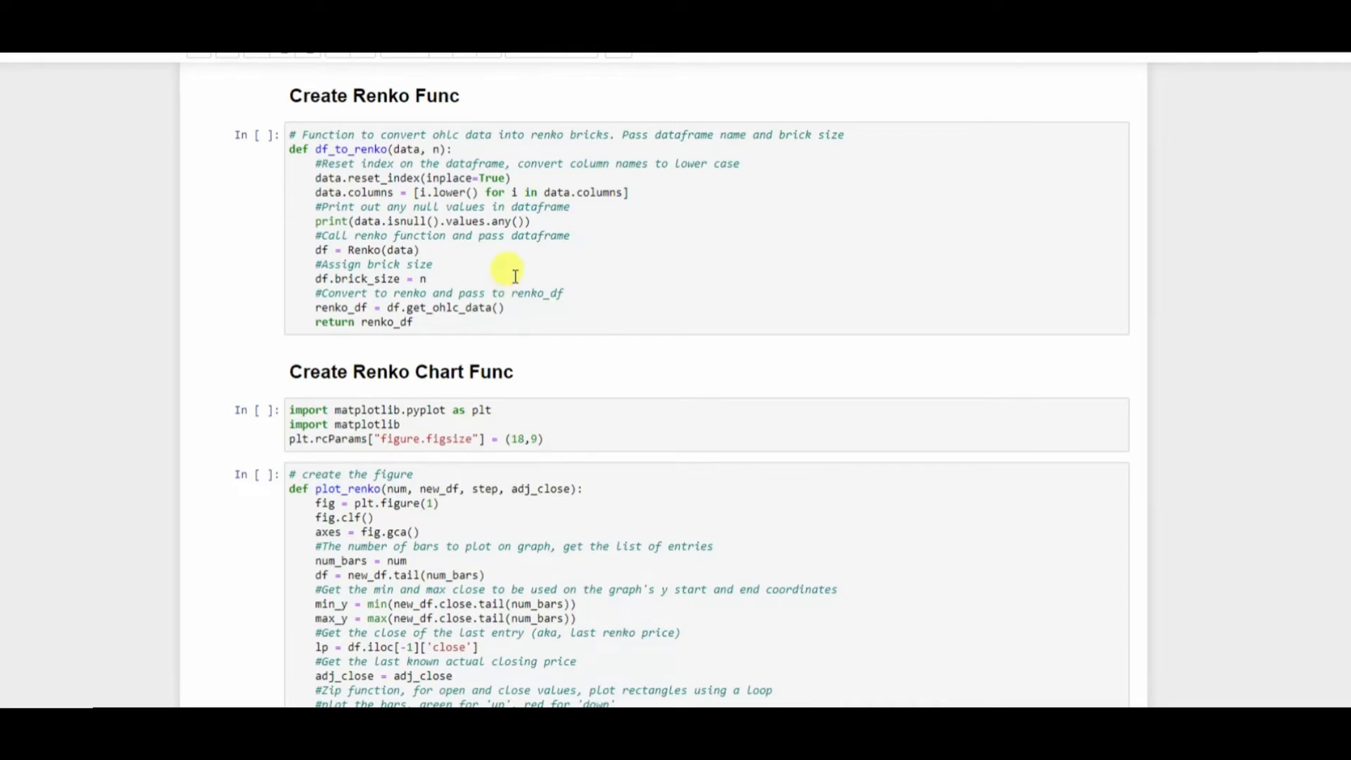
{"action": "scroll", "scroll_direction": "down", "scroll_amount": 3}
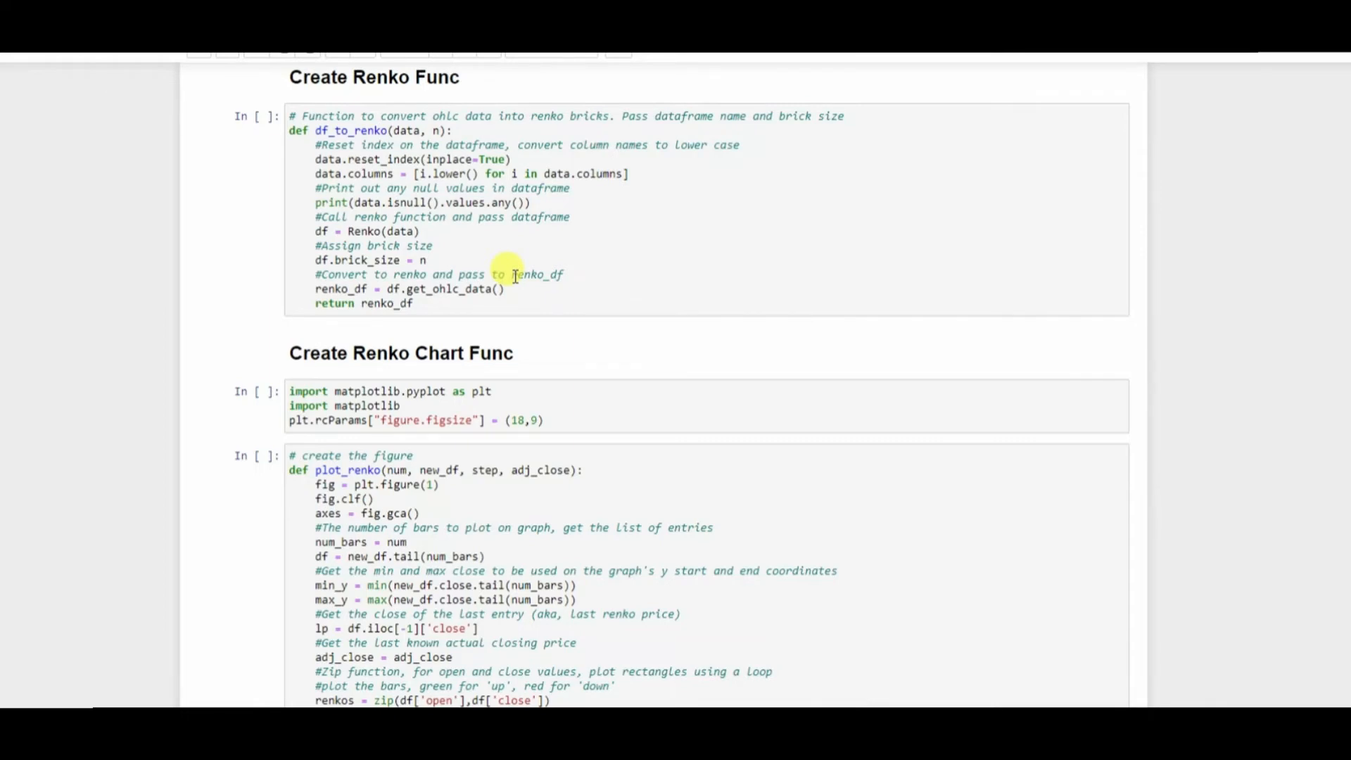
{"action": "scroll", "scroll_direction": "down", "scroll_amount": 3}
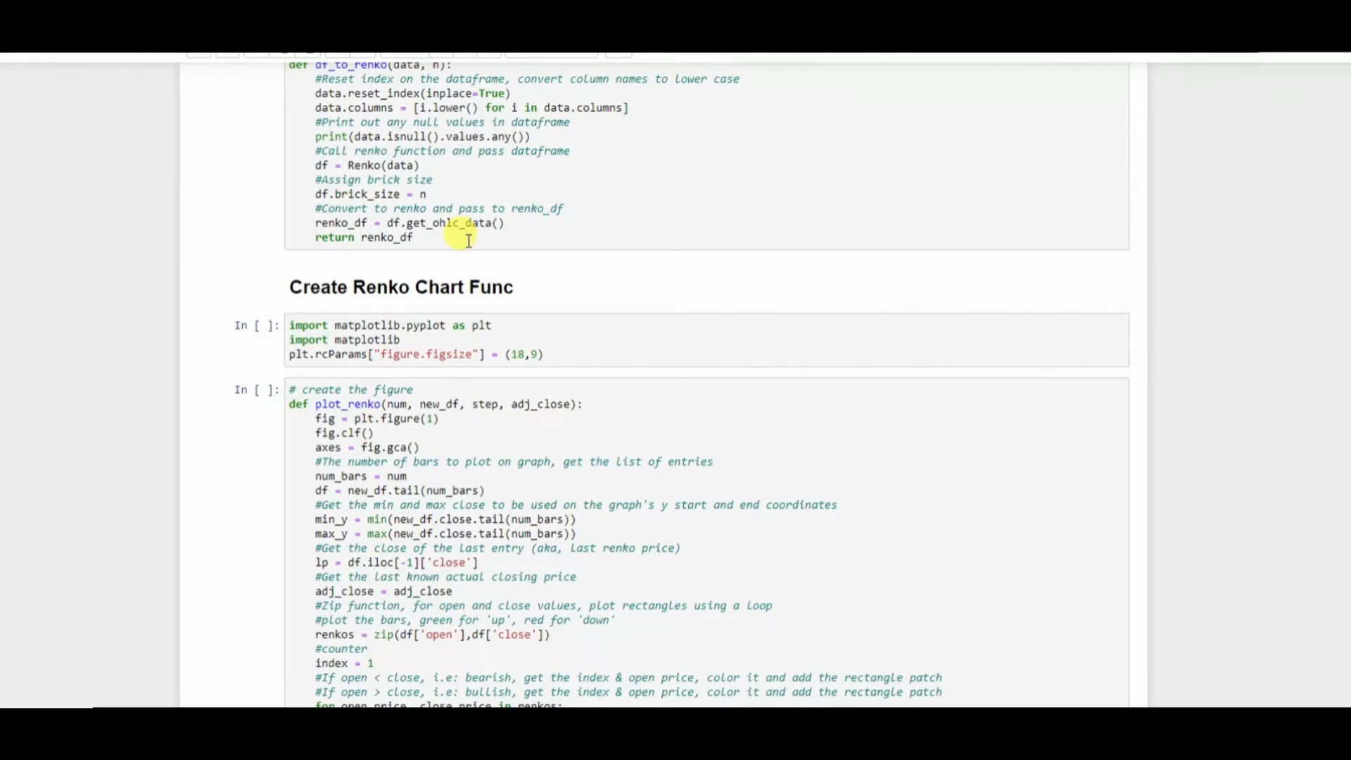
{"action": "scroll", "scroll_direction": "down", "scroll_amount": 3}
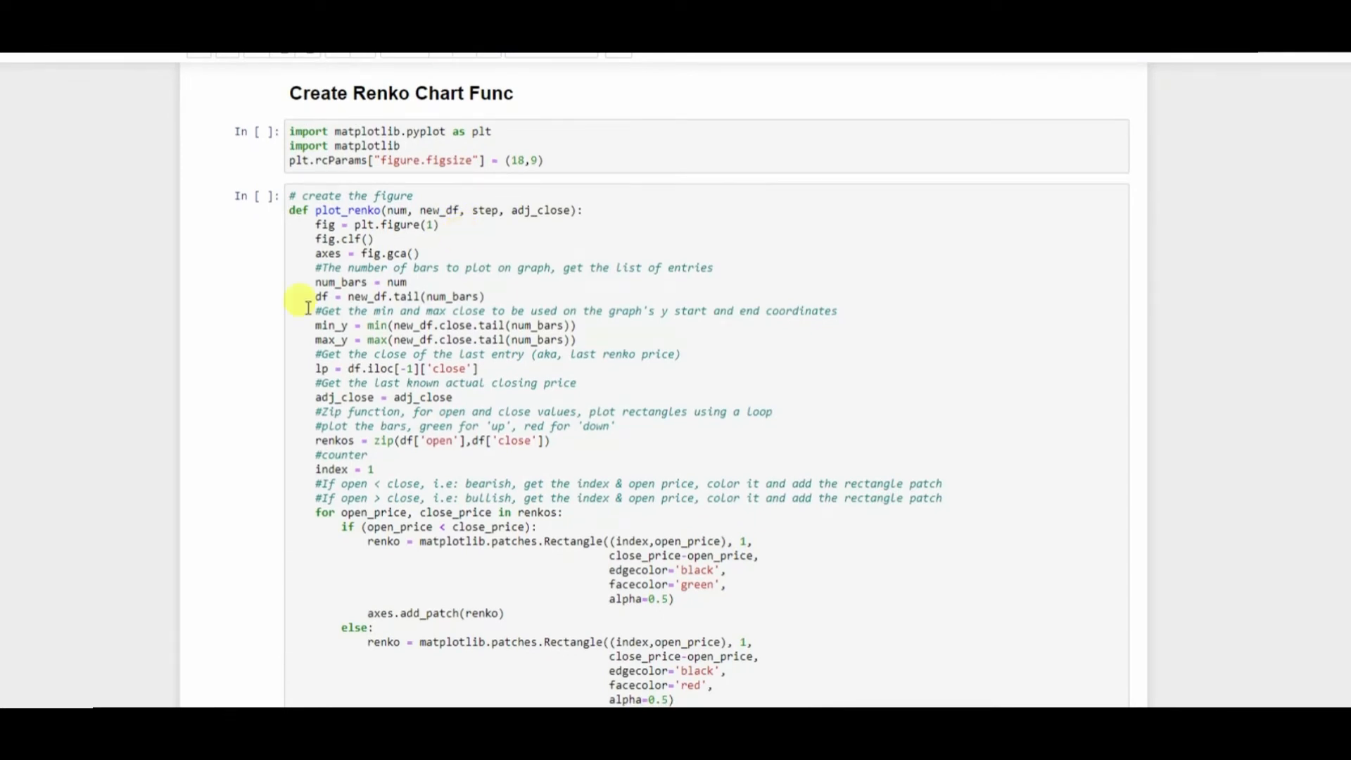
{"action": "mouse_move", "coordinate": [262, 380]}
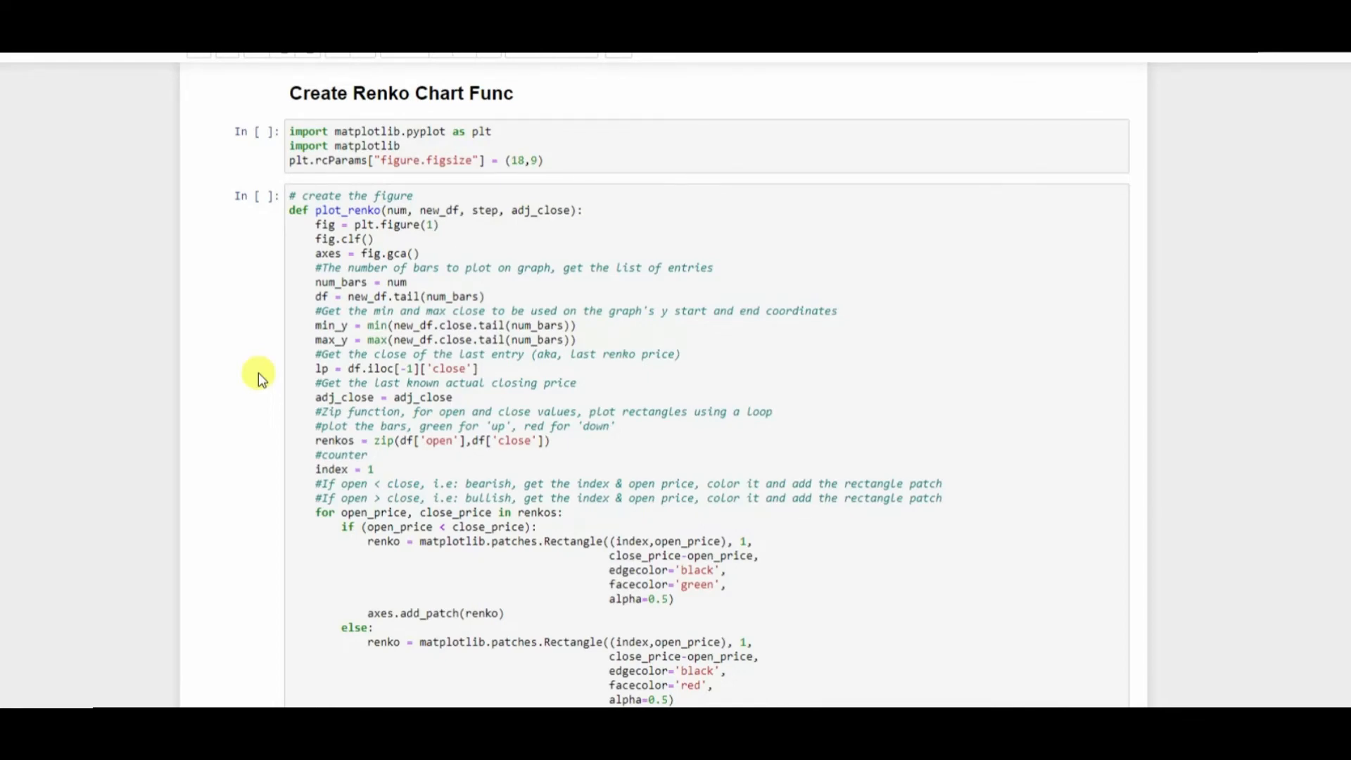
{"action": "scroll", "scroll_direction": "up", "scroll_amount": 3}
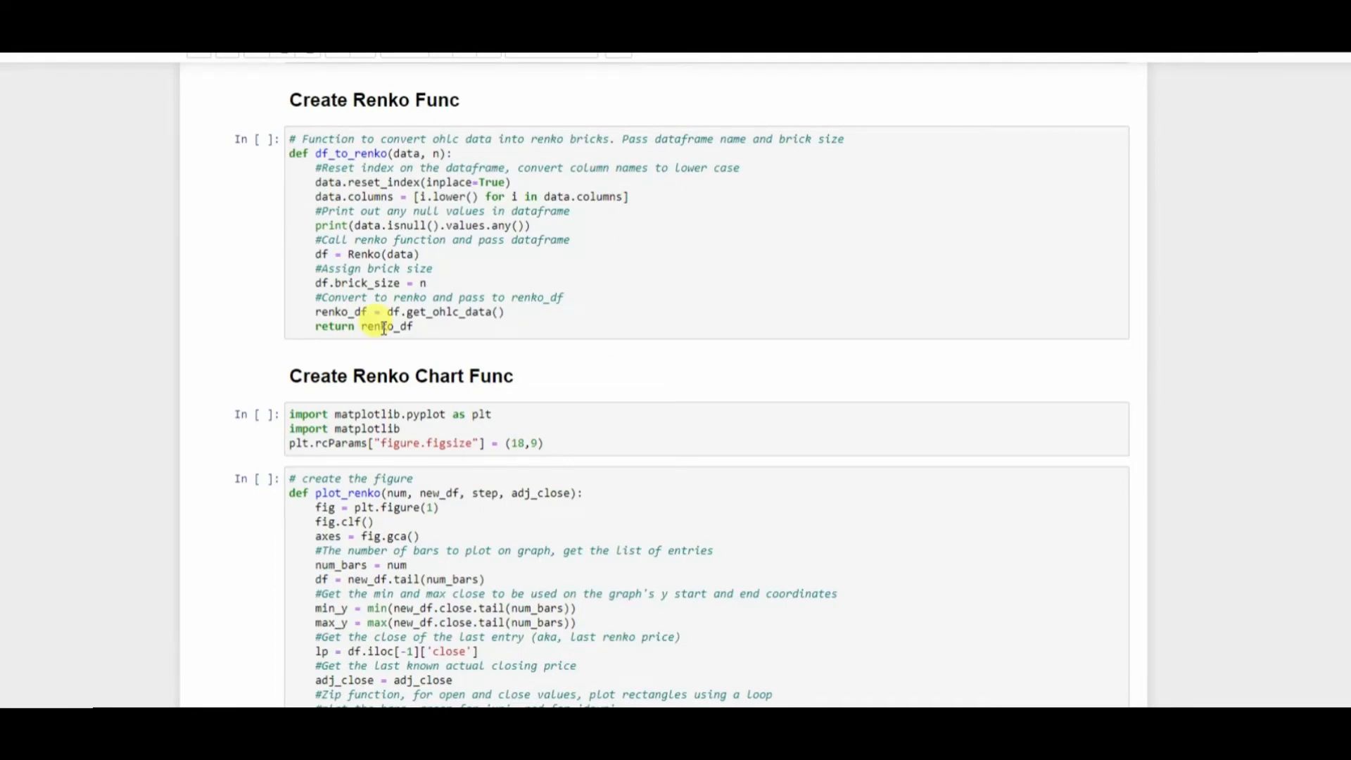
{"action": "mouse_move", "coordinate": [200, 395]}
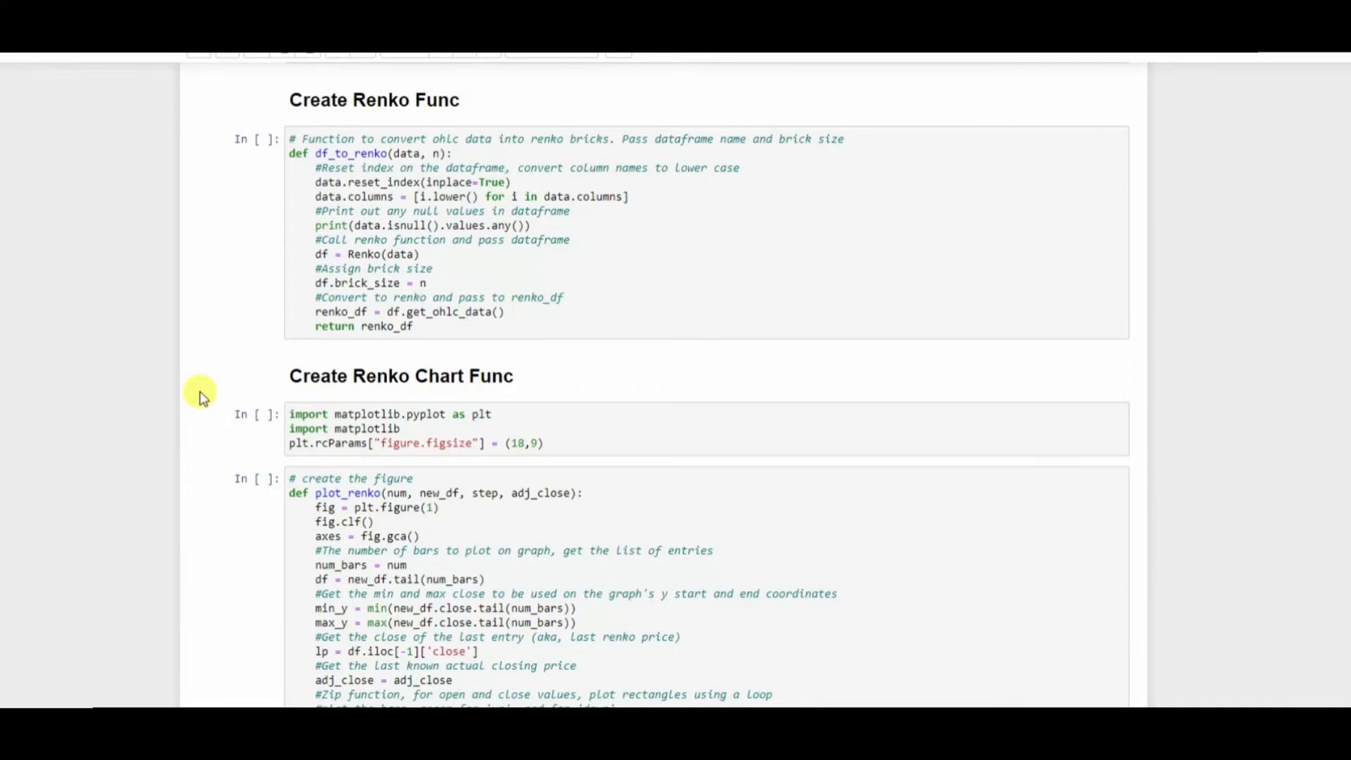
{"action": "scroll", "scroll_direction": "down", "scroll_amount": 3}
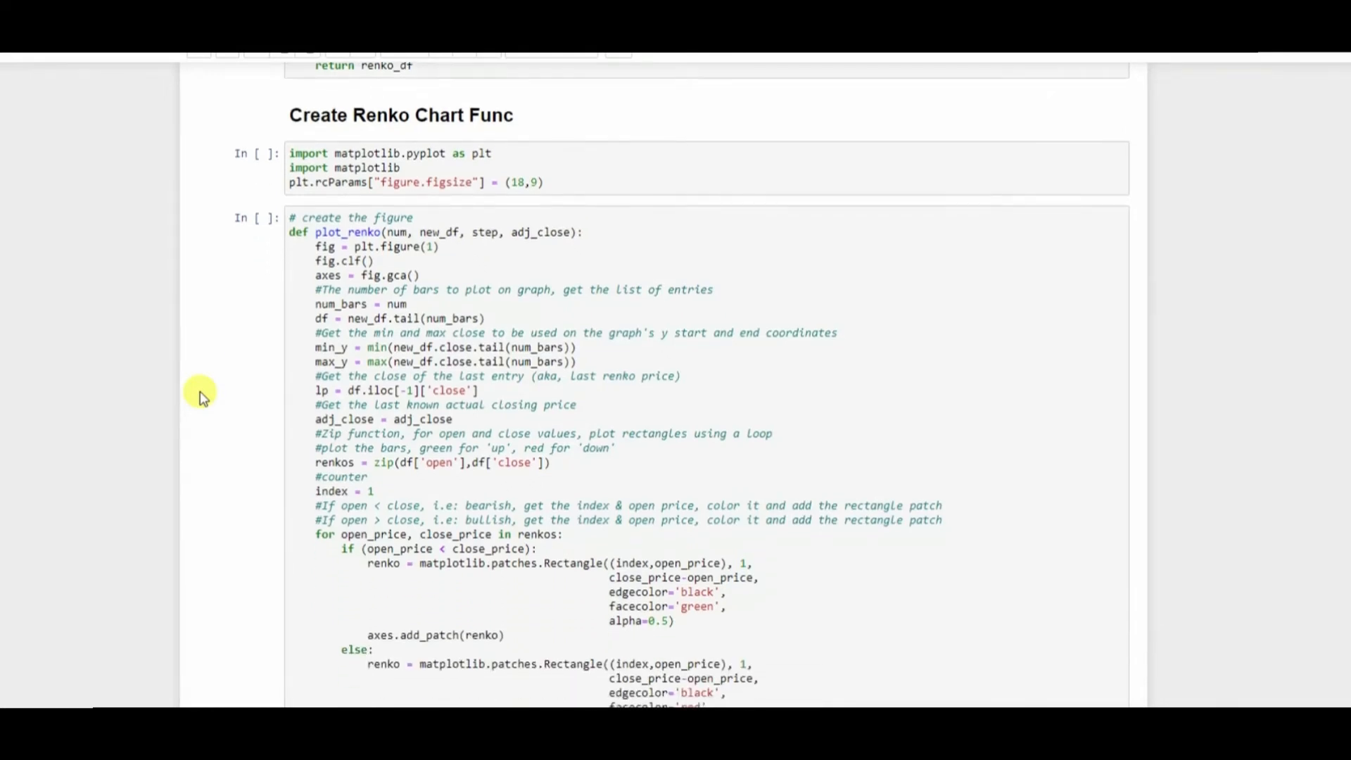
{"action": "mouse_move", "coordinate": [611, 173]}
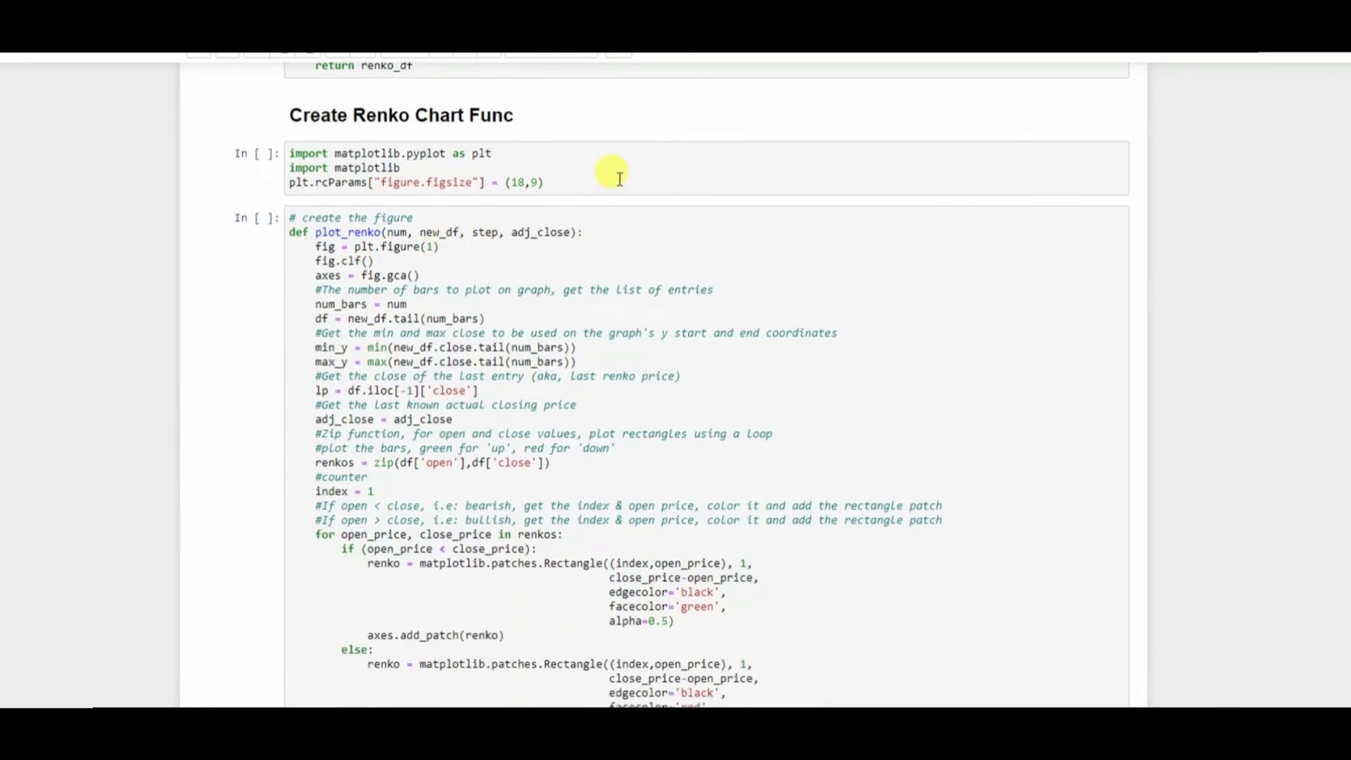
{"action": "scroll", "scroll_direction": "down", "scroll_amount": 3}
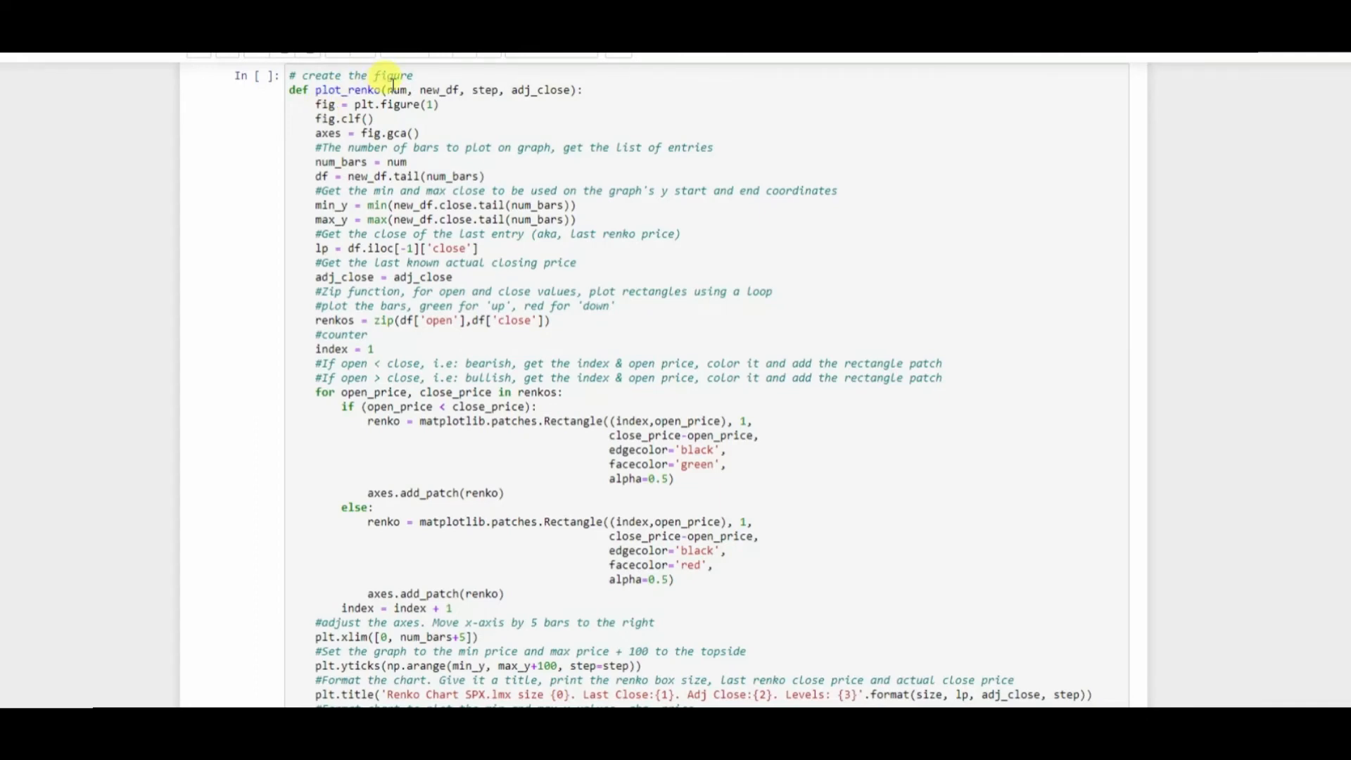
{"action": "mouse_move", "coordinate": [483, 95]}
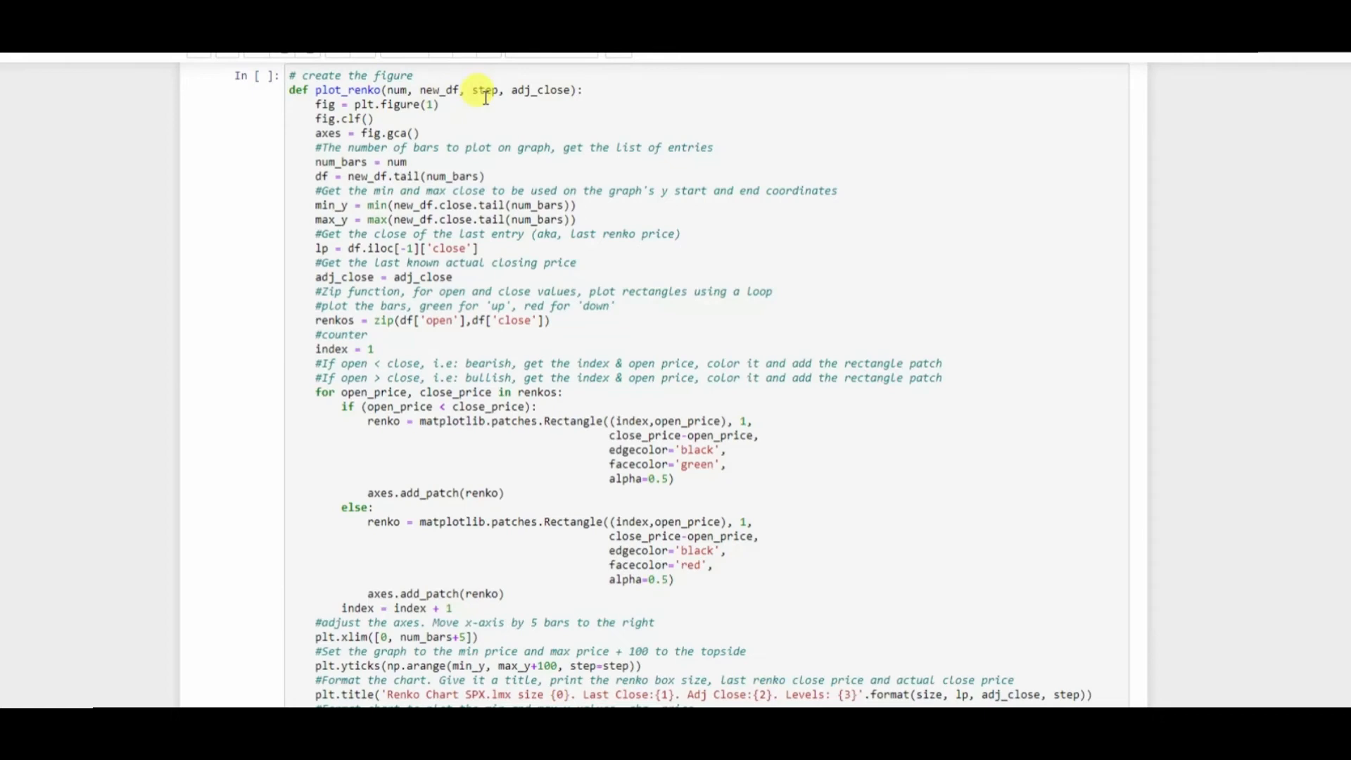
{"action": "mouse_move", "coordinate": [556, 89]}
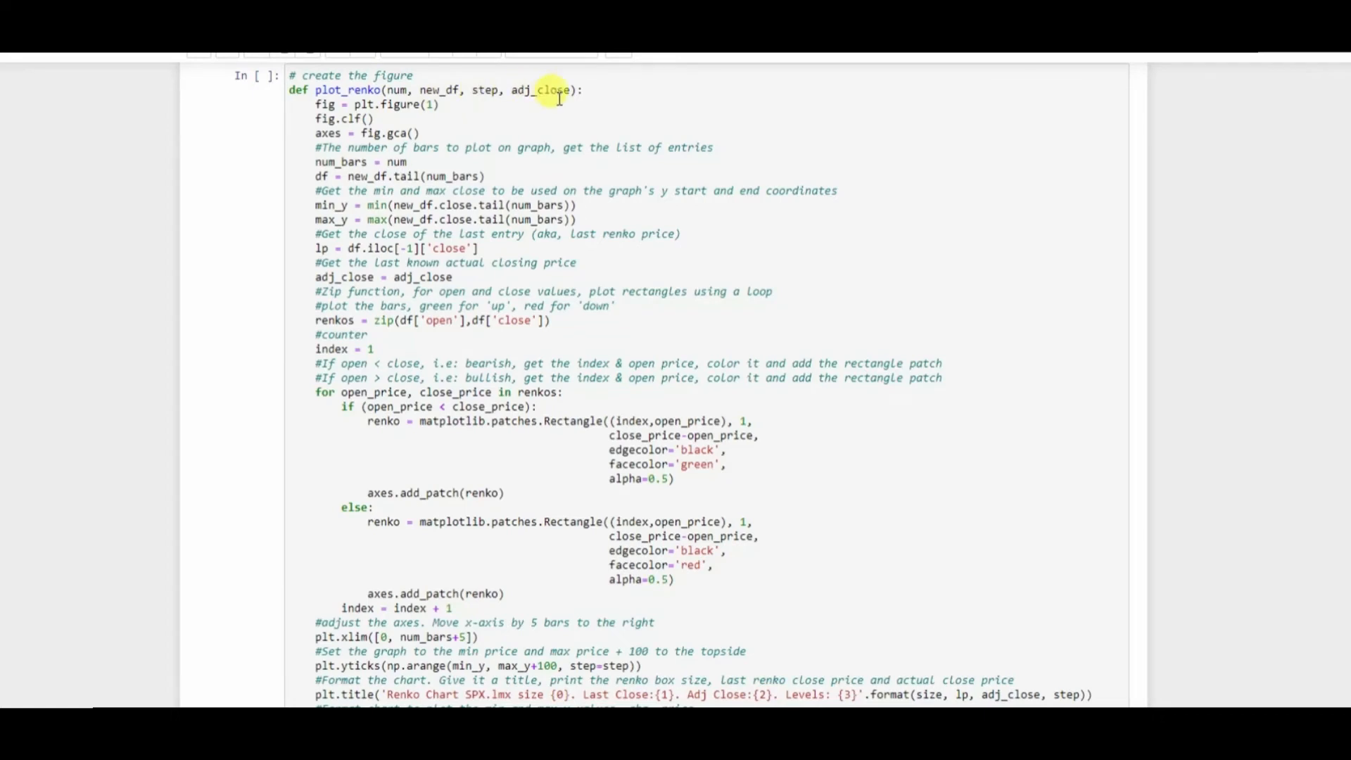
{"action": "mouse_move", "coordinate": [435, 89]}
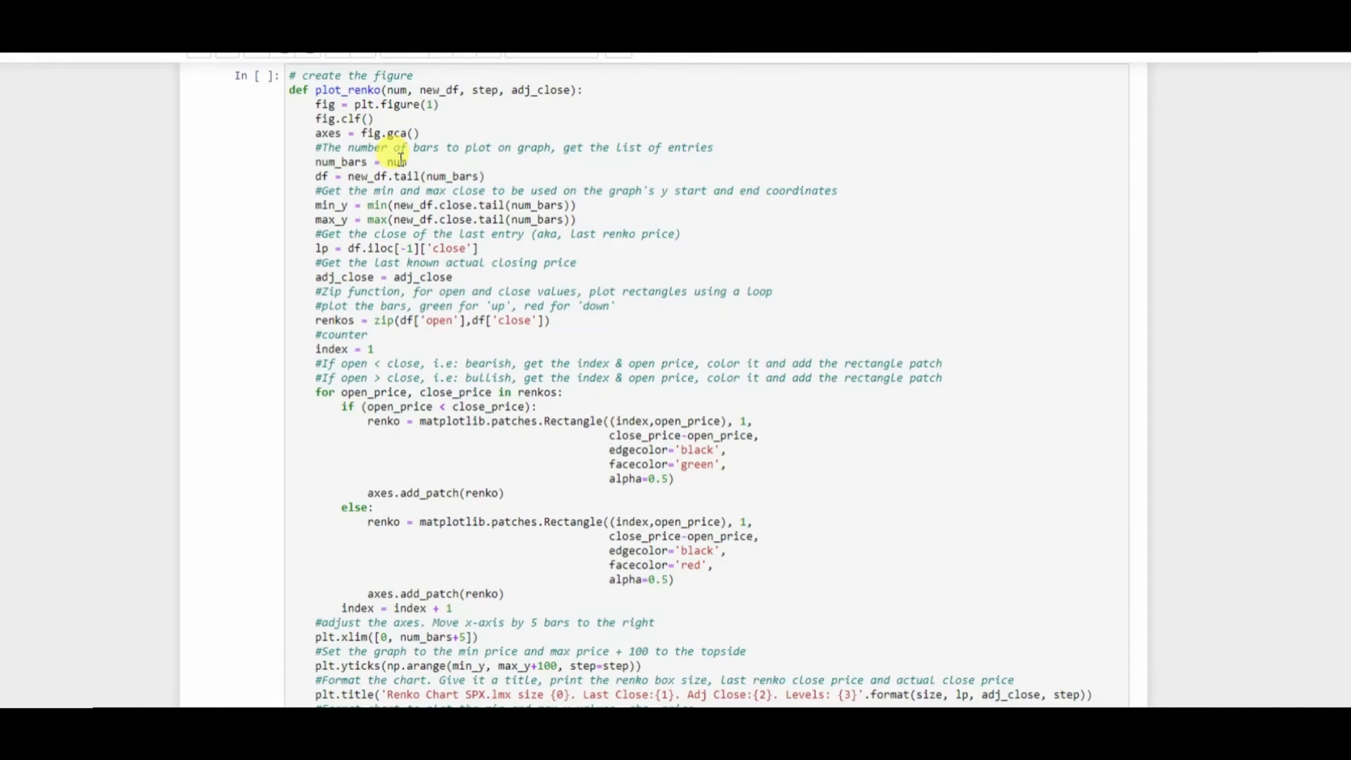
{"action": "mouse_move", "coordinate": [593, 215]}
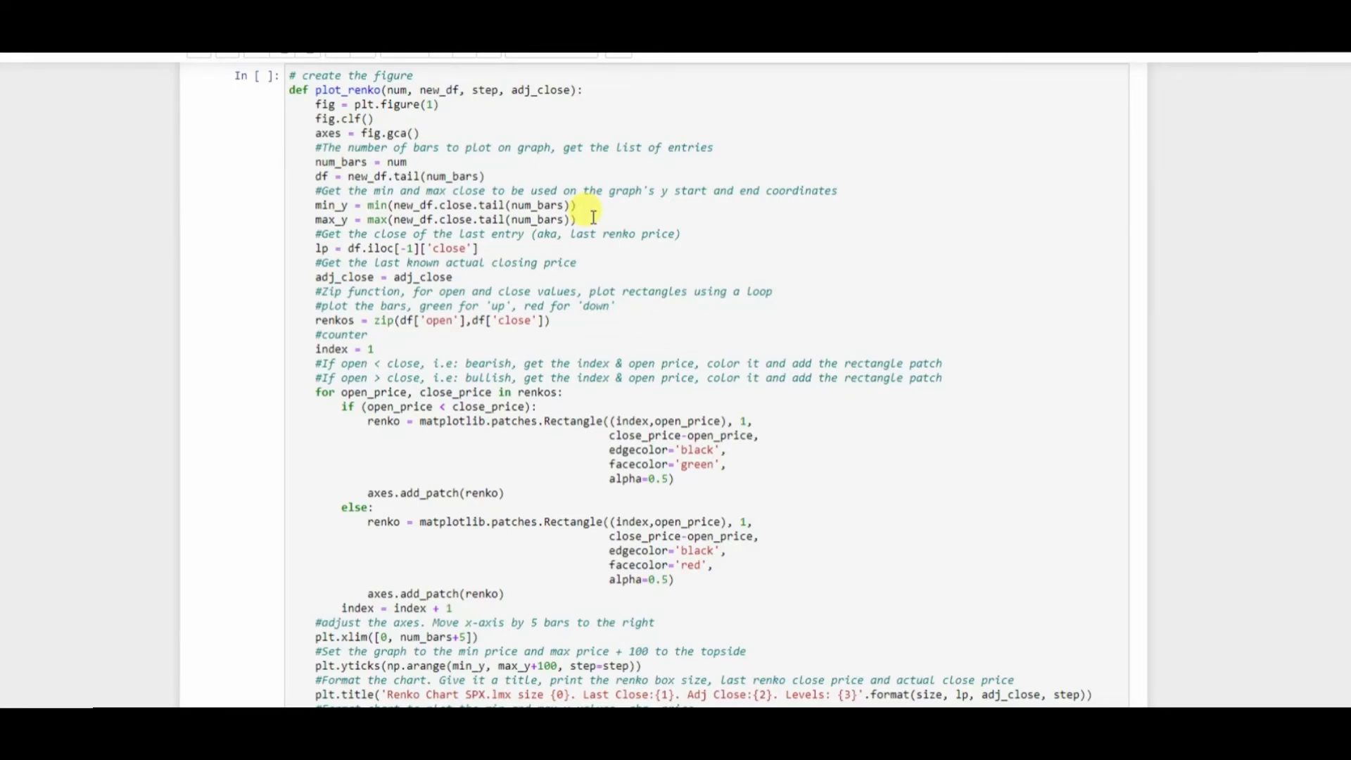
{"action": "scroll", "scroll_direction": "down", "scroll_amount": 3}
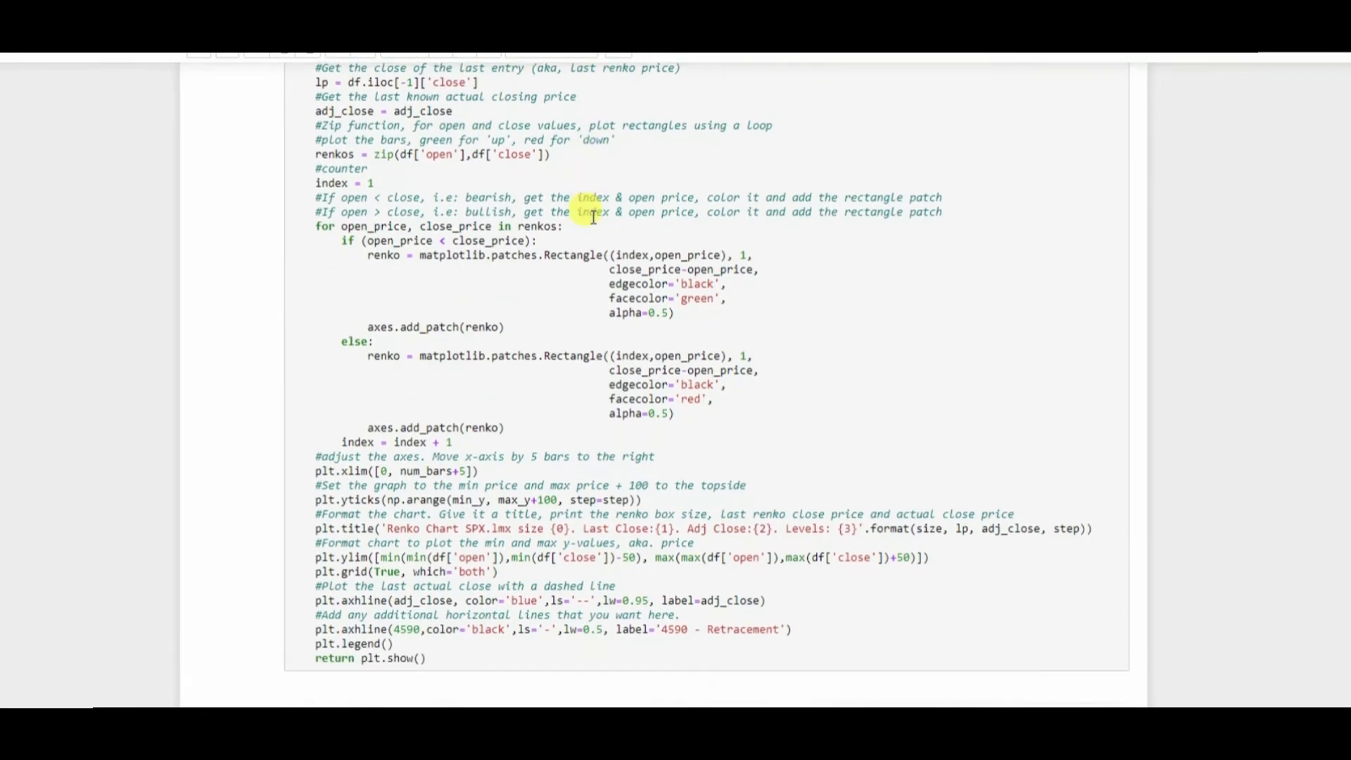
{"action": "scroll", "scroll_direction": "down", "scroll_amount": 3}
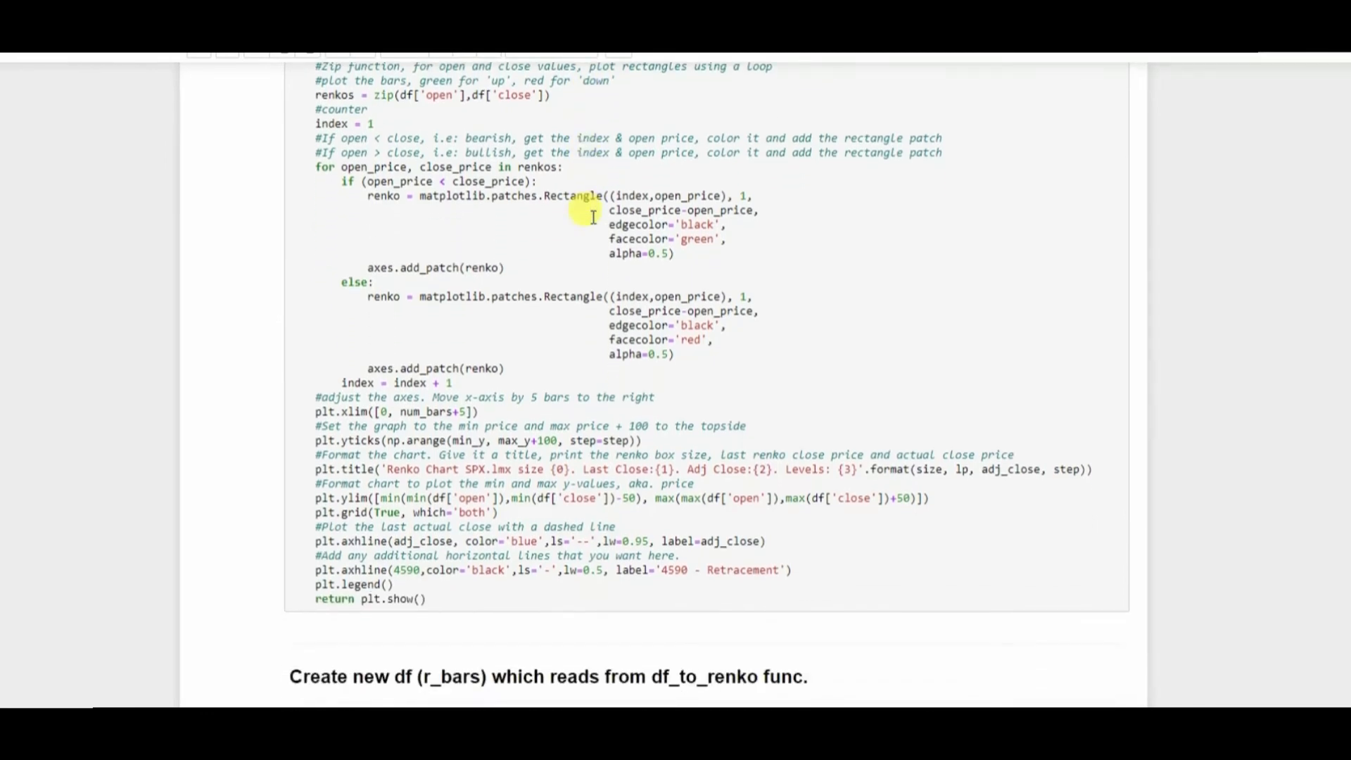
{"action": "mouse_move", "coordinate": [510, 207]}
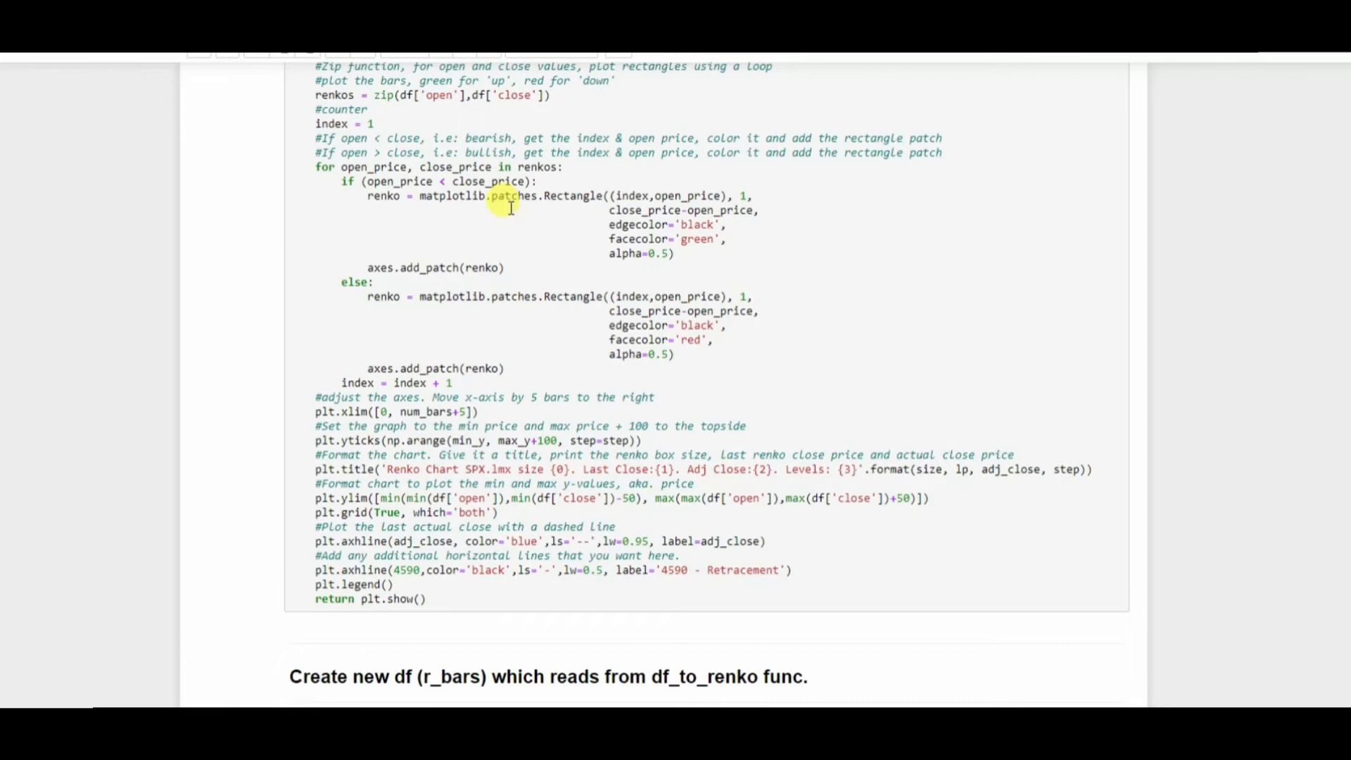
{"action": "mouse_move", "coordinate": [645, 127]}
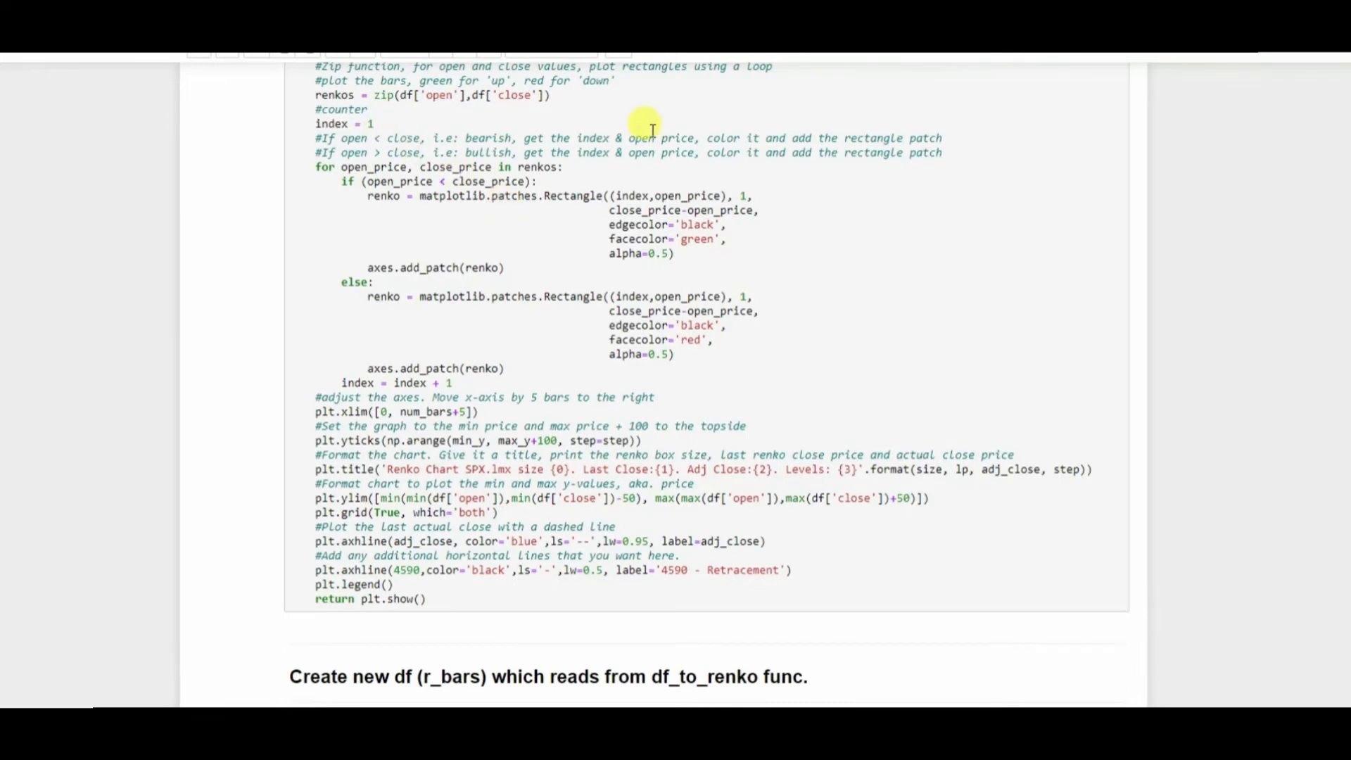
{"action": "mouse_move", "coordinate": [396, 135]}
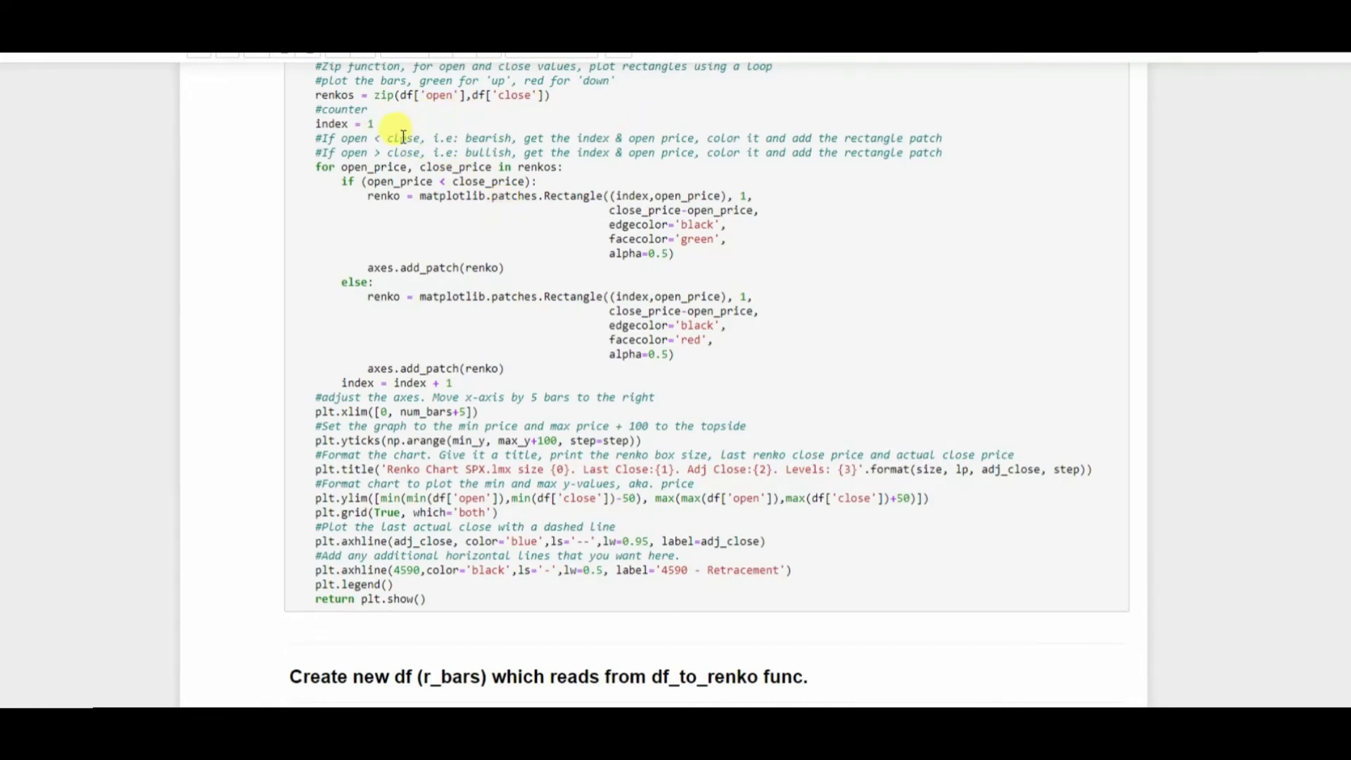
{"action": "mouse_move", "coordinate": [722, 119]}
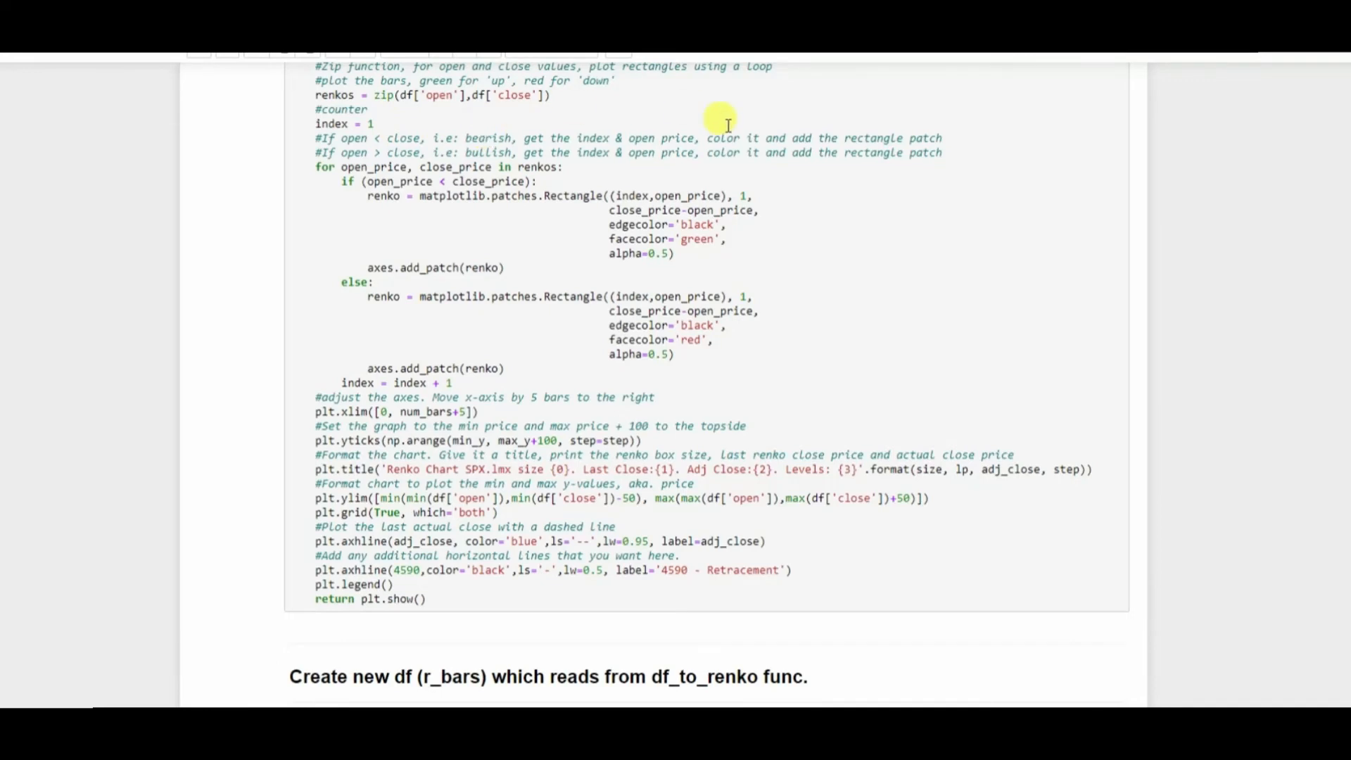
{"action": "mouse_move", "coordinate": [900, 127]}
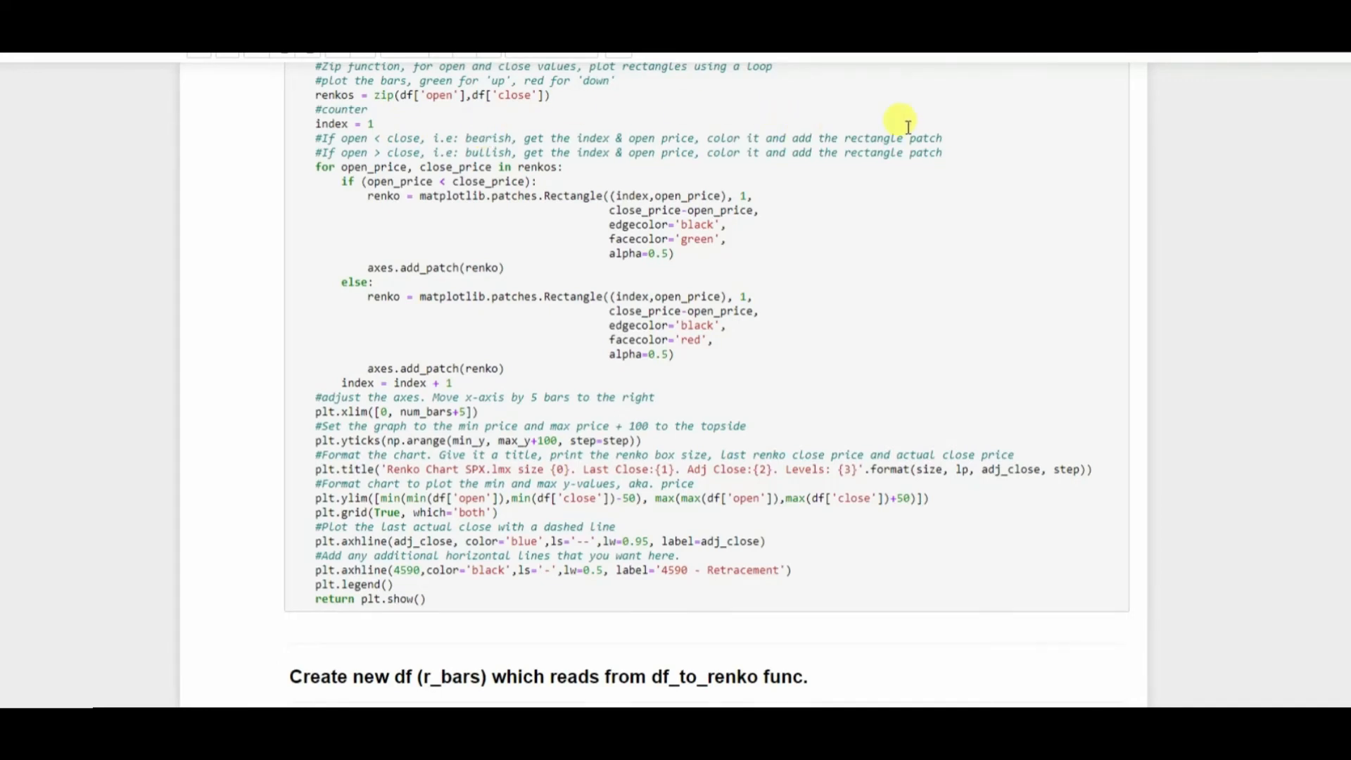
{"action": "mouse_move", "coordinate": [871, 230]}
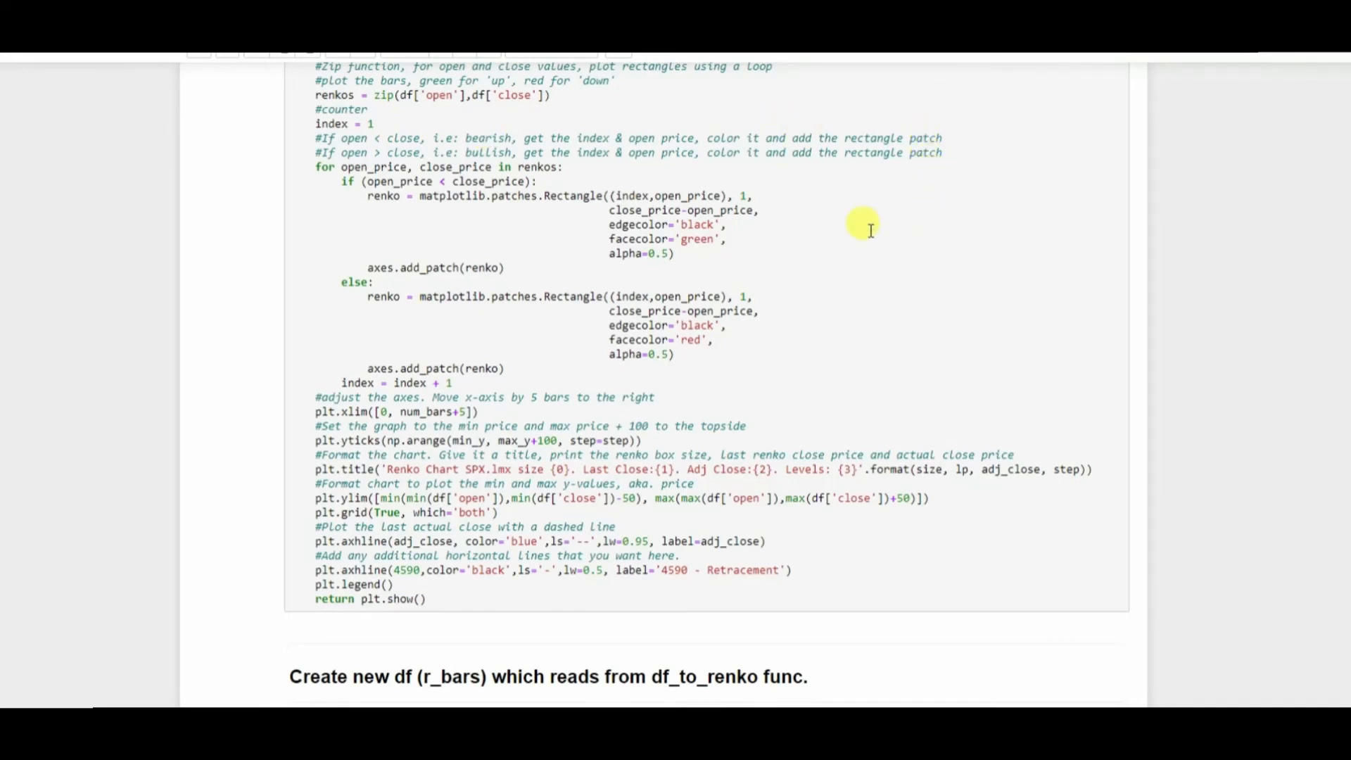
{"action": "scroll", "scroll_direction": "down", "scroll_amount": 3}
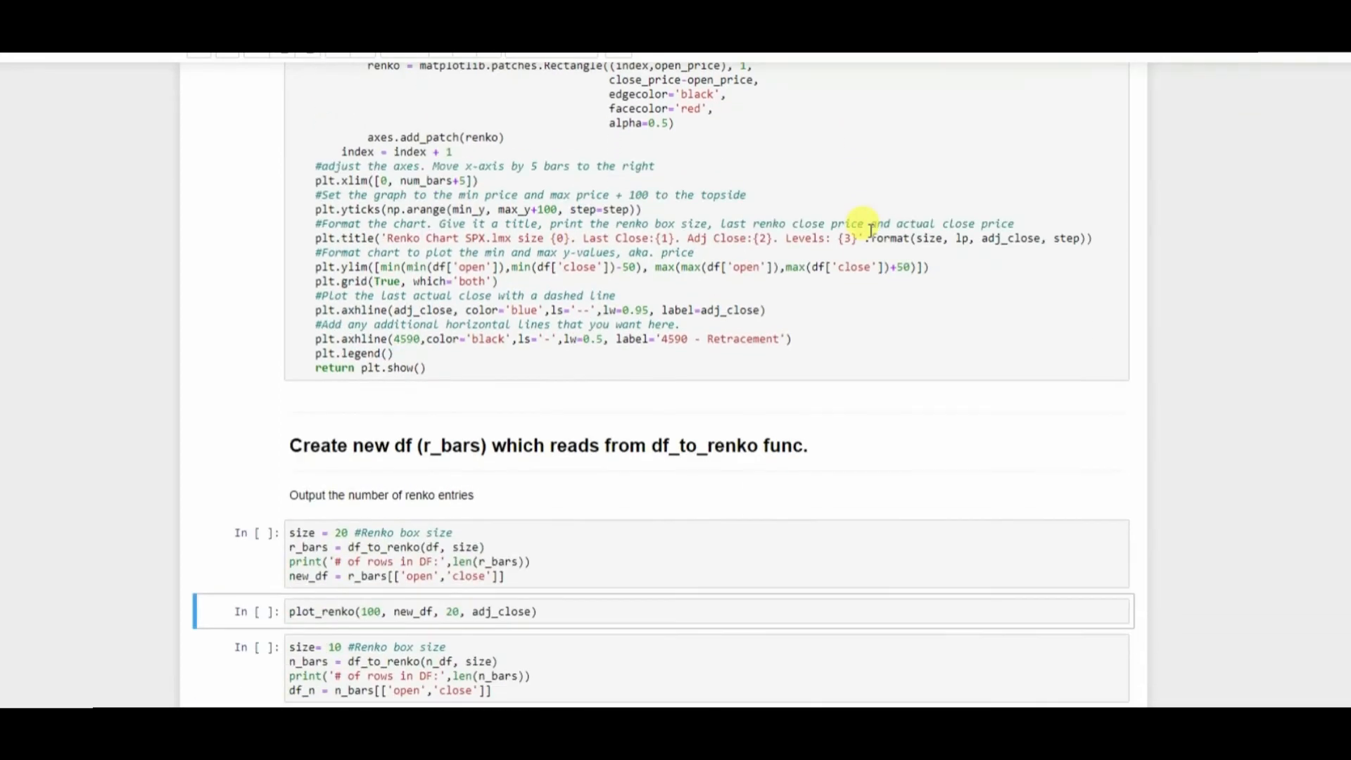
{"action": "mouse_move", "coordinate": [302, 204]}
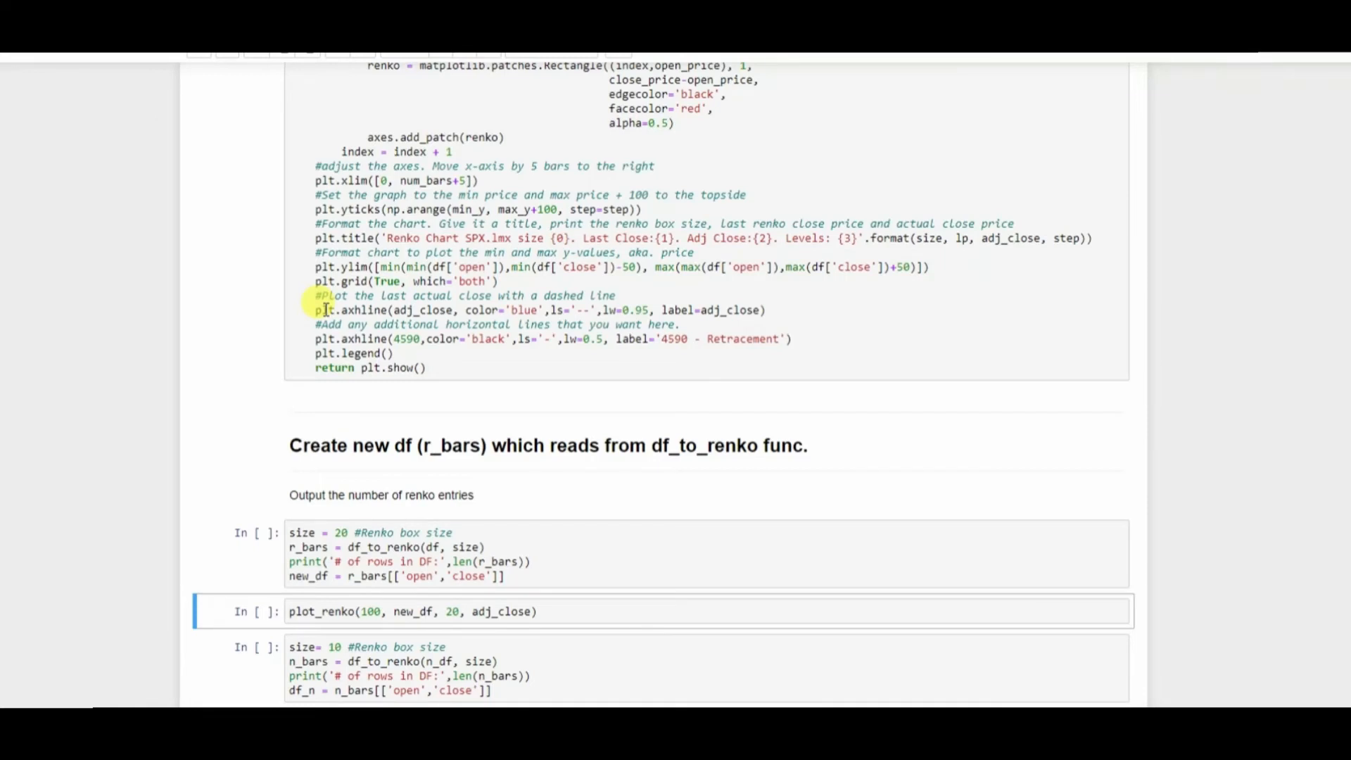
Scroll through the r_bars, n_bars and plot_renko cells to review the Renko setup
{"action": "scroll", "scroll_direction": "down", "scroll_amount": 3}
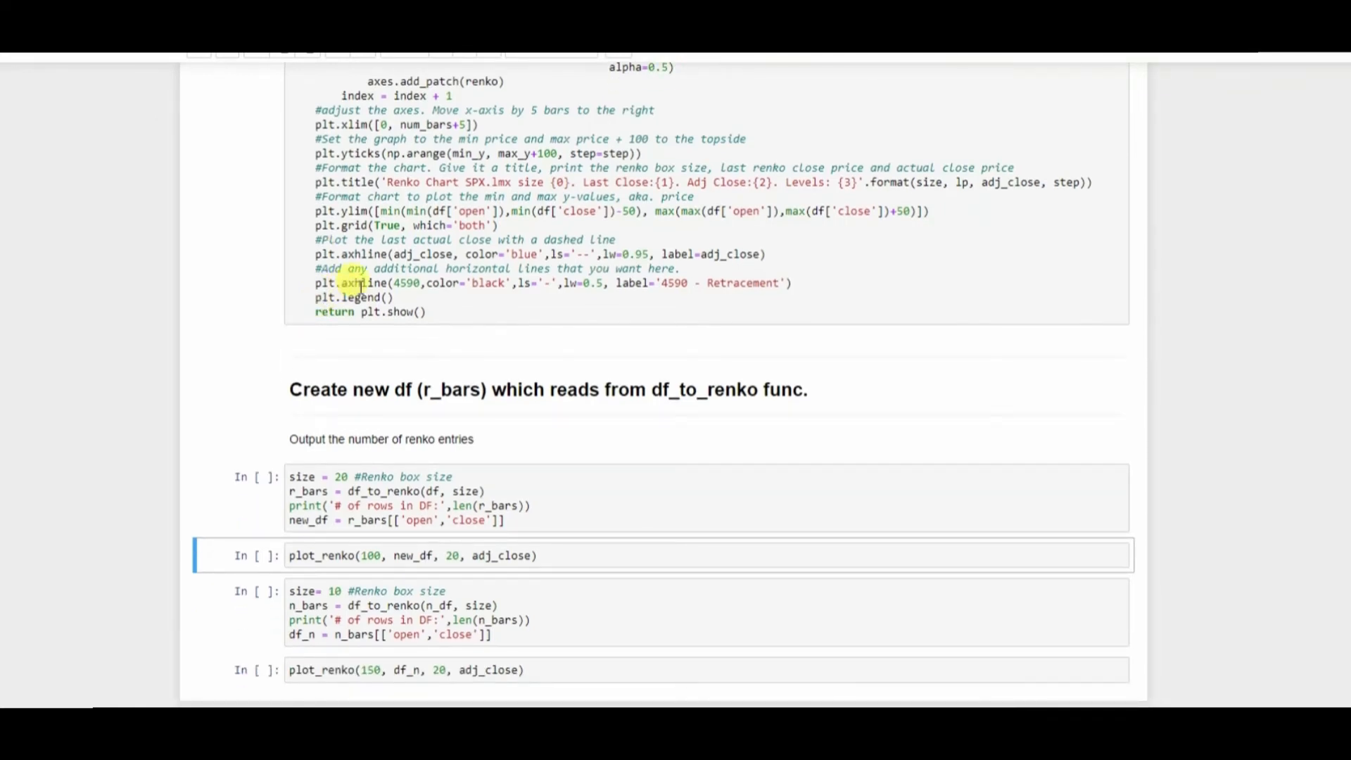
{"action": "mouse_move", "coordinate": [663, 317]}
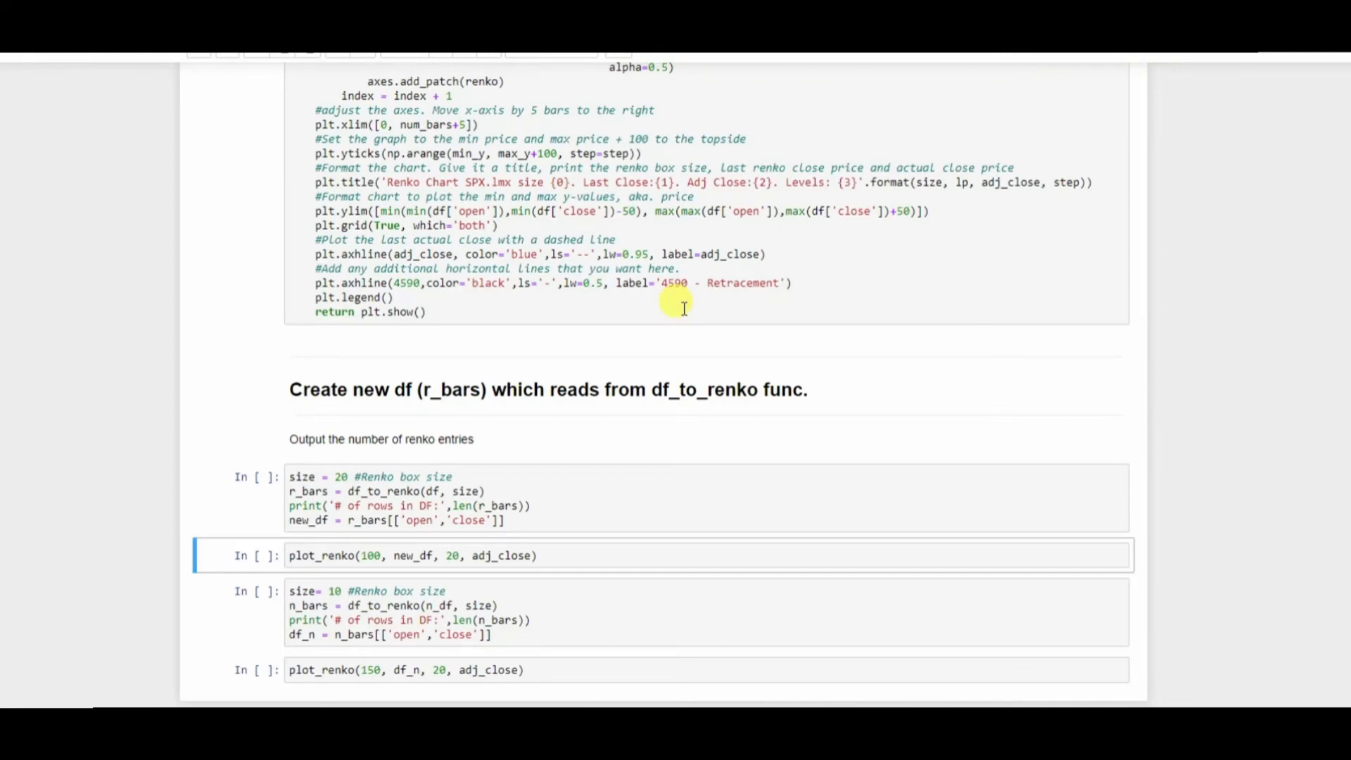
{"action": "scroll", "scroll_direction": "up", "scroll_amount": 3}
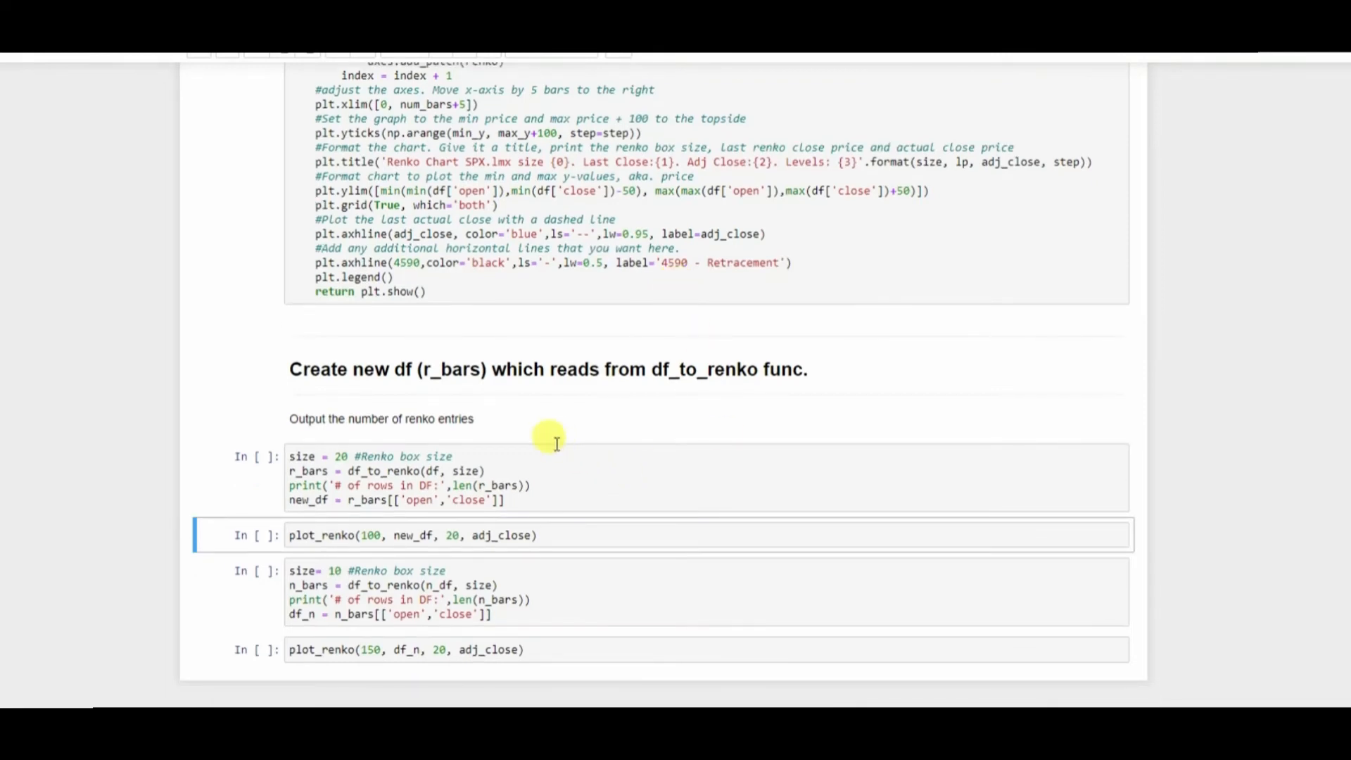
{"action": "mouse_move", "coordinate": [621, 469]}
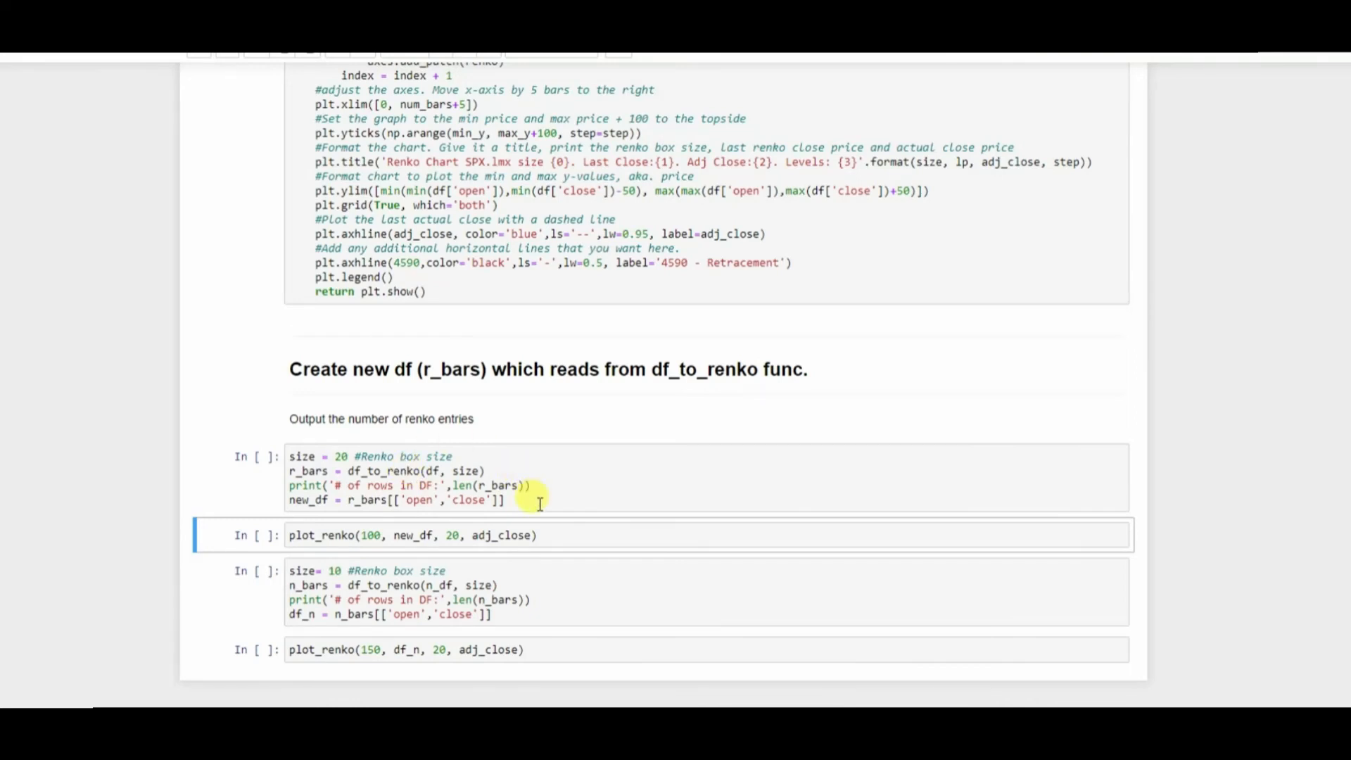
{"action": "mouse_move", "coordinate": [572, 525]}
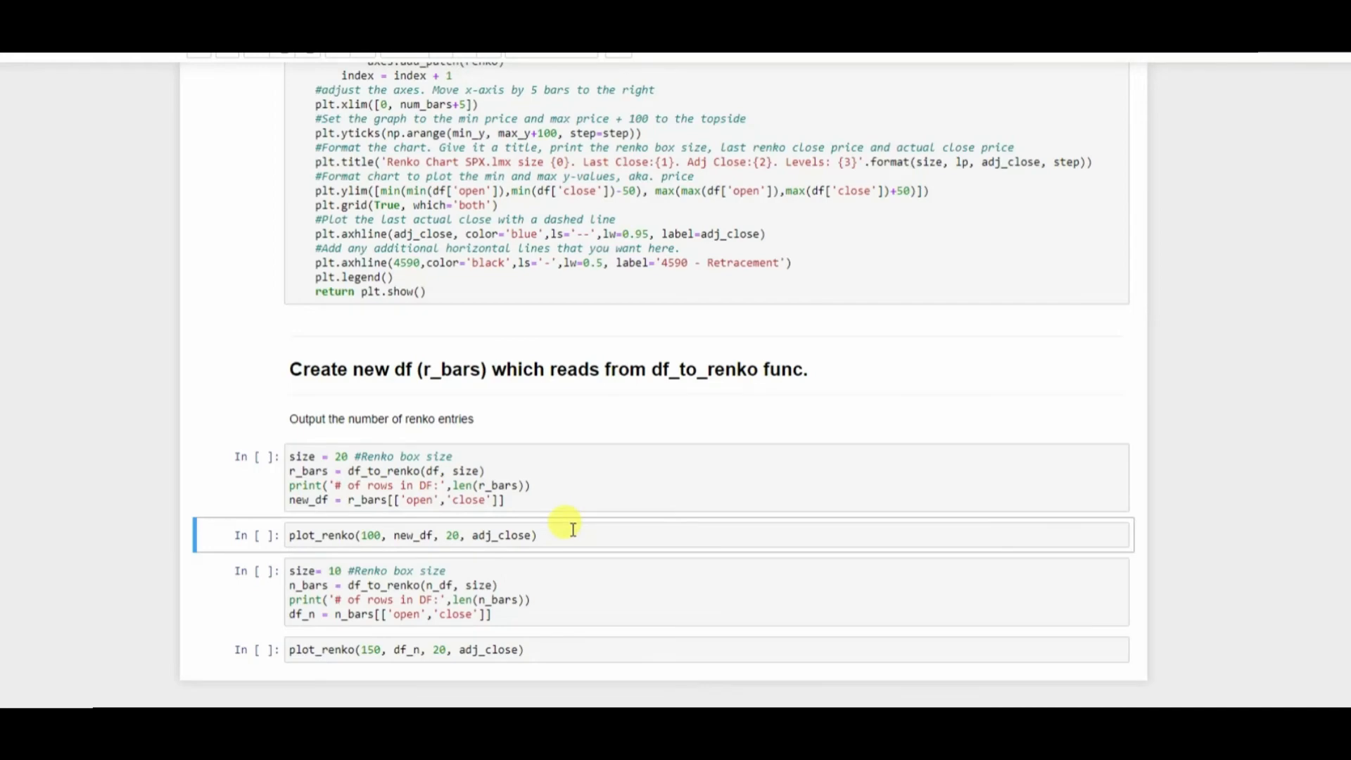
{"action": "scroll", "scroll_direction": "up", "scroll_amount": 3}
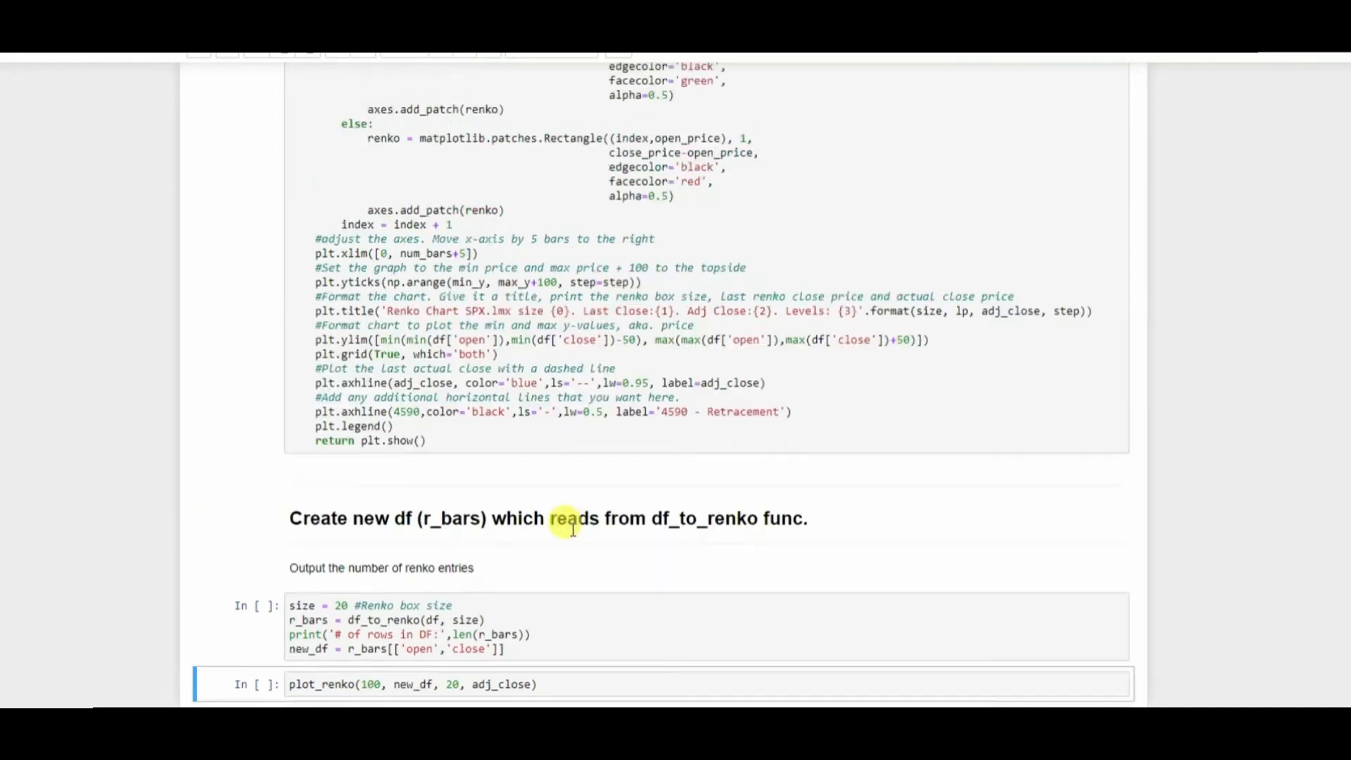
{"action": "scroll", "scroll_direction": "up", "scroll_amount": 3}
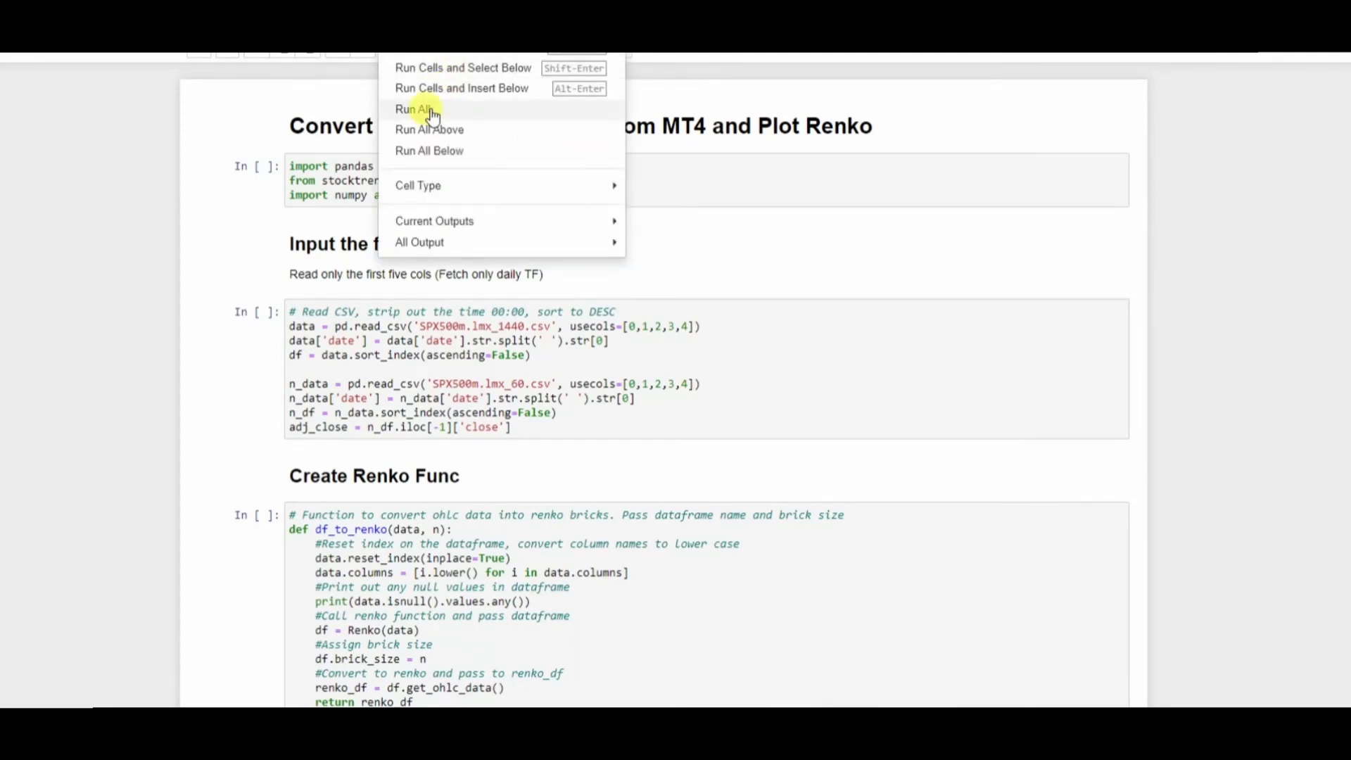
{"action": "left_click", "coordinate": [411, 108]}
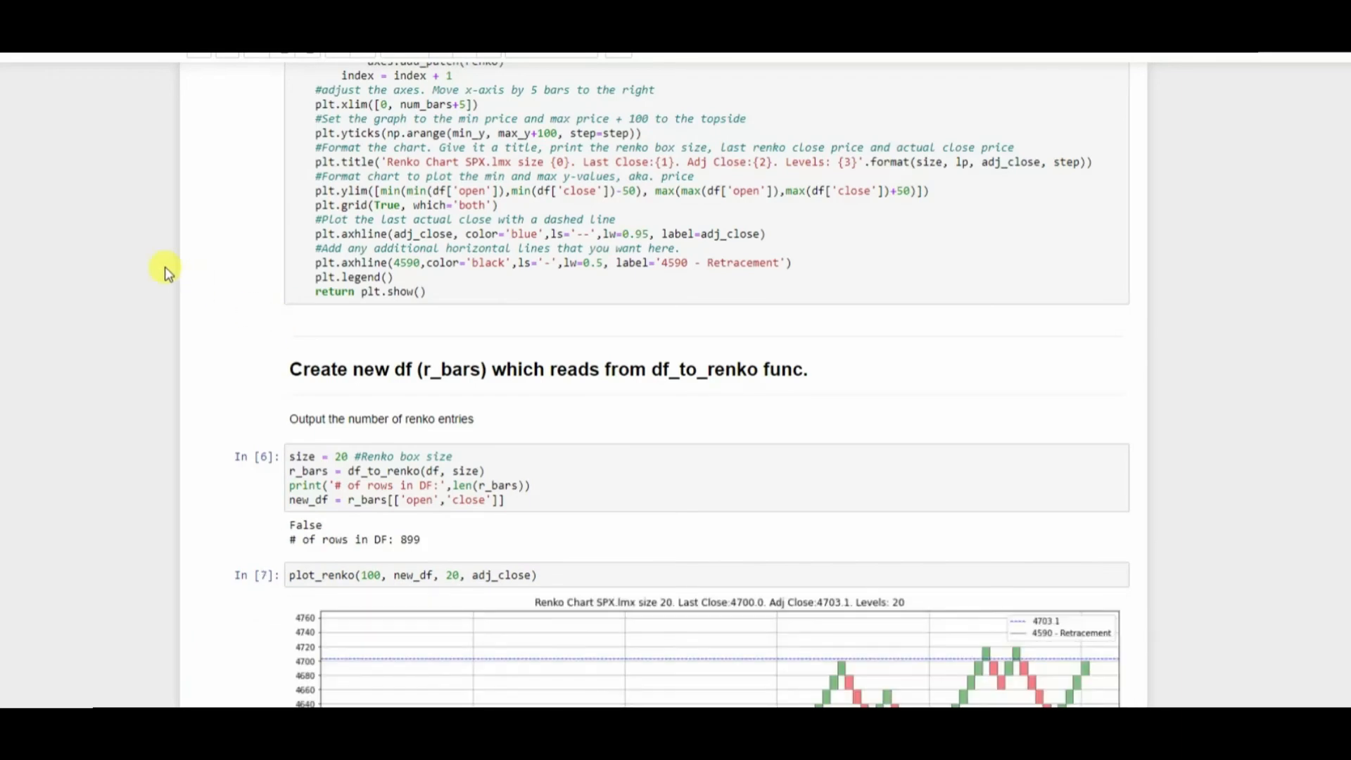
{"action": "scroll", "scroll_direction": "down", "scroll_amount": 3}
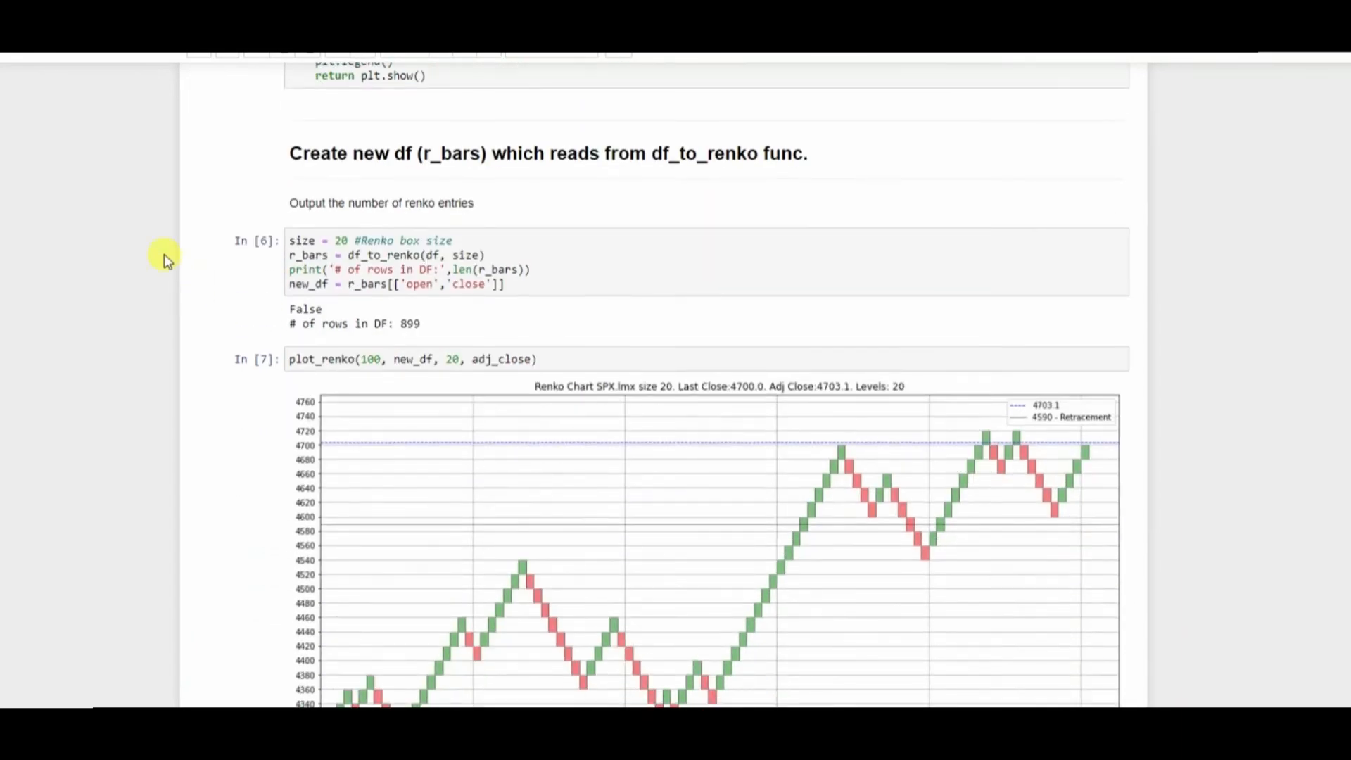
{"action": "scroll", "scroll_direction": "down", "scroll_amount": 3}
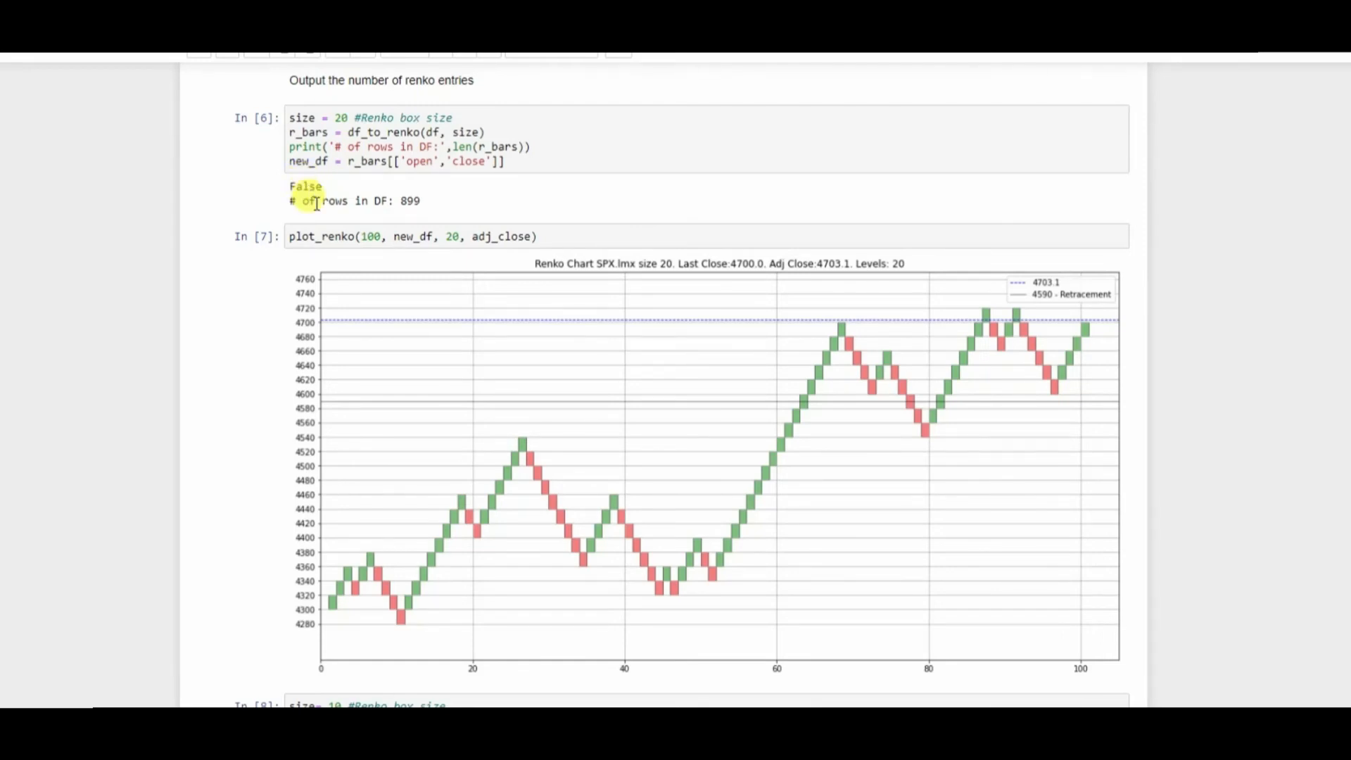
{"action": "scroll", "scroll_direction": "down", "scroll_amount": 3}
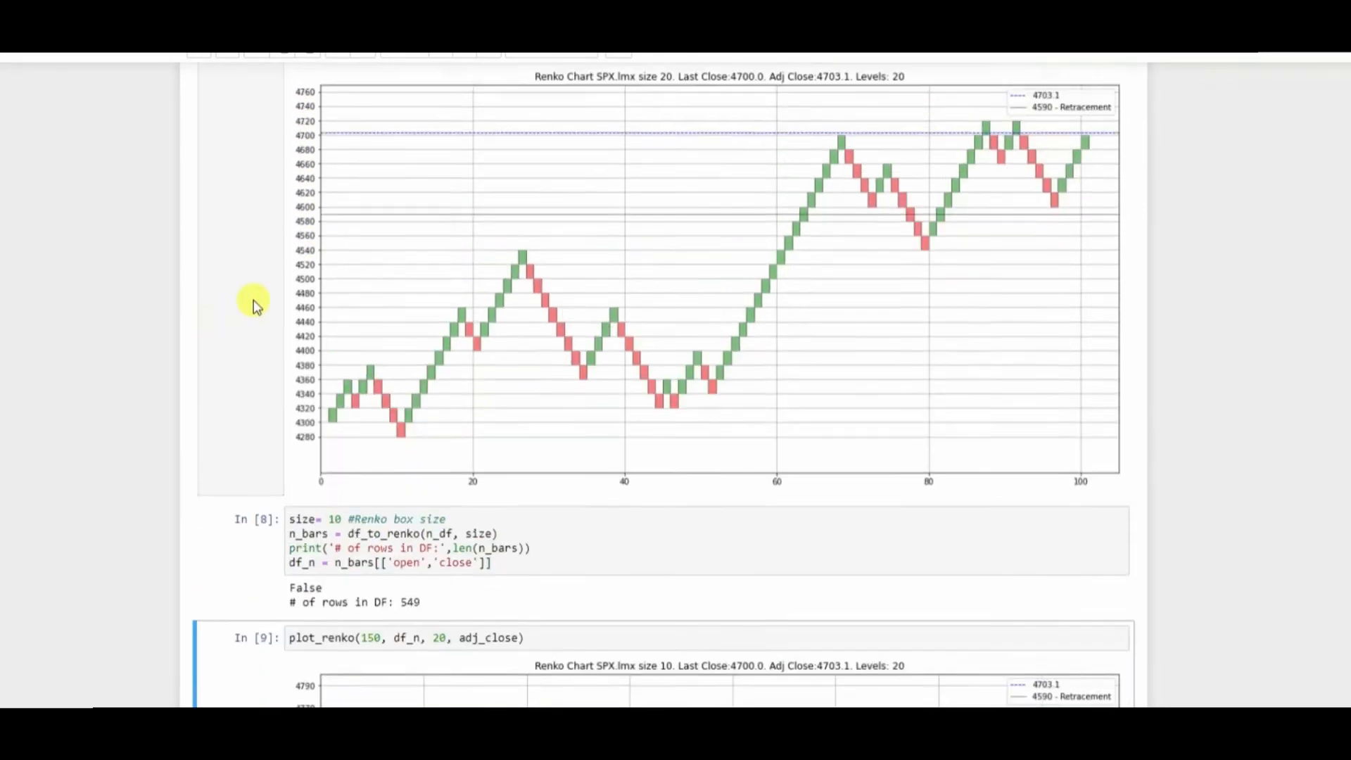
{"action": "scroll", "scroll_direction": "up", "scroll_amount": 3}
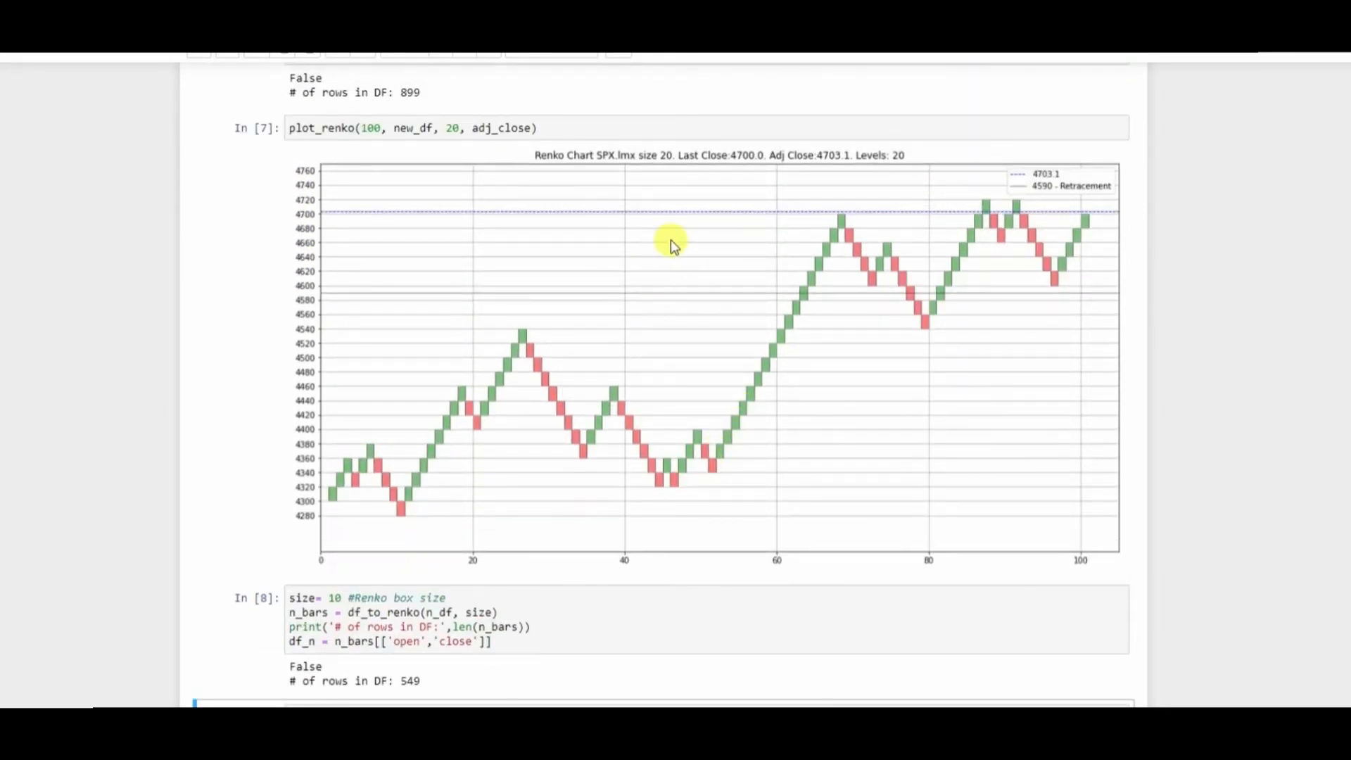
{"action": "mouse_move", "coordinate": [671, 164]}
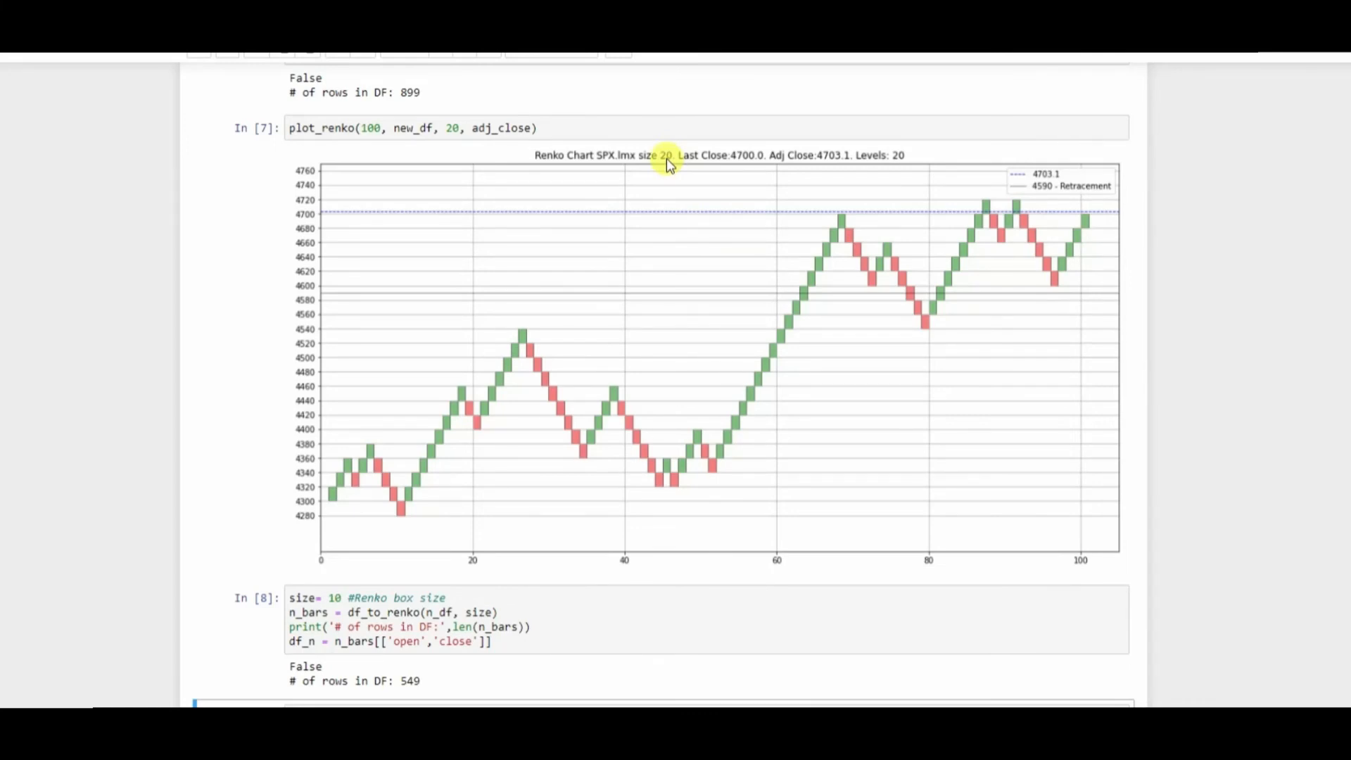
{"action": "scroll", "scroll_direction": "up", "scroll_amount": 3}
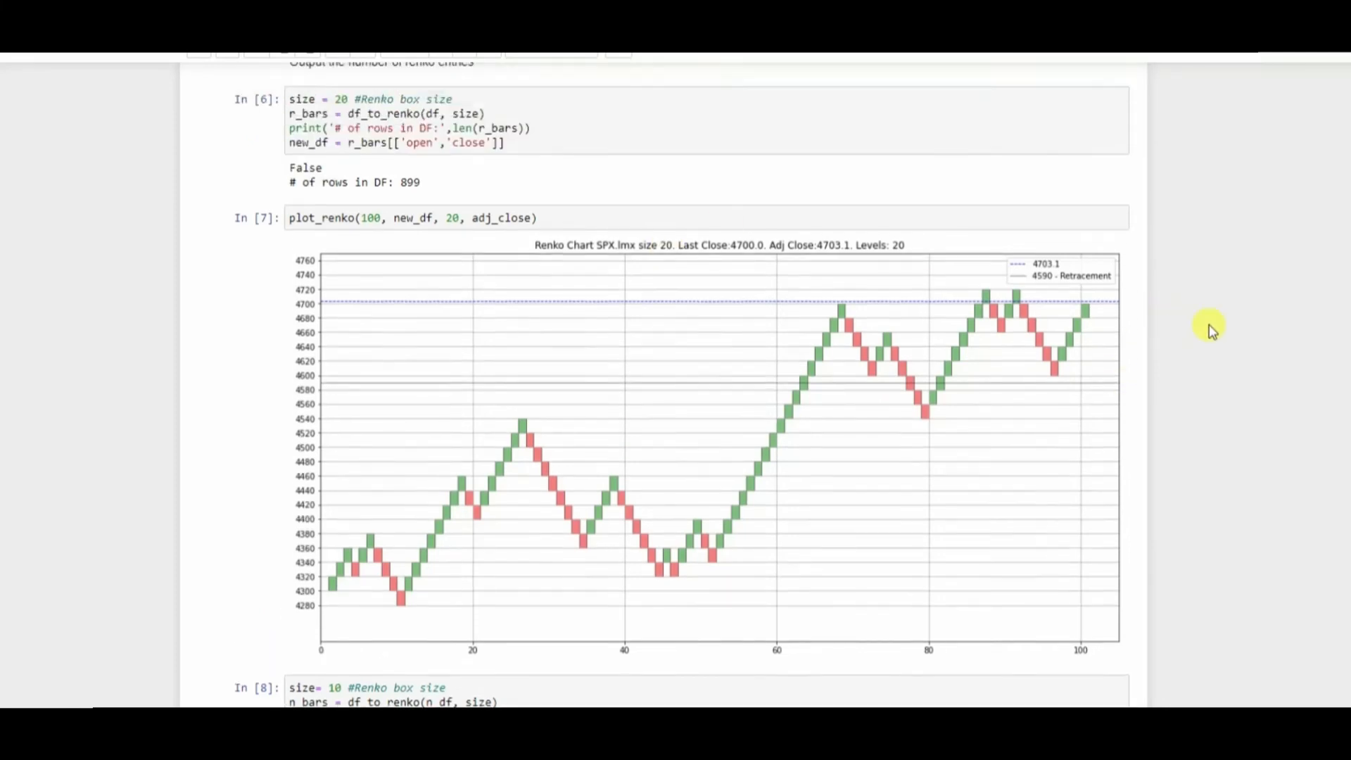
{"action": "scroll", "scroll_direction": "up", "scroll_amount": 3}
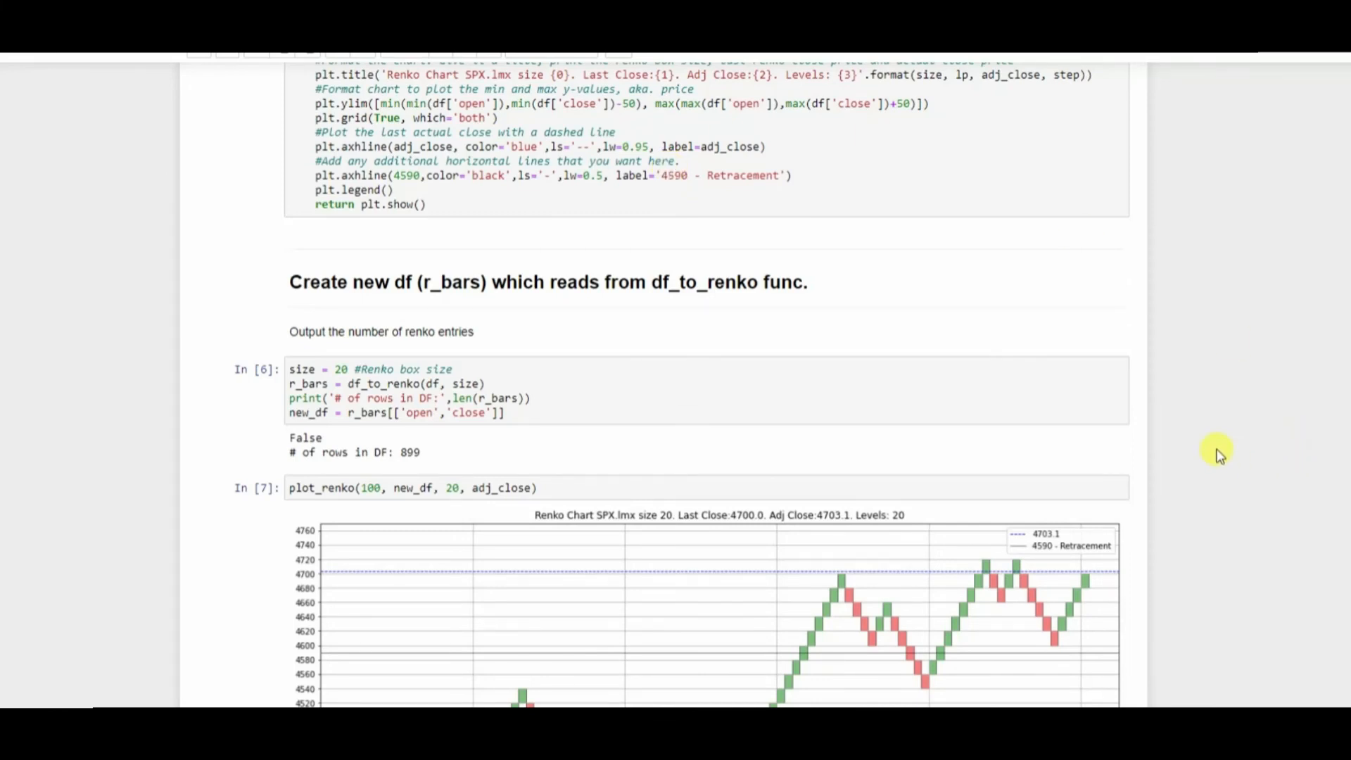
{"action": "scroll", "scroll_direction": "down", "scroll_amount": 3}
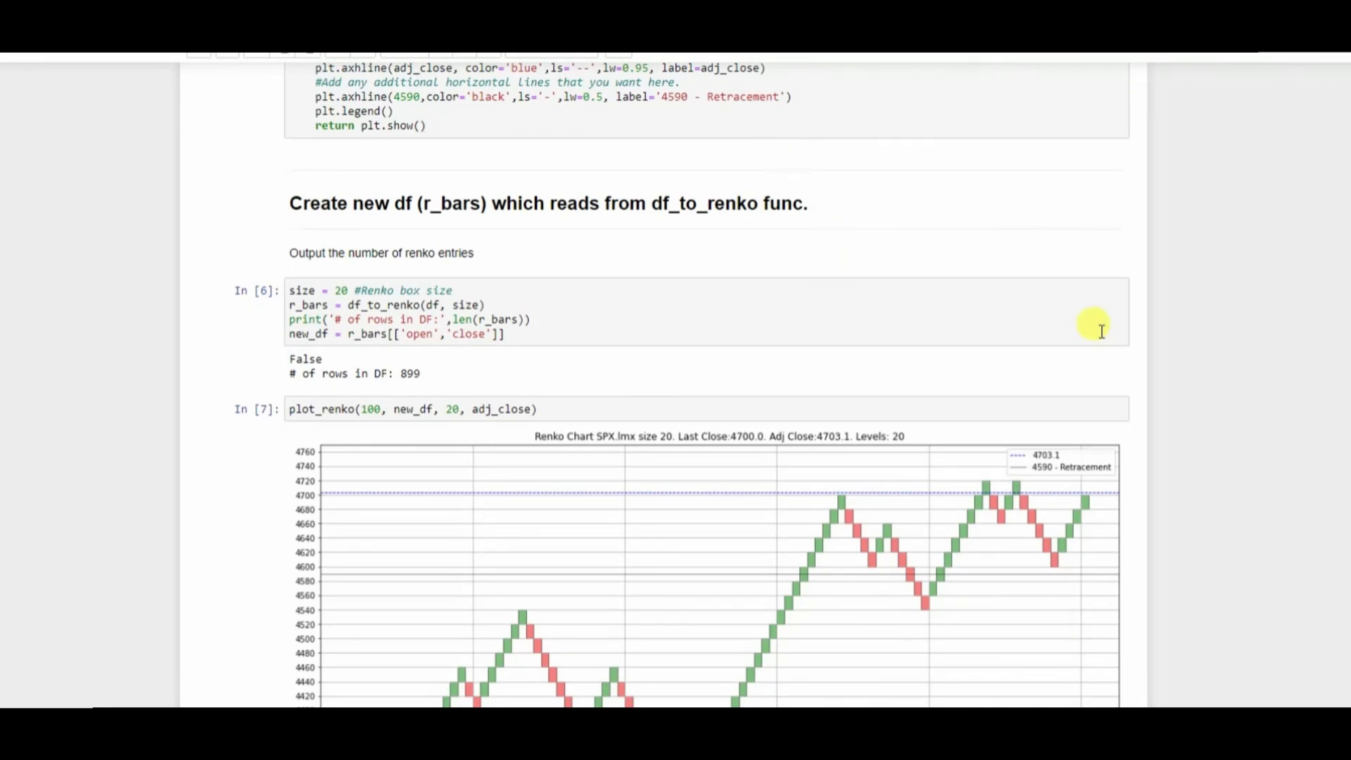
{"action": "scroll", "scroll_direction": "down", "scroll_amount": 3}
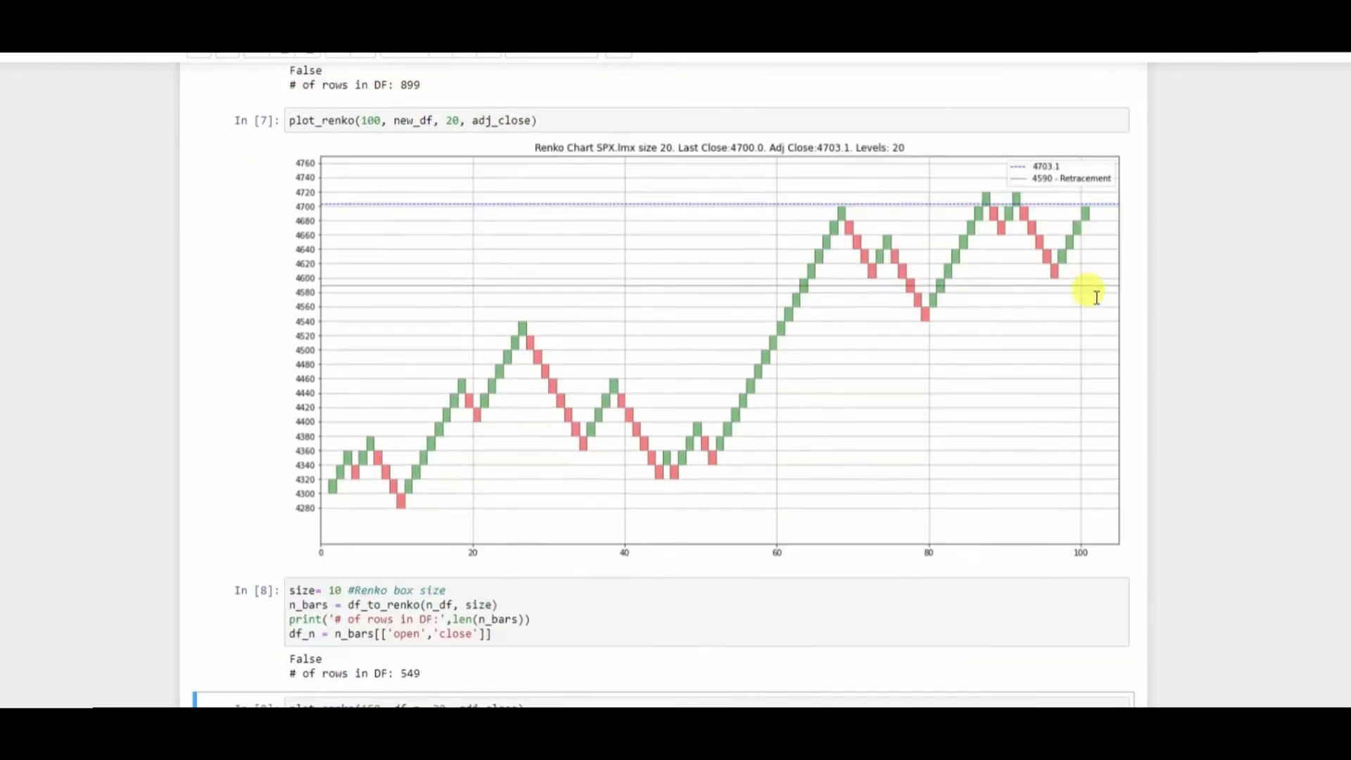
{"action": "scroll", "scroll_direction": "up", "scroll_amount": 3}
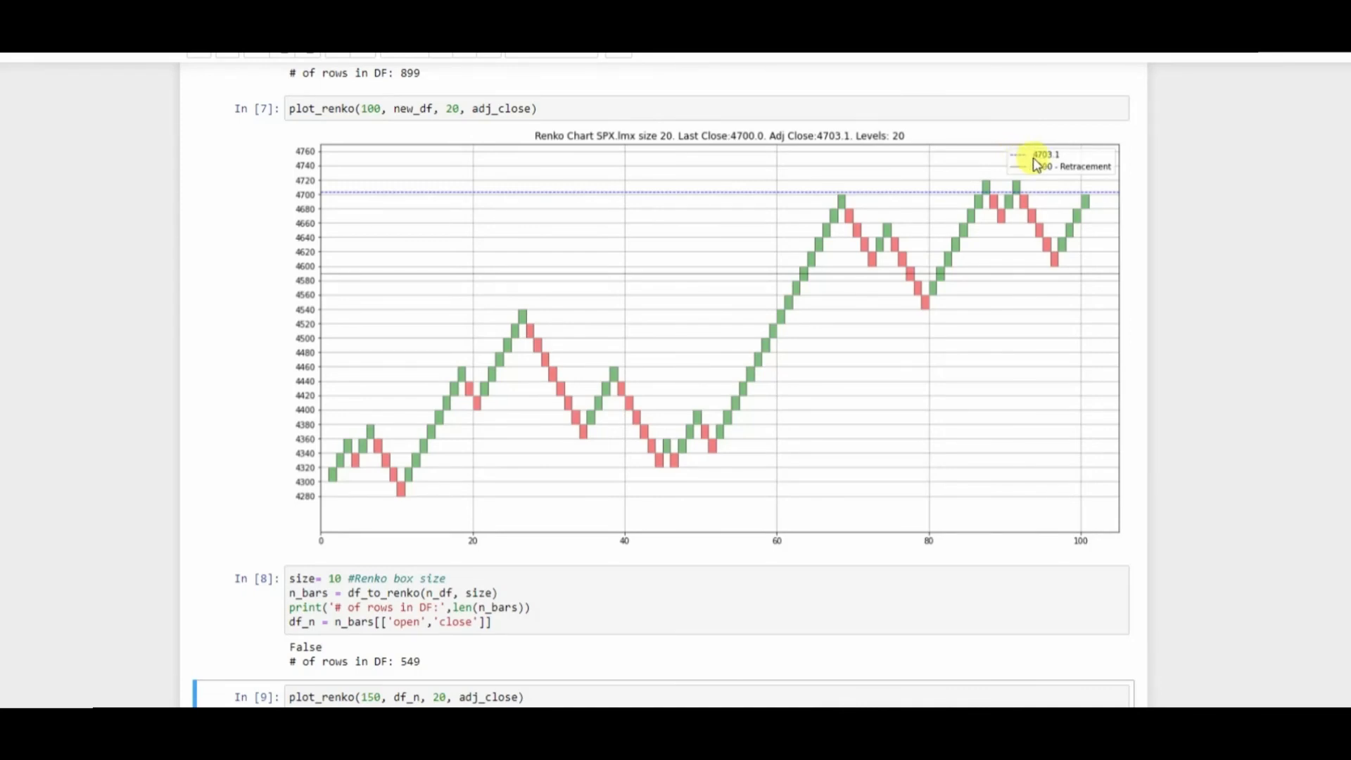
{"action": "mouse_move", "coordinate": [1041, 166]}
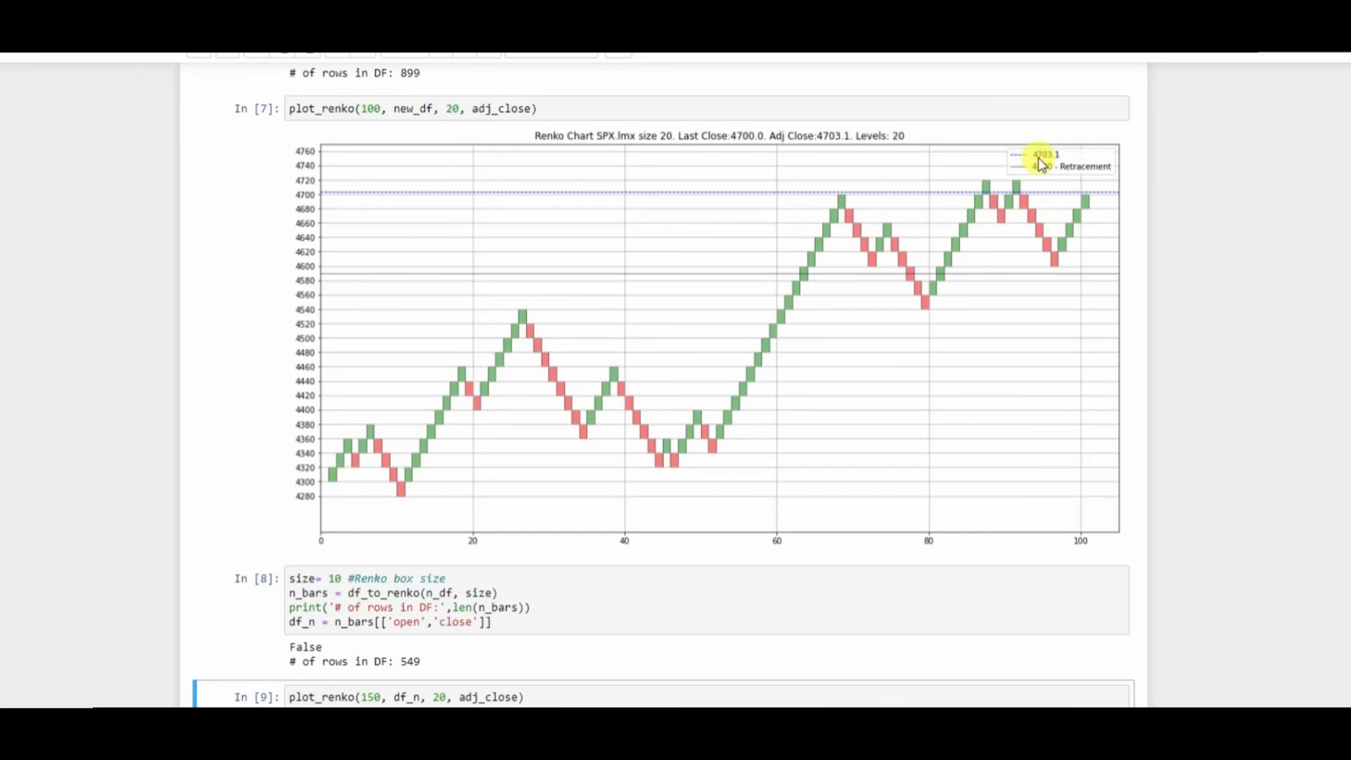
{"action": "mouse_move", "coordinate": [898, 217]}
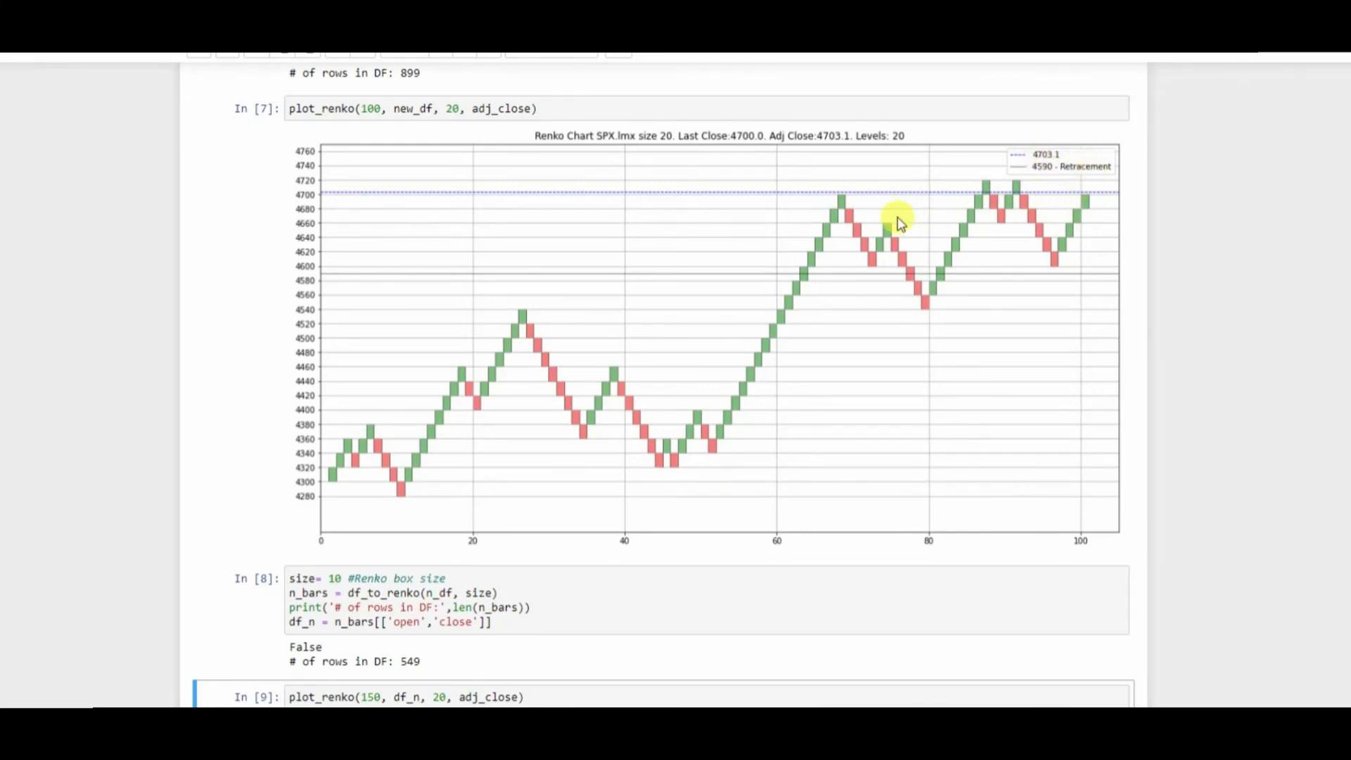
{"action": "mouse_move", "coordinate": [872, 202]}
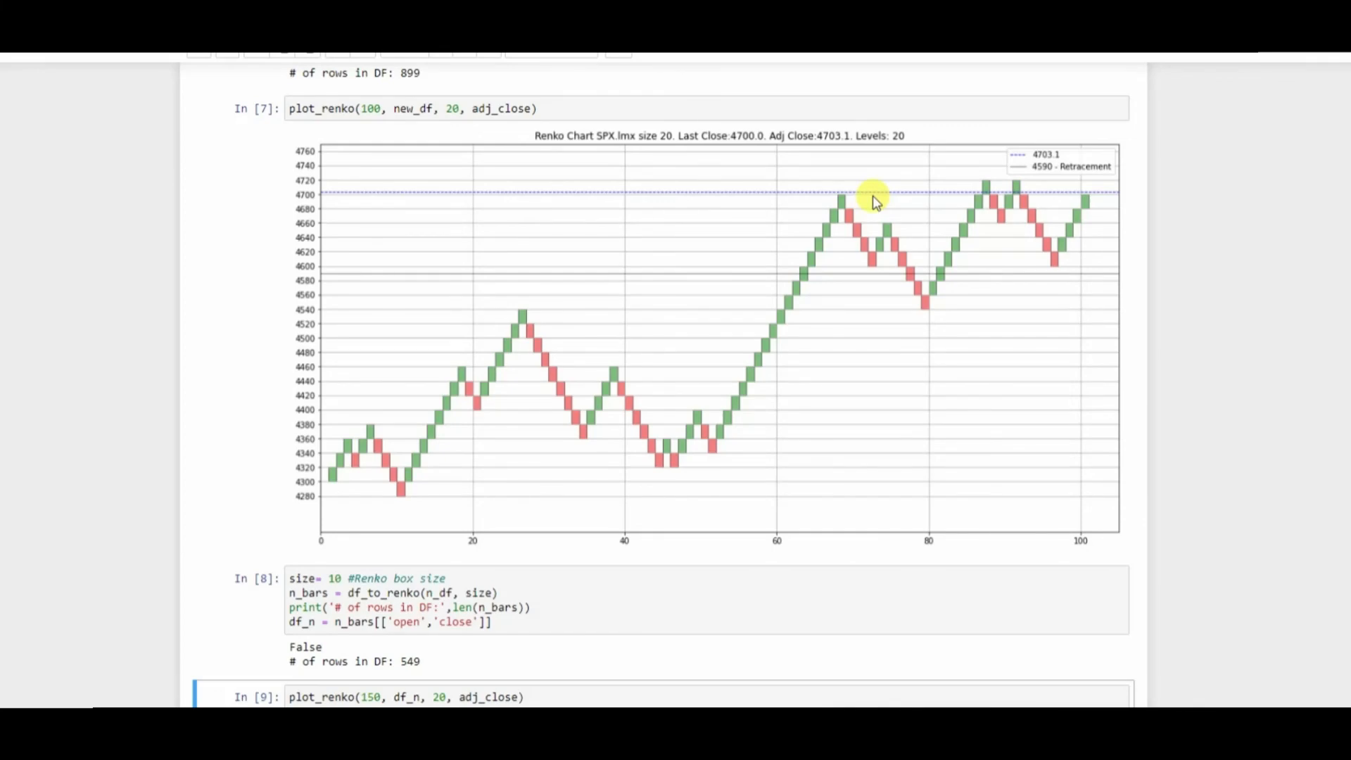
{"action": "mouse_move", "coordinate": [1095, 211]}
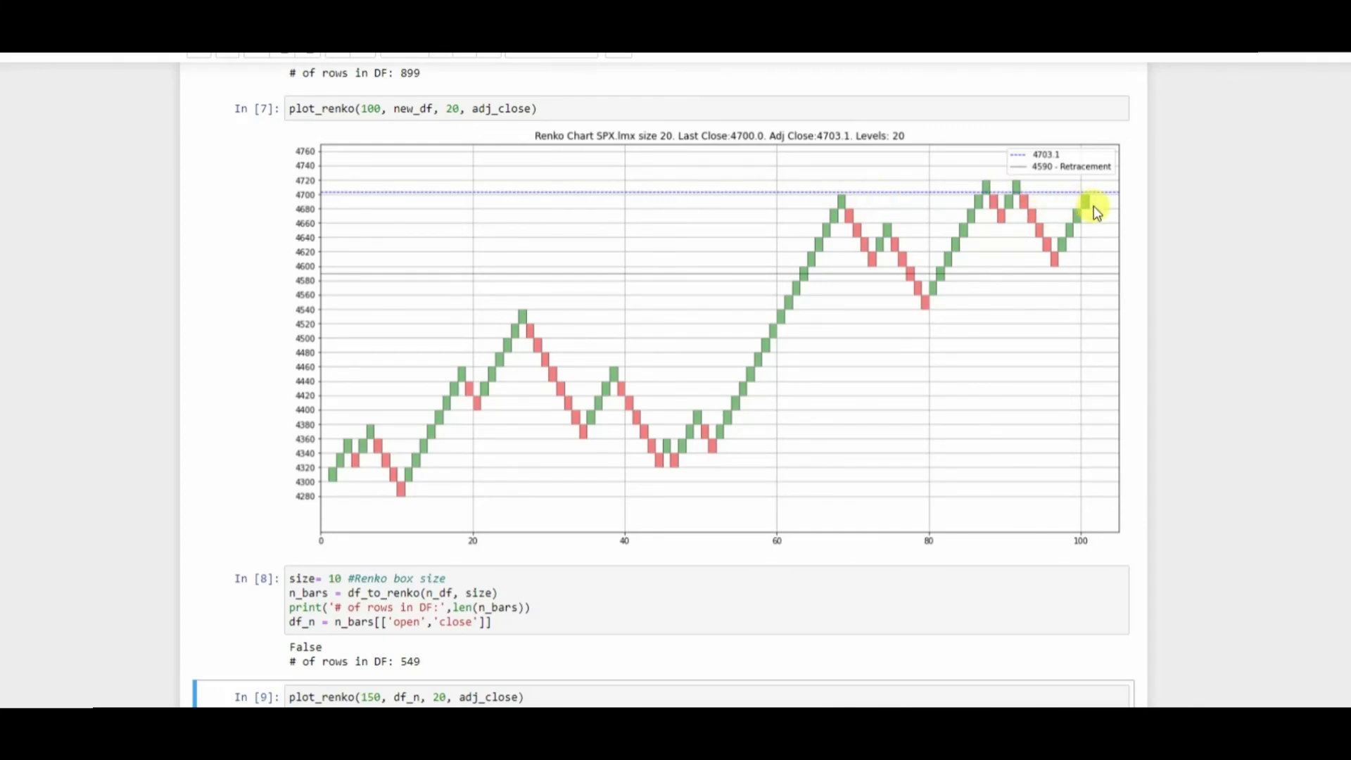
{"action": "scroll", "scroll_direction": "down", "scroll_amount": 3}
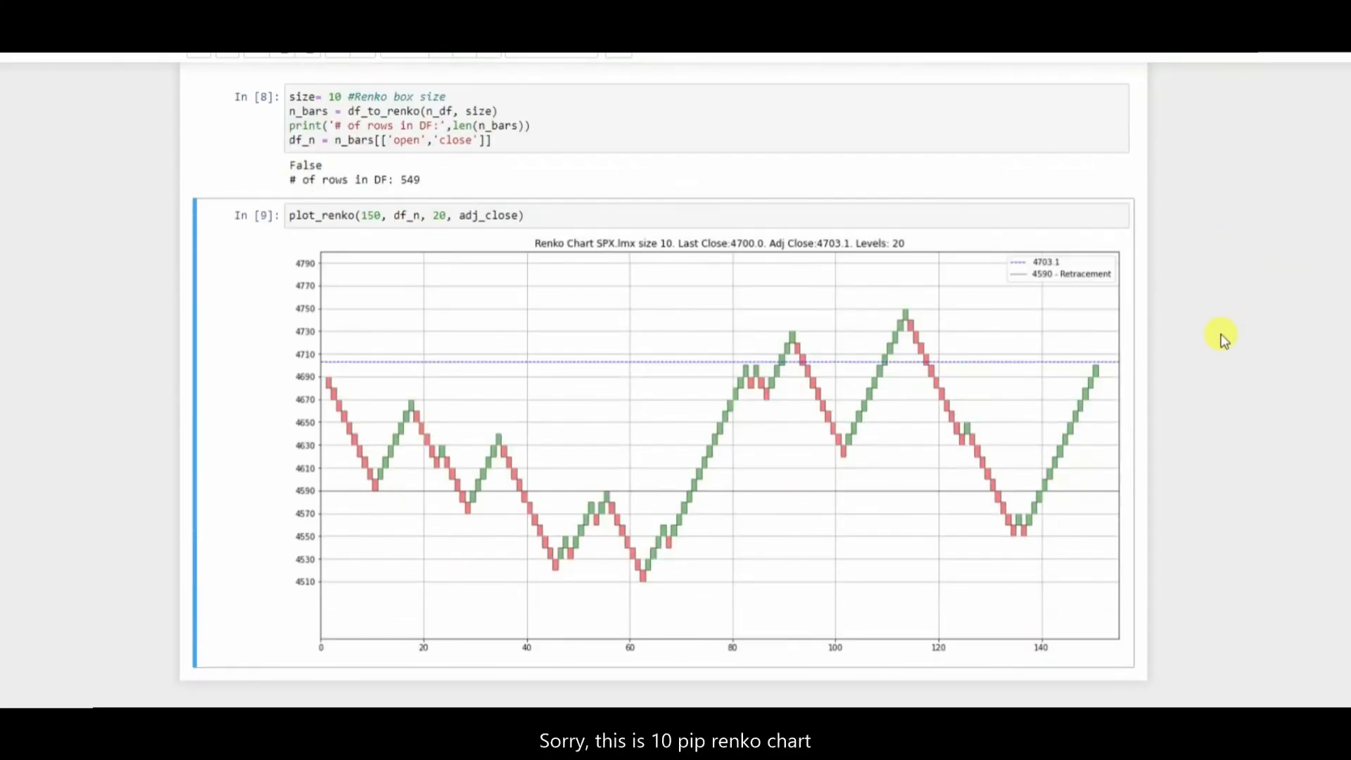
{"action": "mouse_move", "coordinate": [702, 372]}
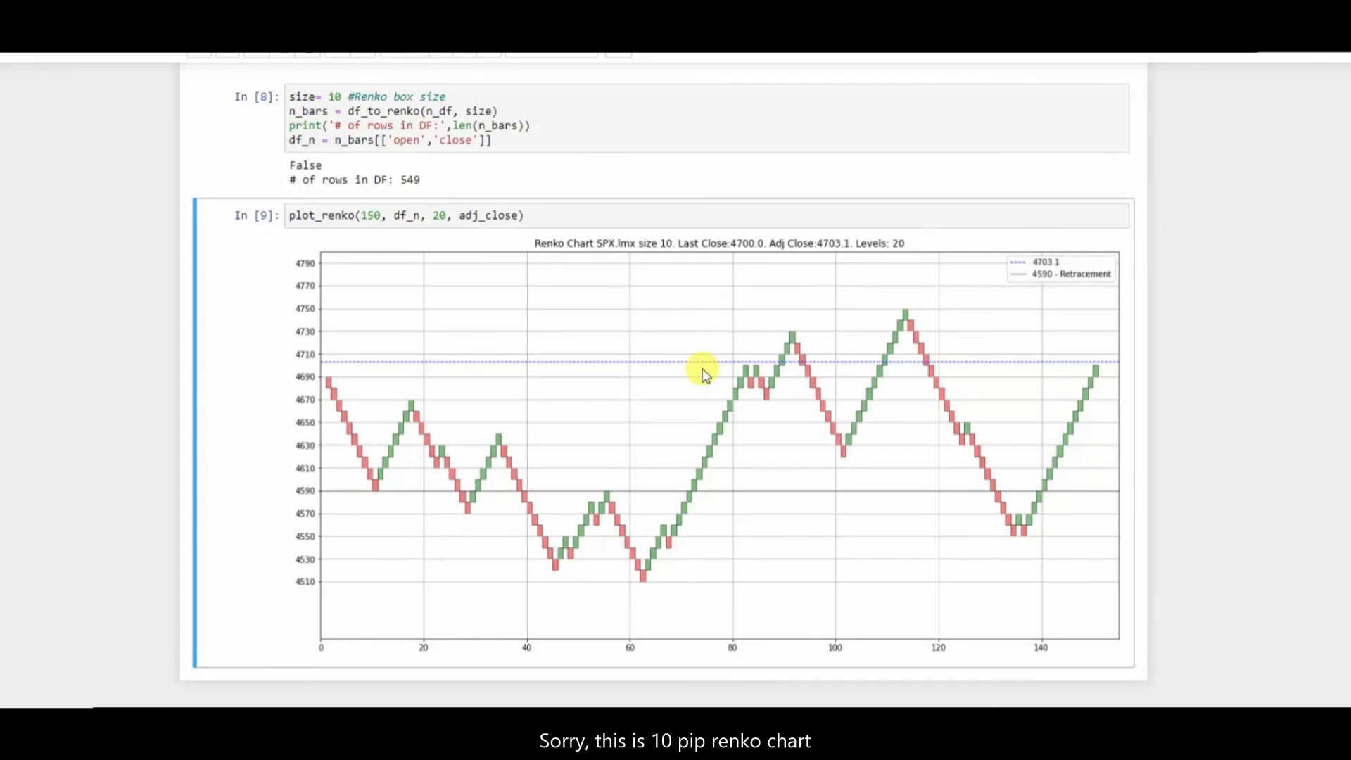
{"action": "mouse_move", "coordinate": [1229, 376]}
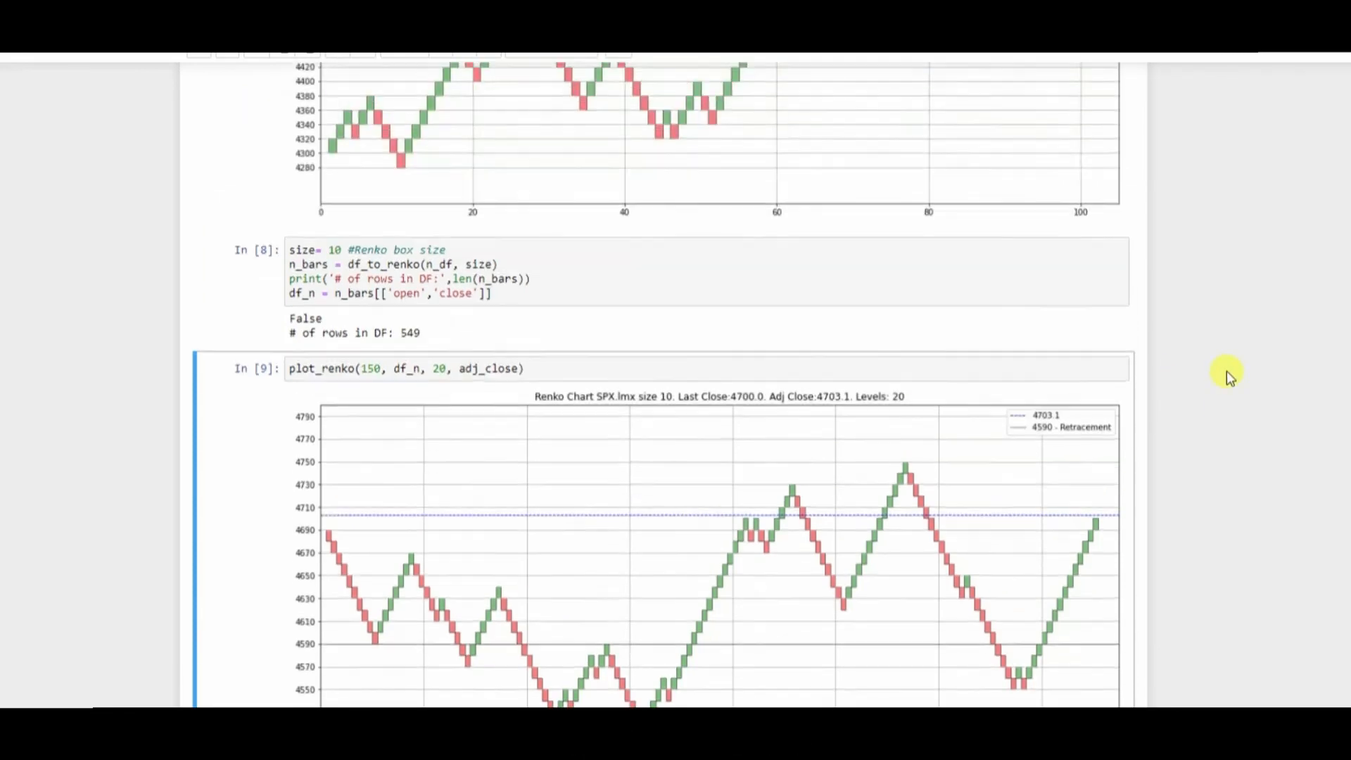
{"action": "scroll", "scroll_direction": "up", "scroll_amount": 3}
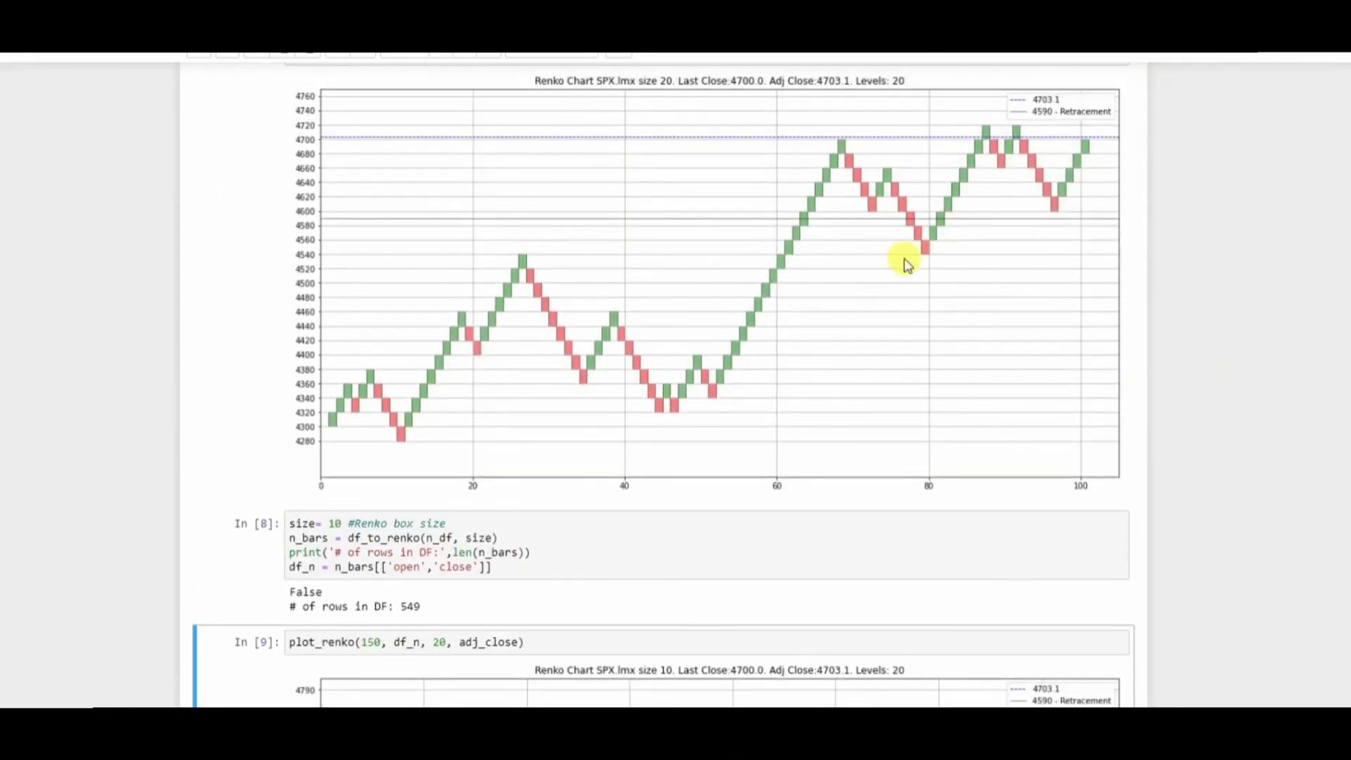
{"action": "mouse_move", "coordinate": [909, 267]}
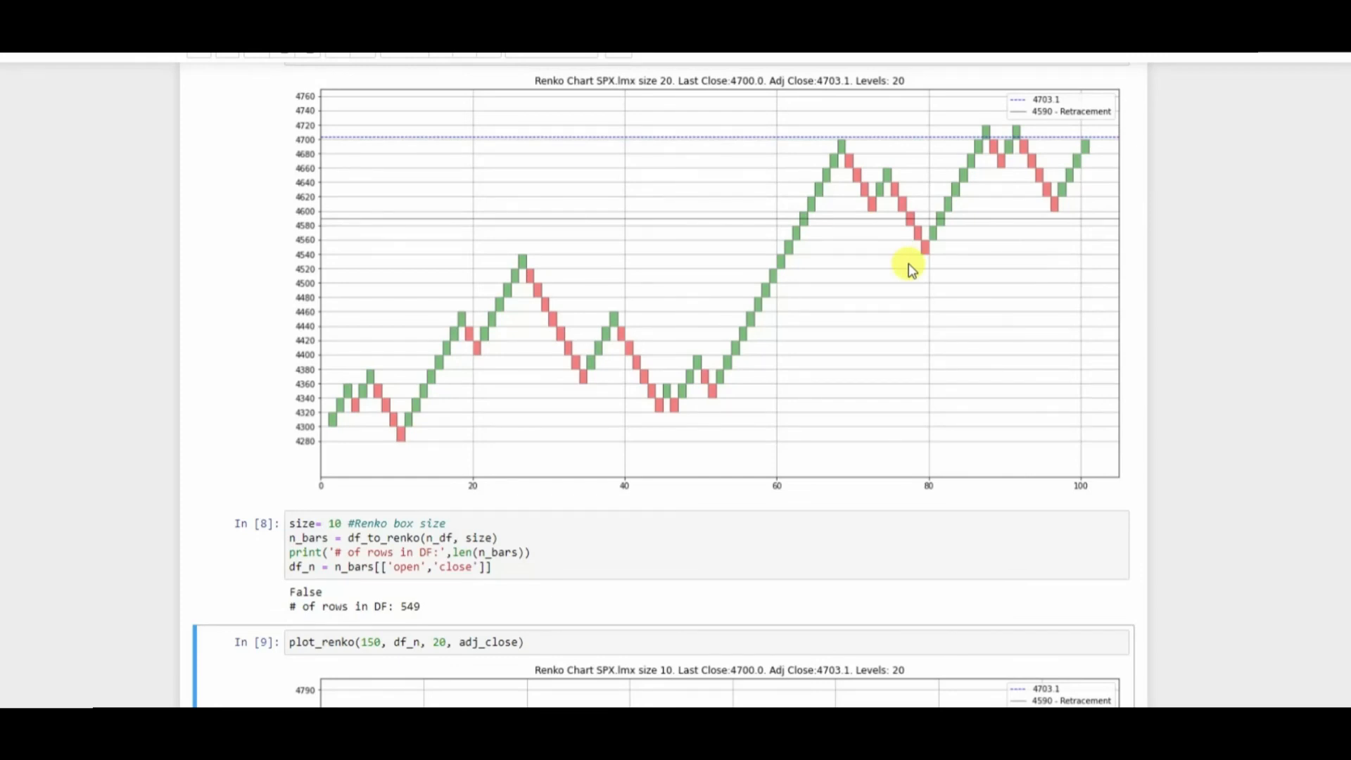
{"action": "scroll", "scroll_direction": "down", "scroll_amount": 3}
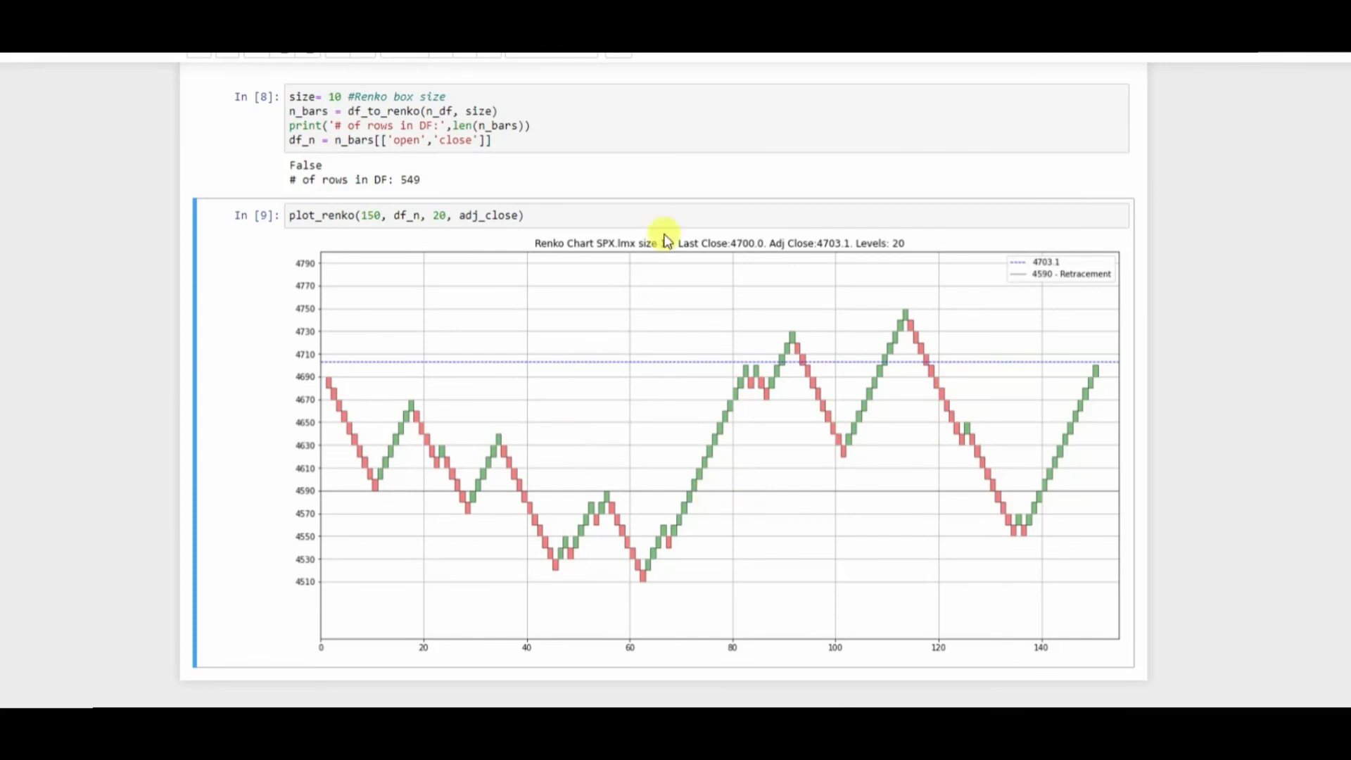
{"action": "mouse_move", "coordinate": [967, 568]}
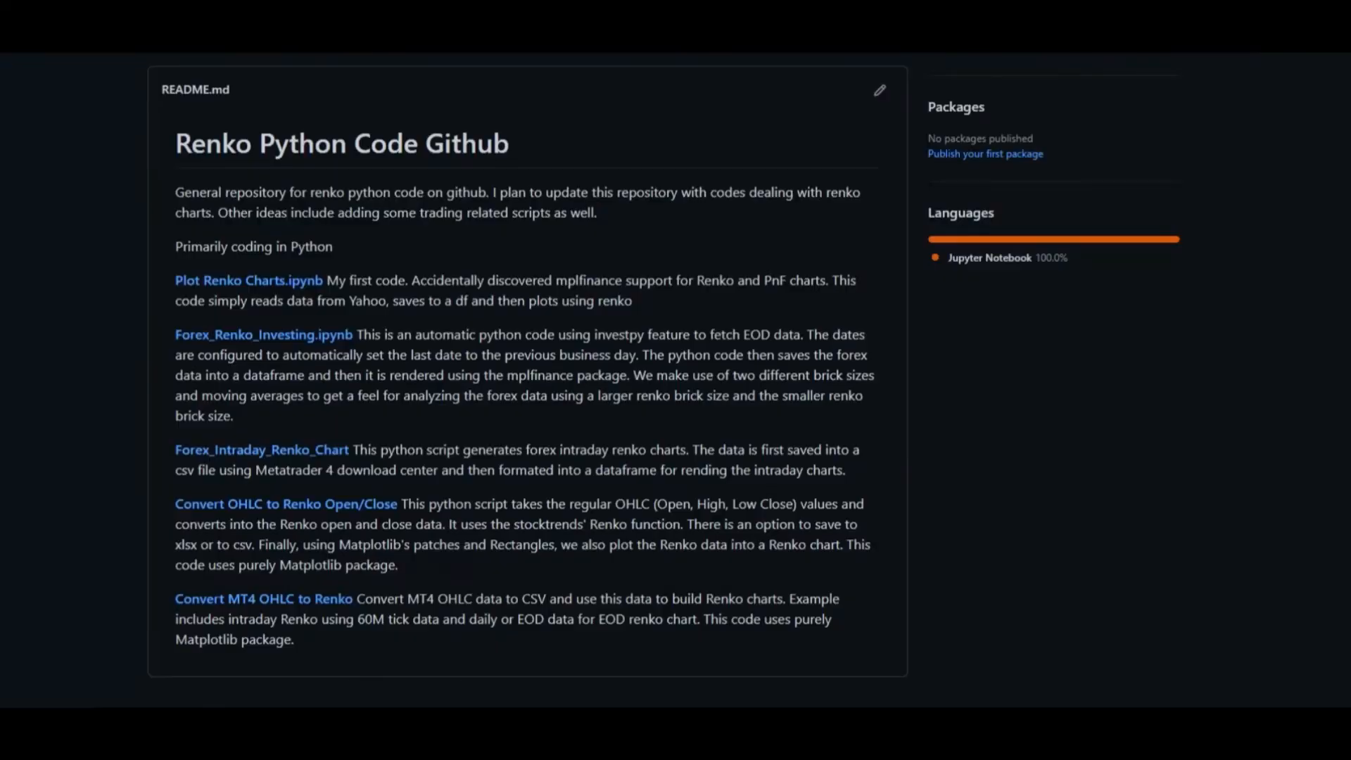
Open renko_conv_from_mt4_csv.ipynb via the README's 'Convert MT4 OHLC to Renko' link
{"action": "scroll", "scroll_direction": "up", "scroll_amount": 3}
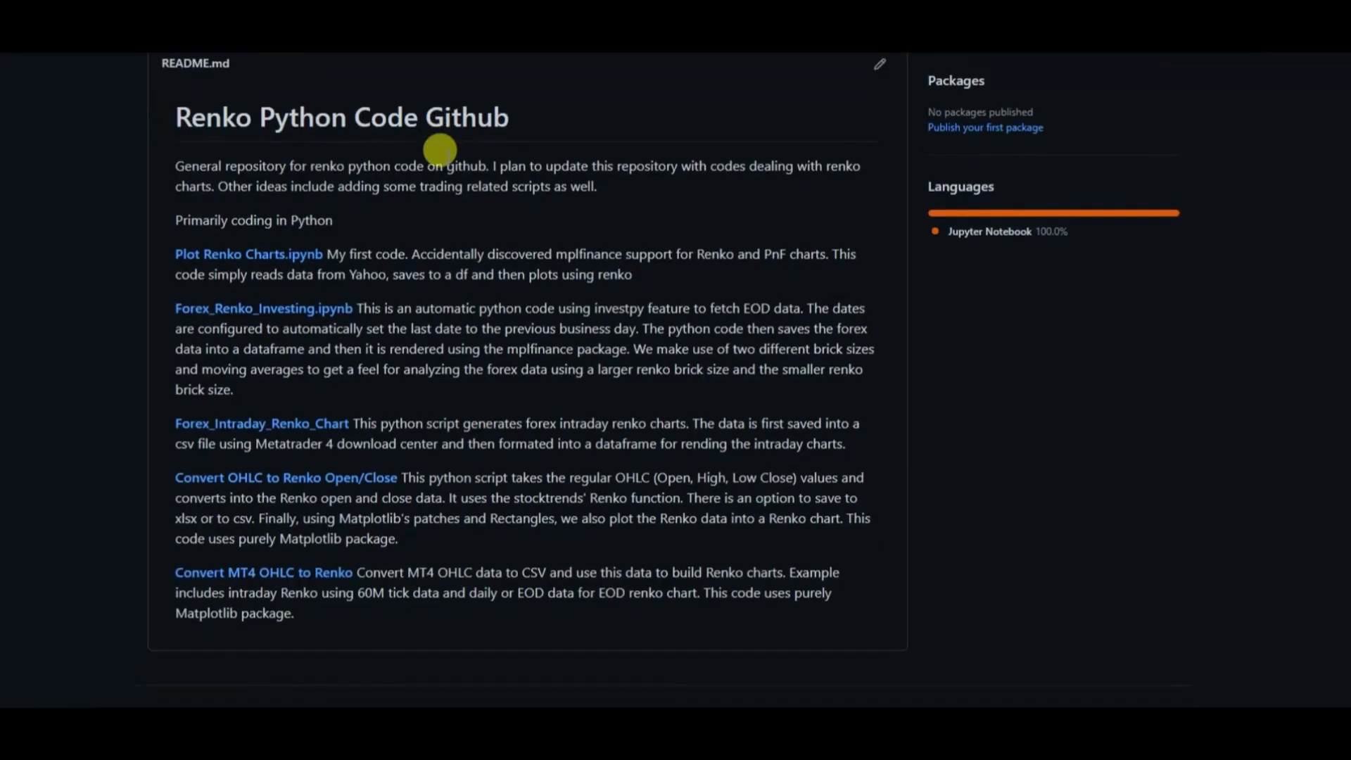
{"action": "mouse_move", "coordinate": [244, 584]}
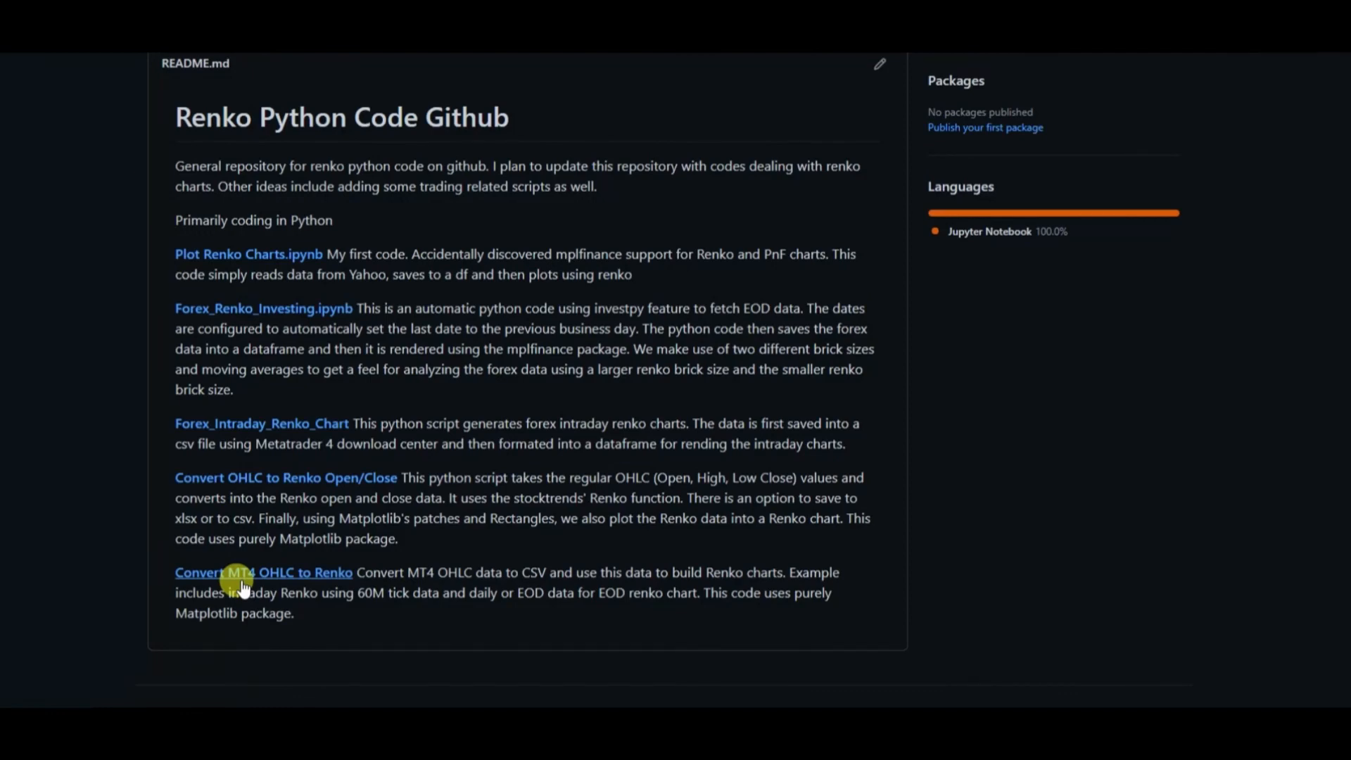
{"action": "left_click", "coordinate": [263, 572]}
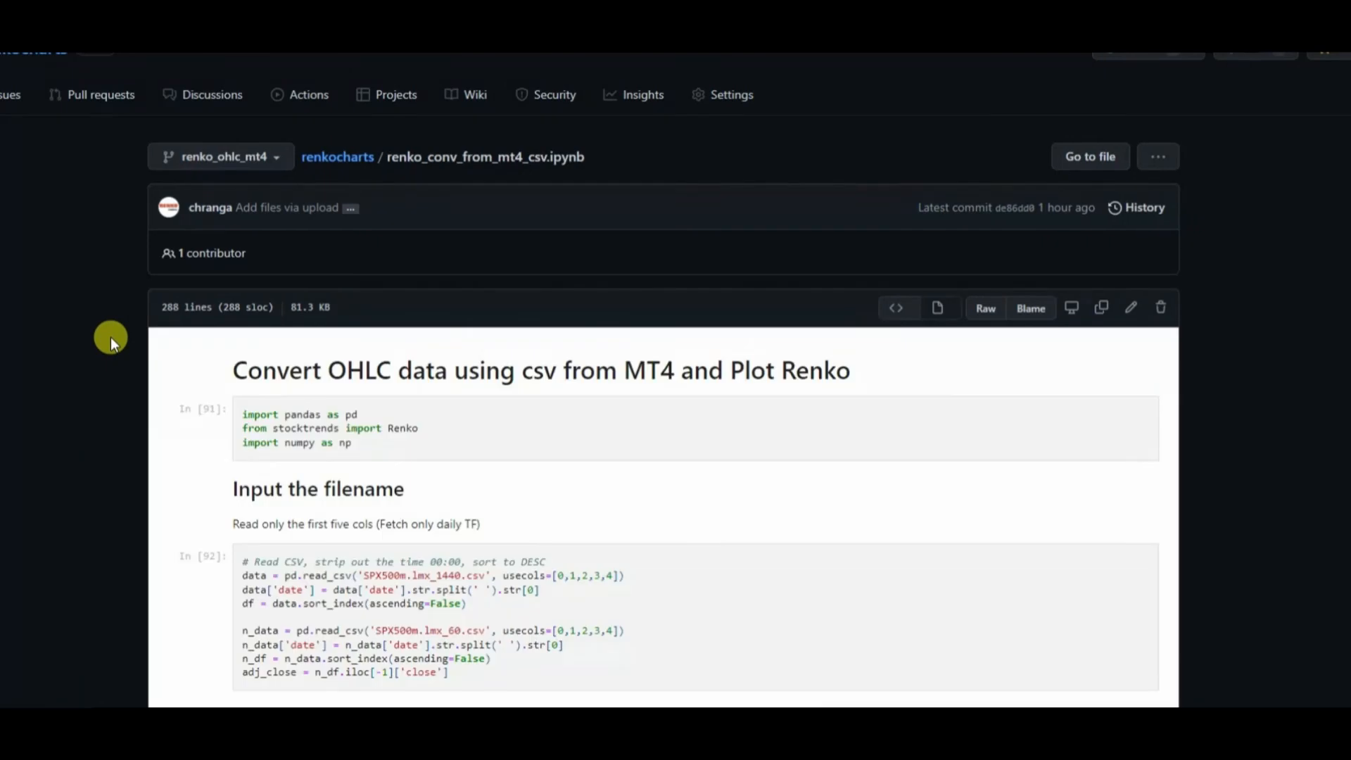
{"action": "scroll", "scroll_direction": "down", "scroll_amount": 3}
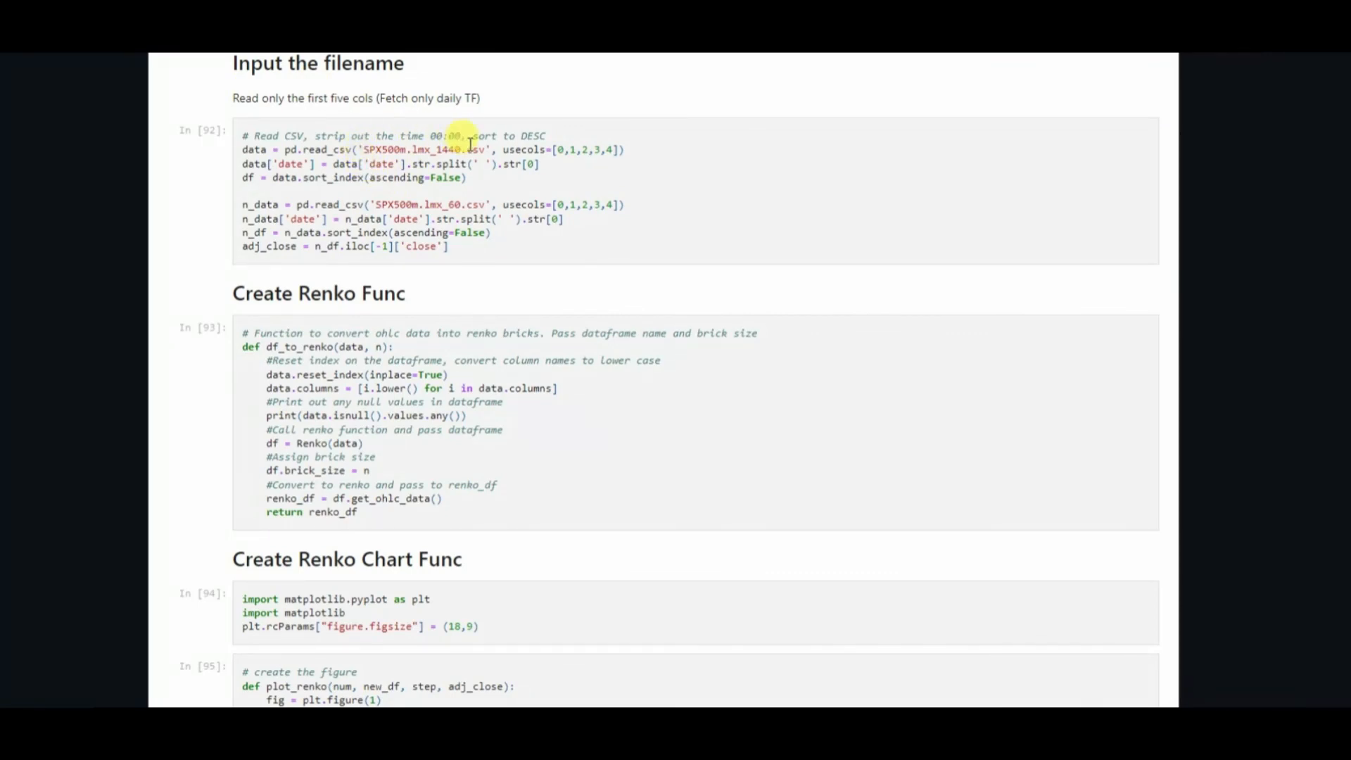
{"action": "mouse_move", "coordinate": [390, 211]}
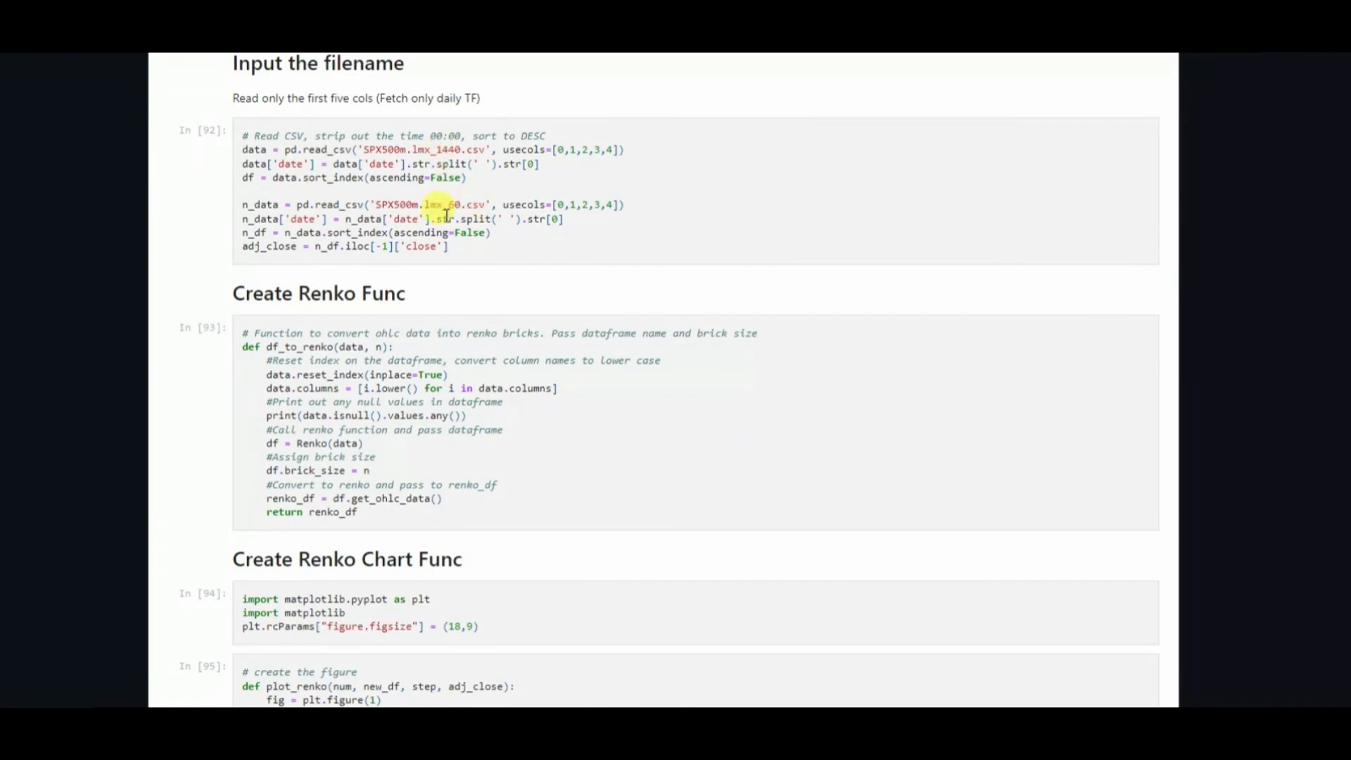
{"action": "scroll", "scroll_direction": "down", "scroll_amount": 3}
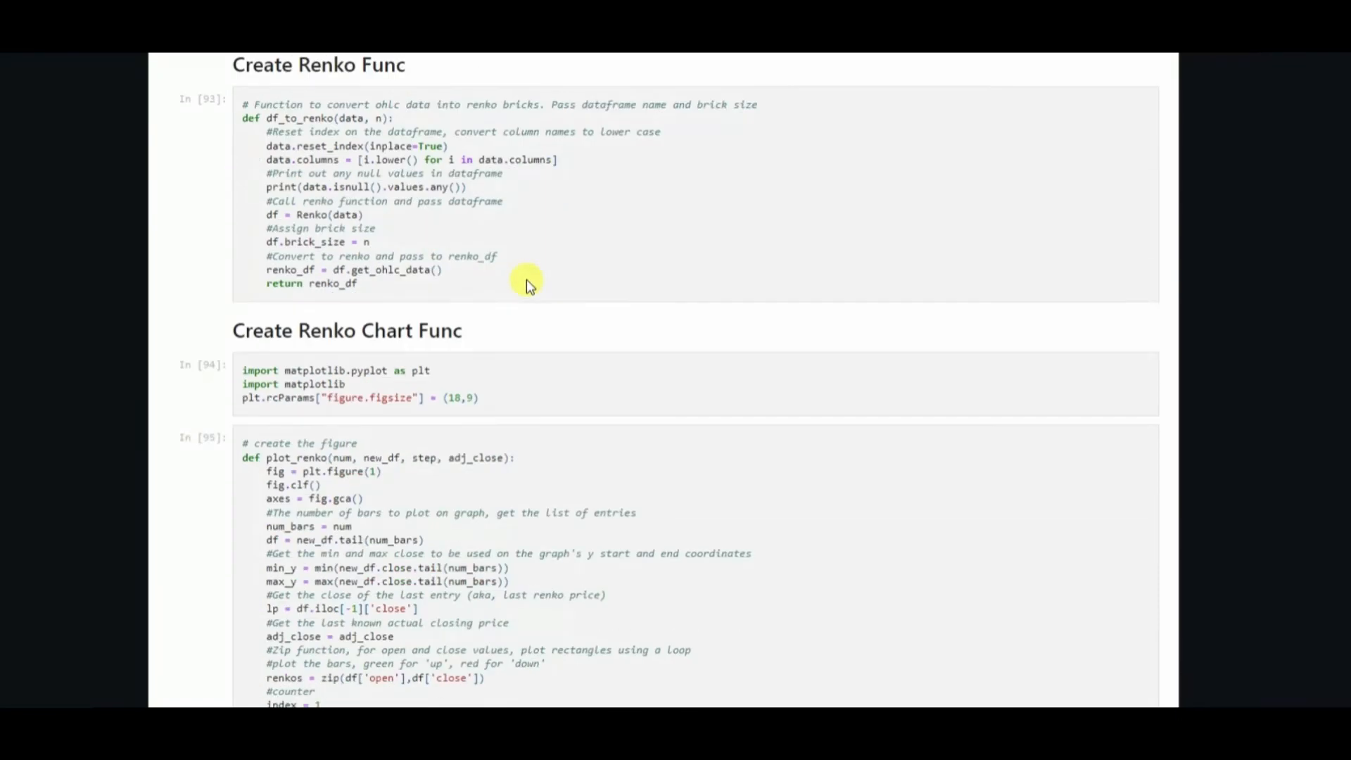
{"action": "scroll", "scroll_direction": "down", "scroll_amount": 3}
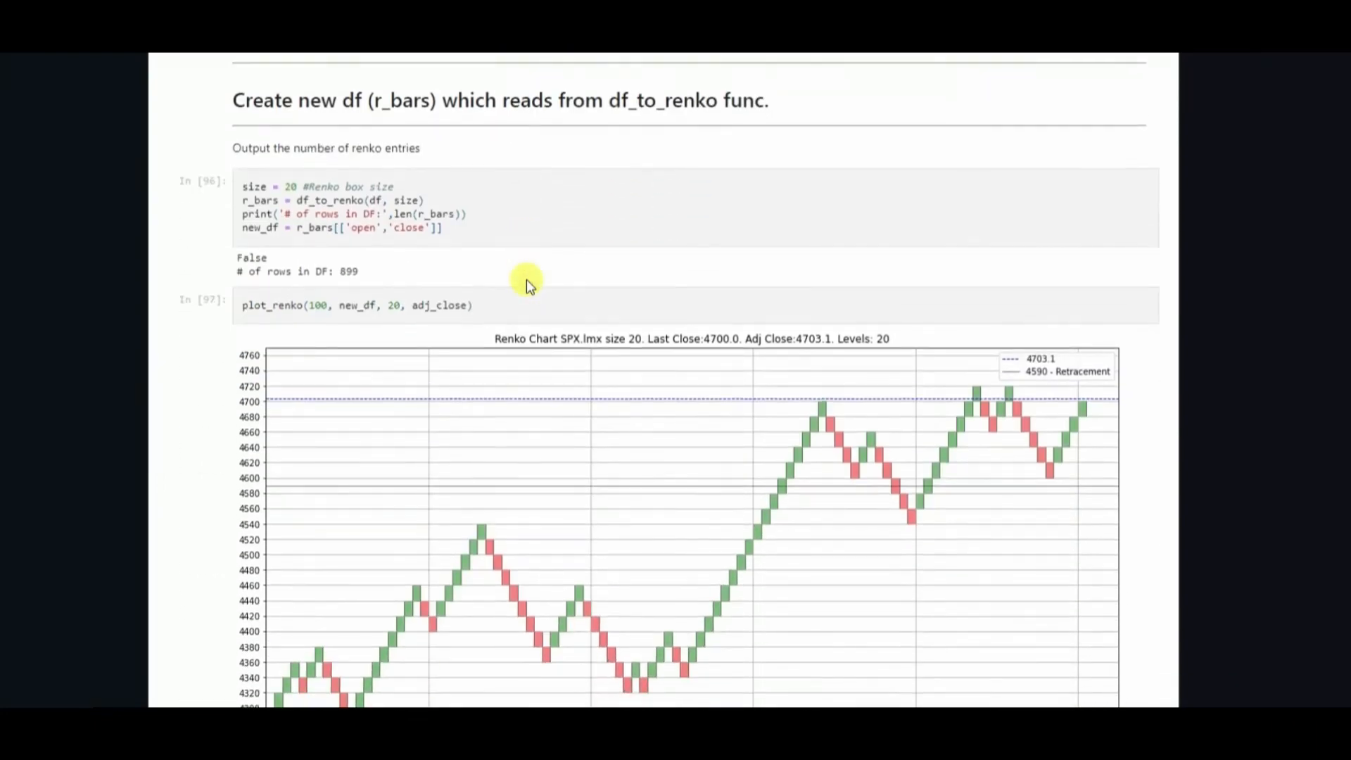
{"action": "mouse_move", "coordinate": [280, 187]}
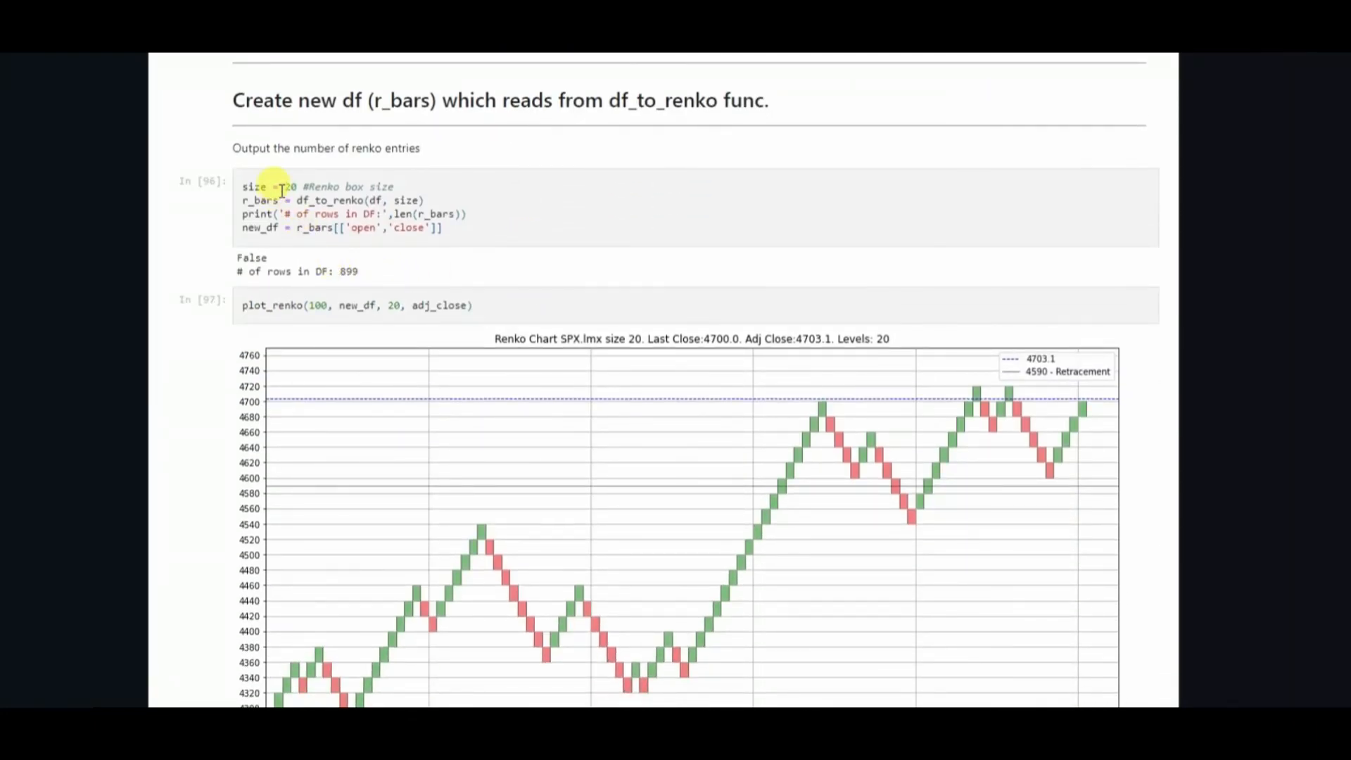
{"action": "scroll", "scroll_direction": "down", "scroll_amount": 3}
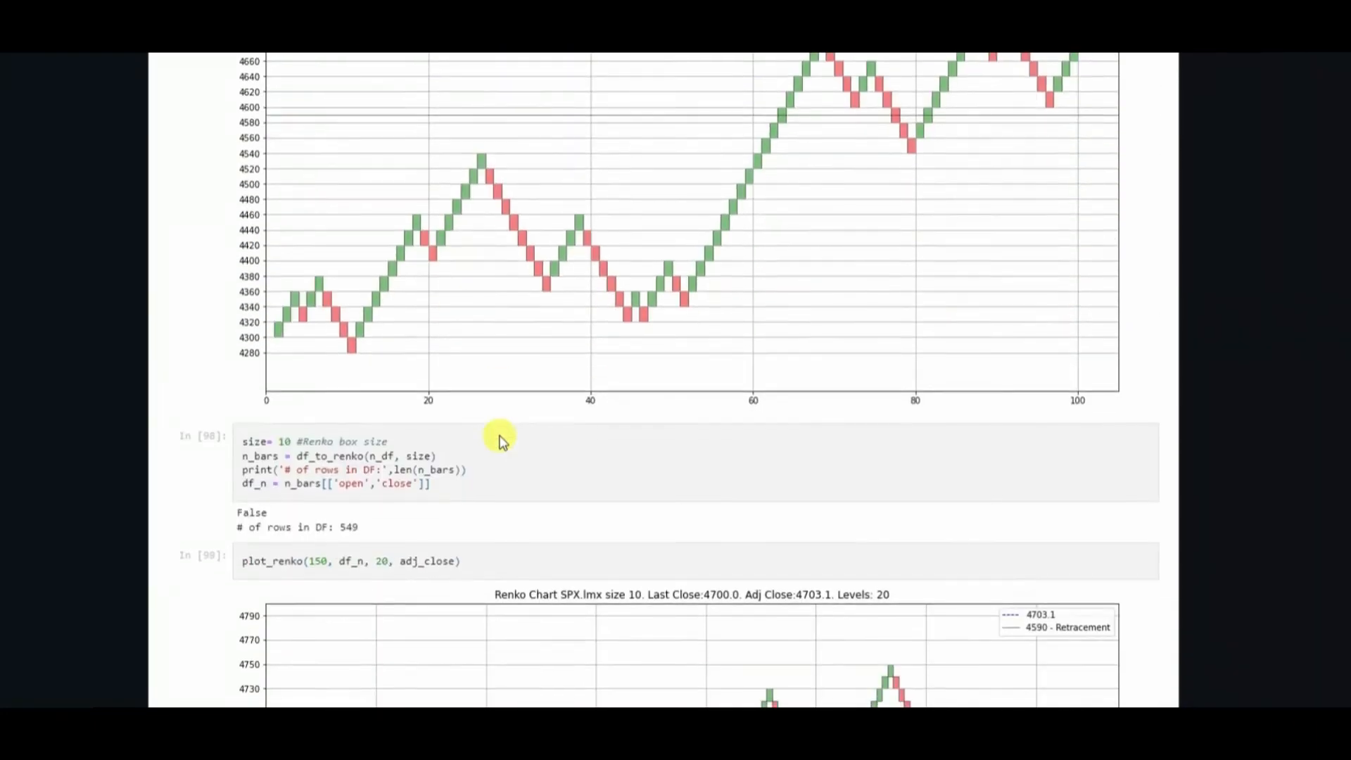
{"action": "scroll", "scroll_direction": "down", "scroll_amount": 3}
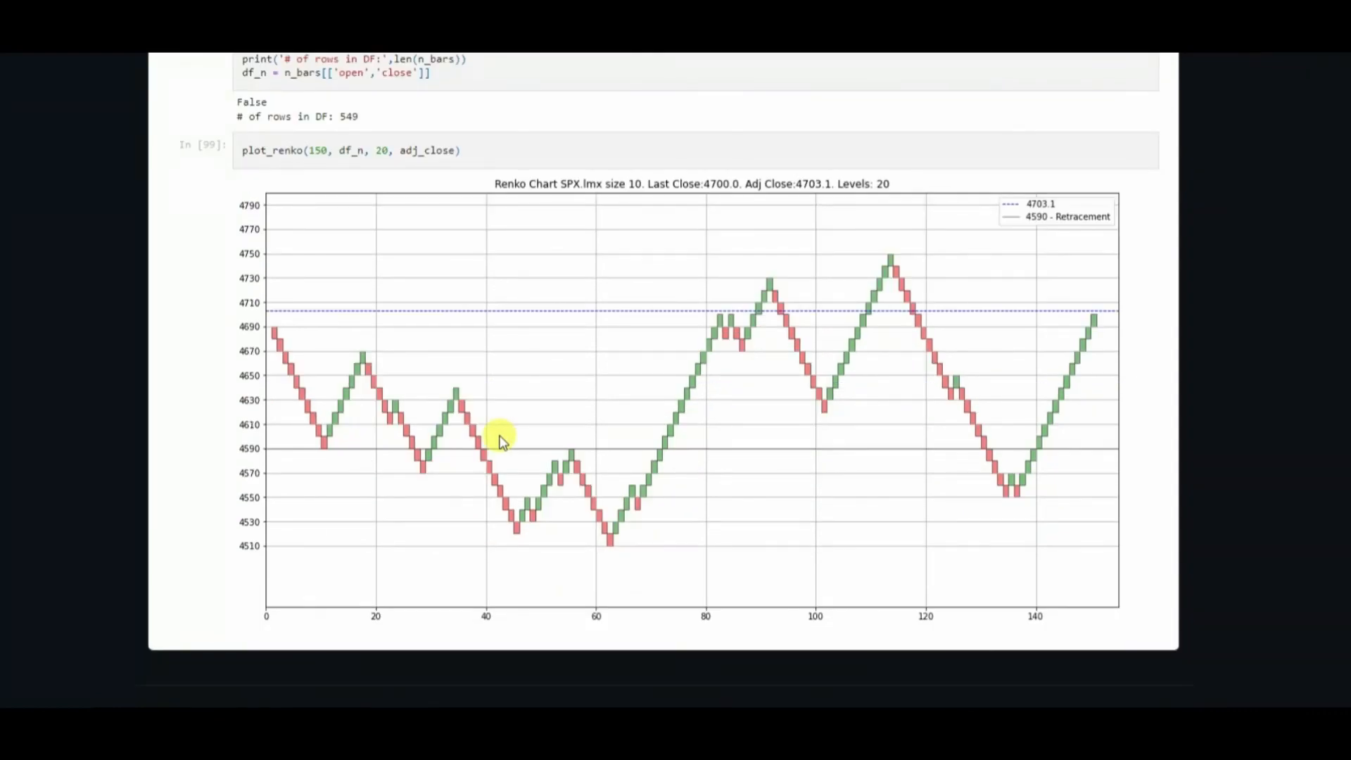
{"action": "mouse_move", "coordinate": [1059, 650]}
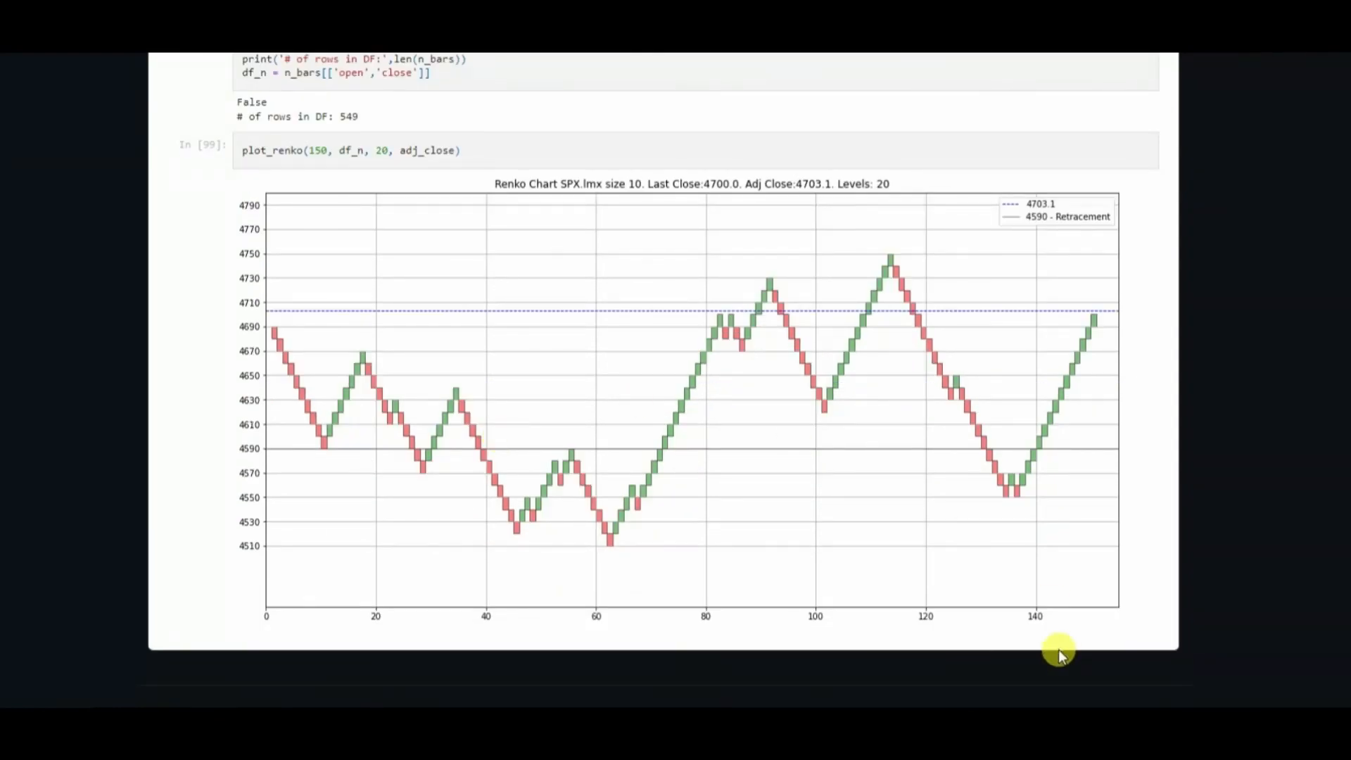